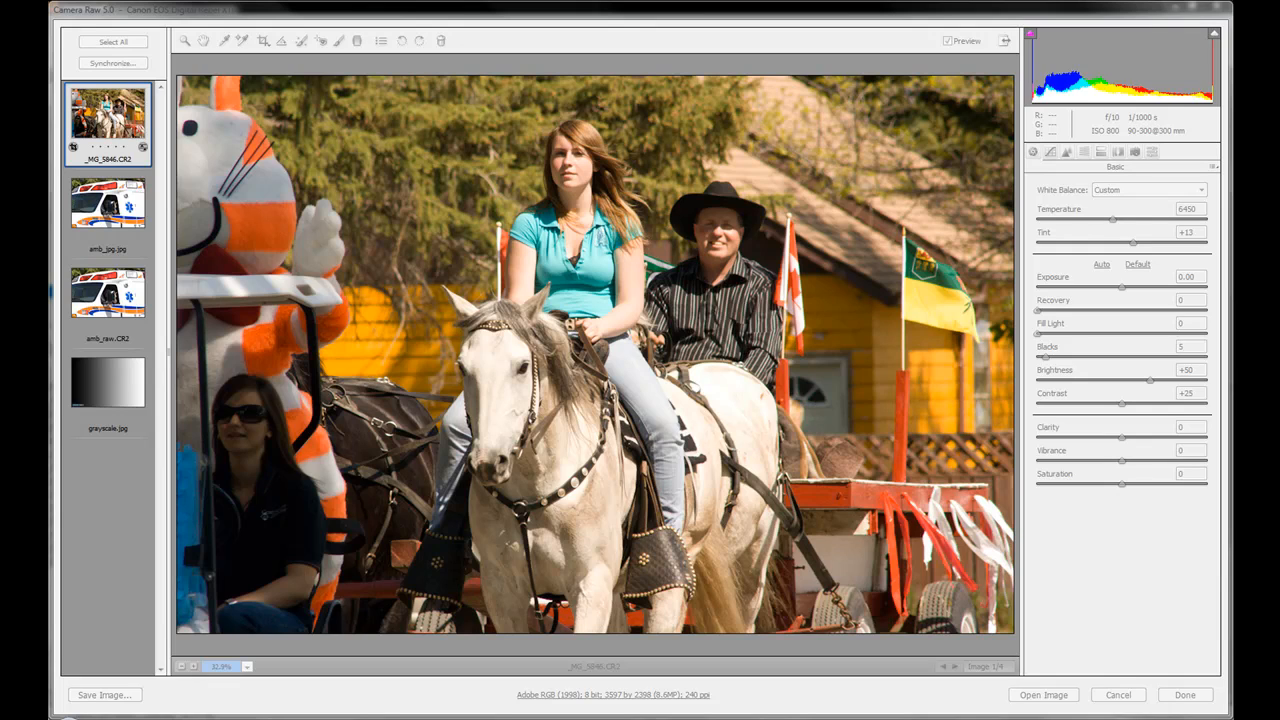
mouse_move(835, 392)
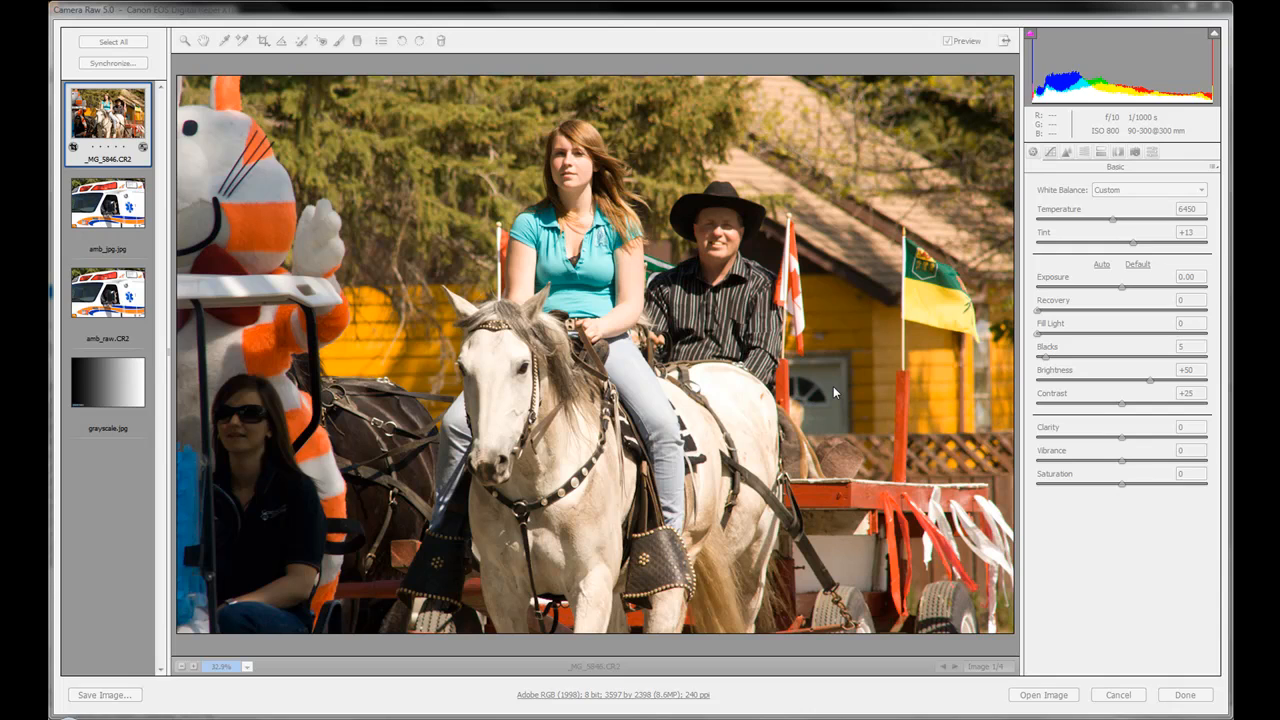
mouse_move(937, 235)
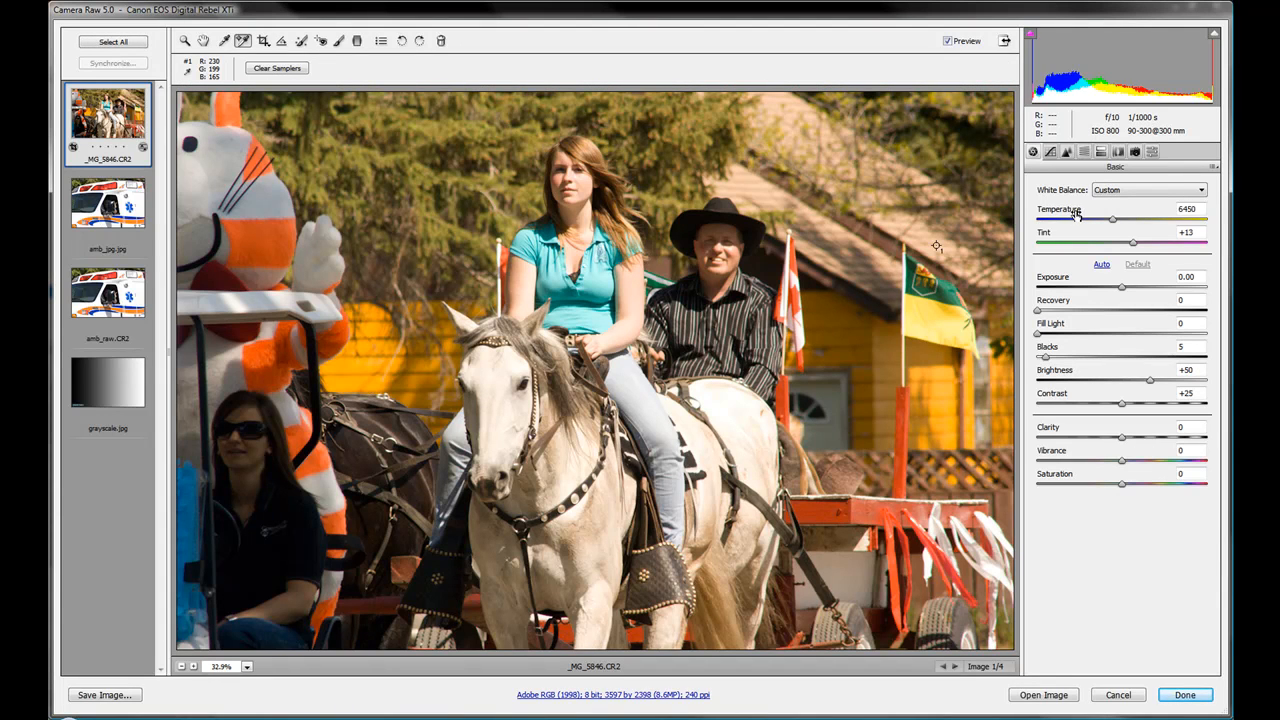
mouse_move(1053, 253)
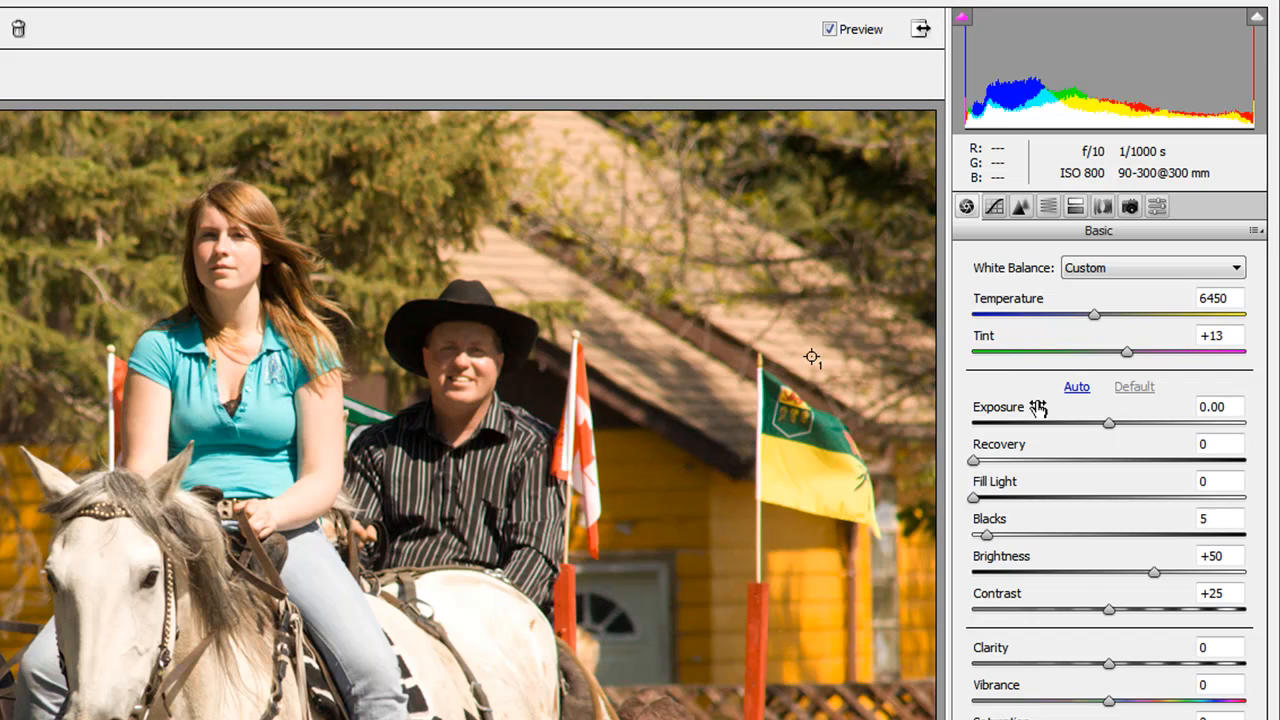
mouse_move(1002, 453)
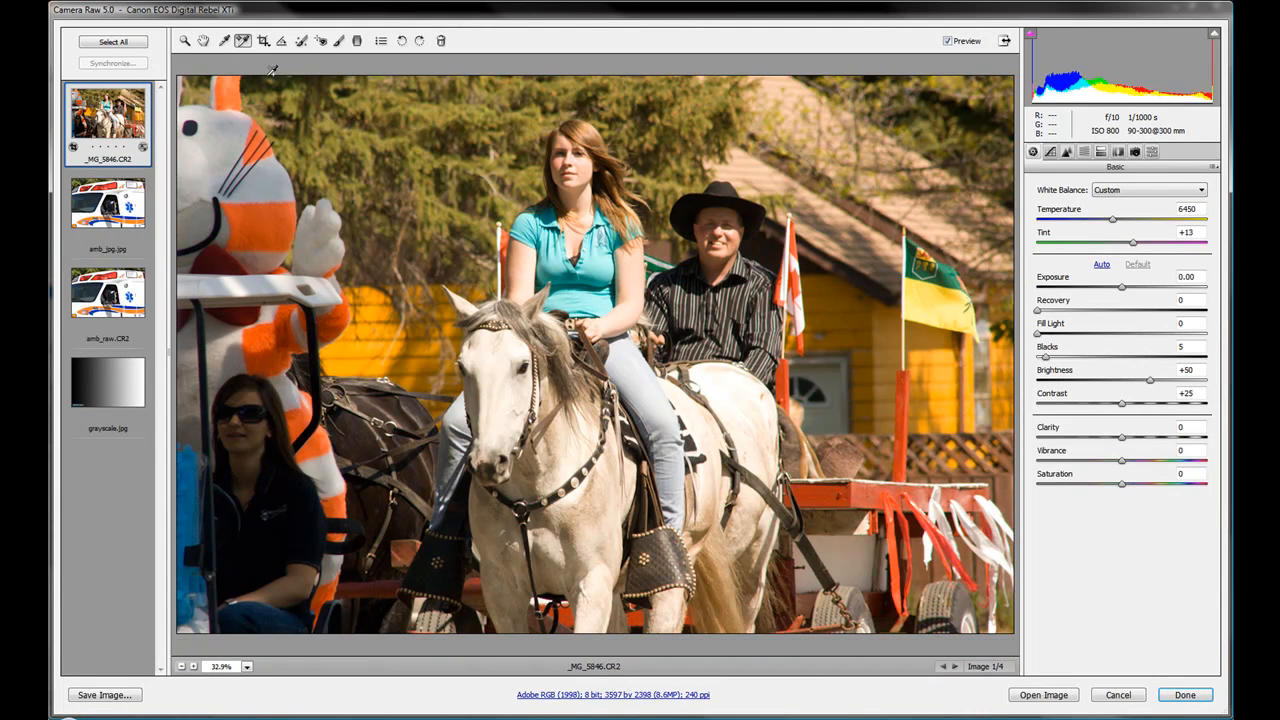
mouse_move(118, 386)
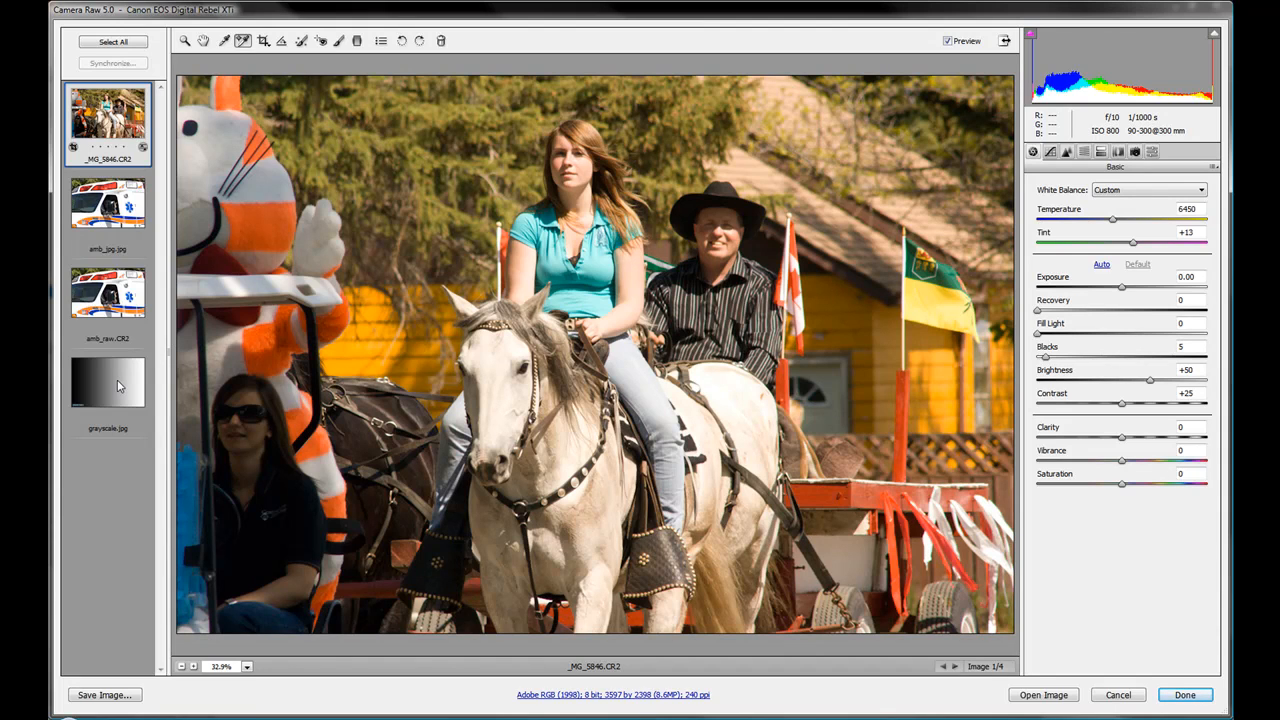
Load grayscale.jpg from the filmstrip, with all Basic adjustments at zero
click(107, 383)
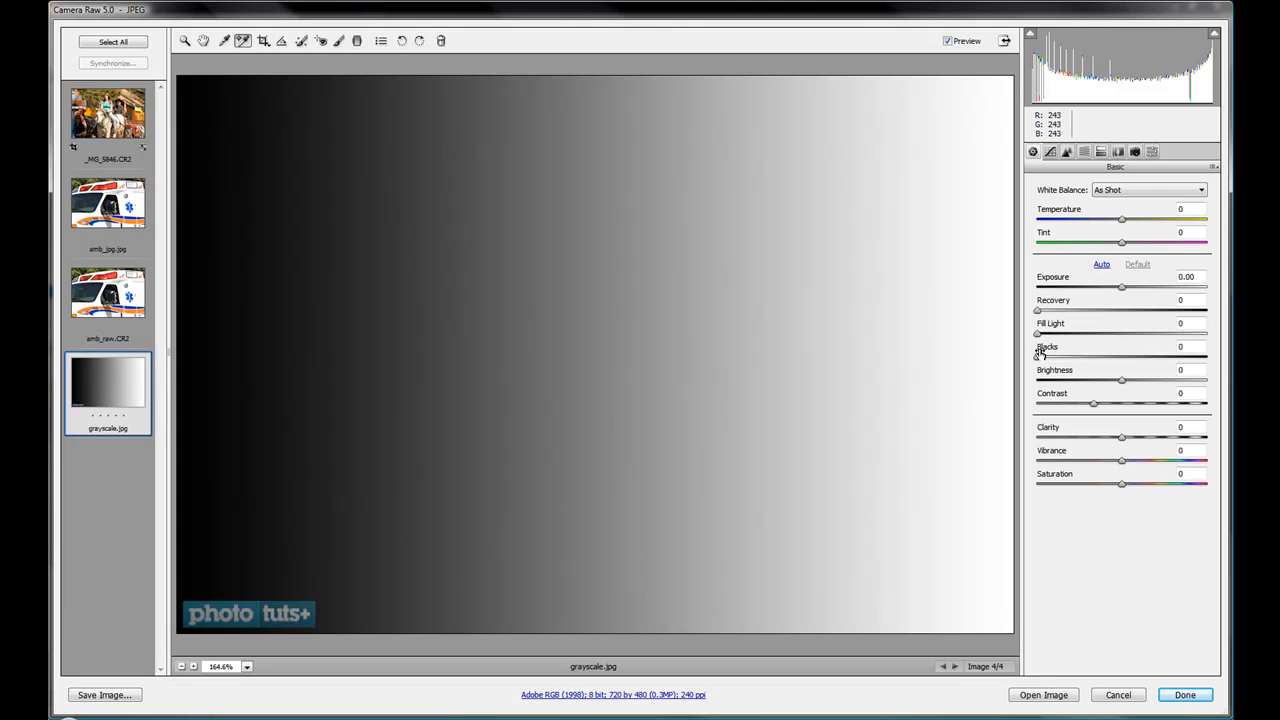
mouse_move(1070, 310)
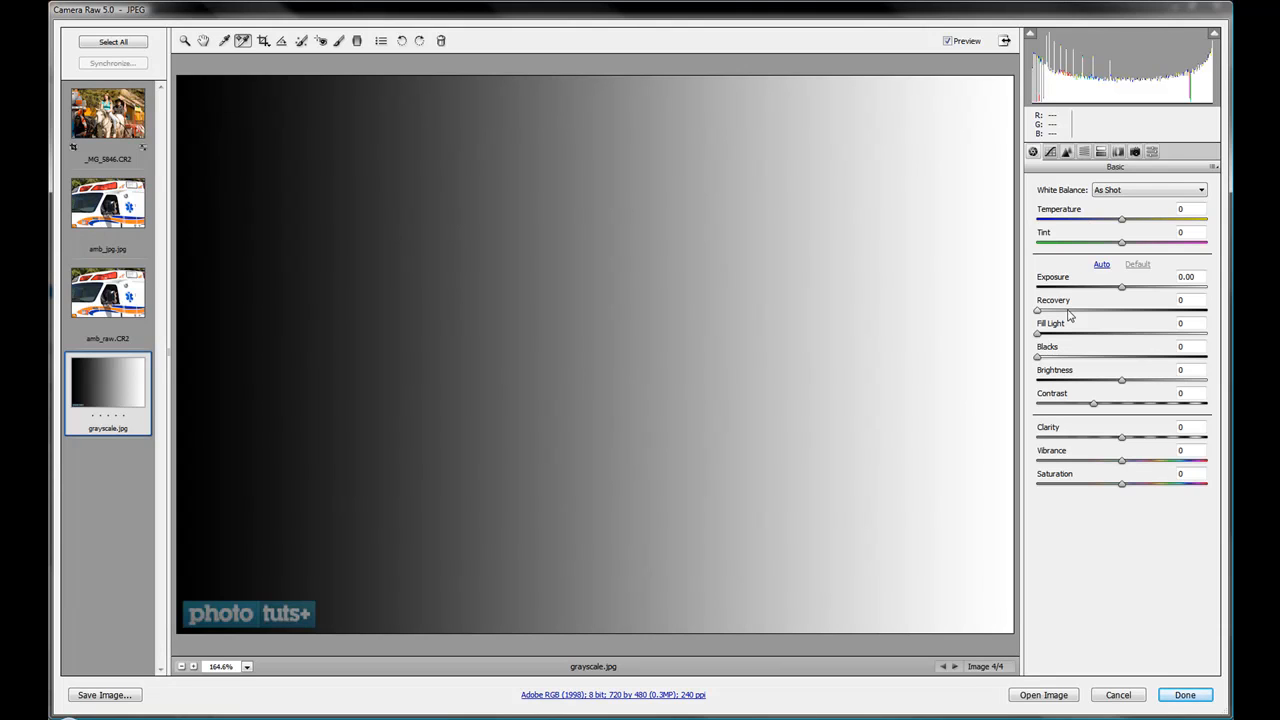
mouse_move(1103, 297)
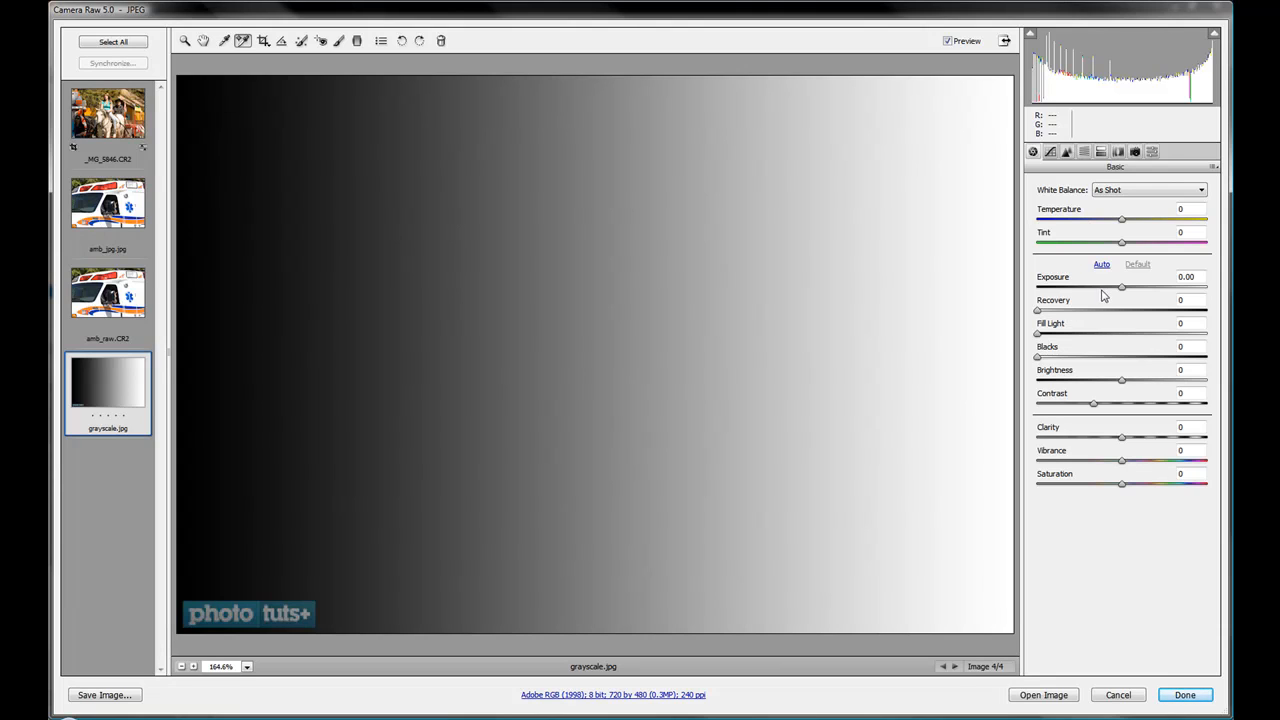
mouse_move(1121, 292)
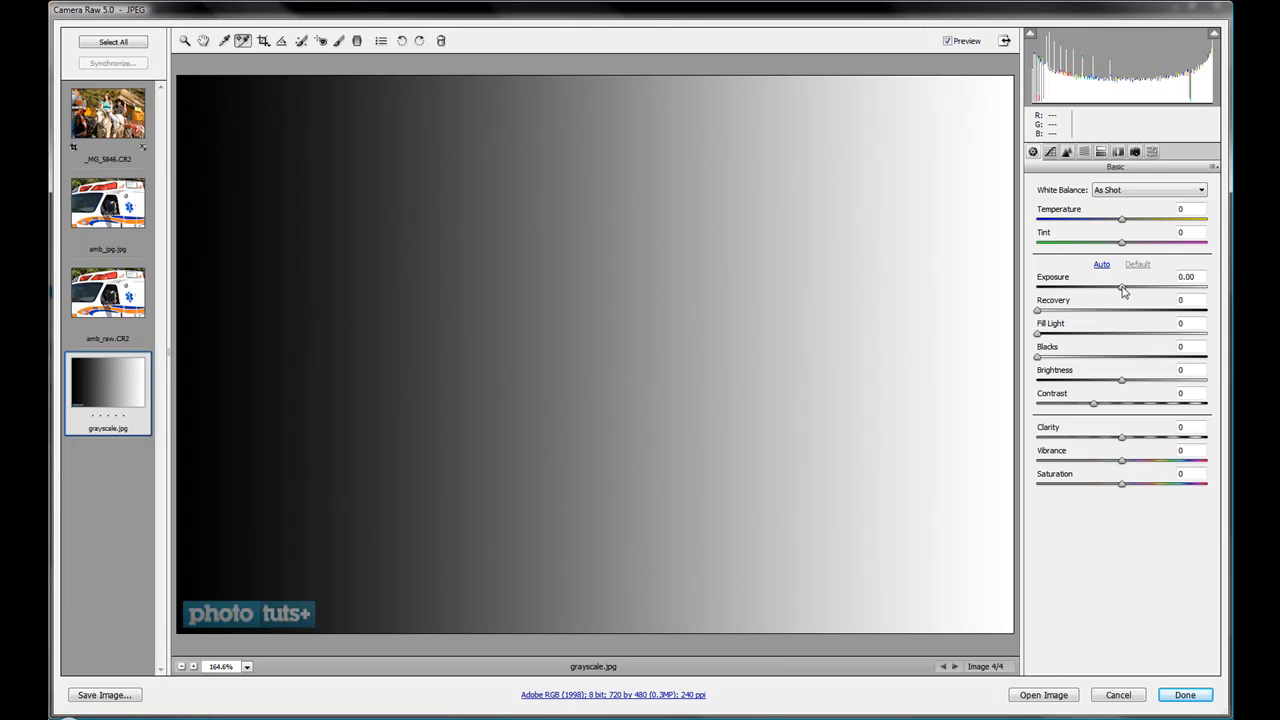
triple_click(1188, 277)
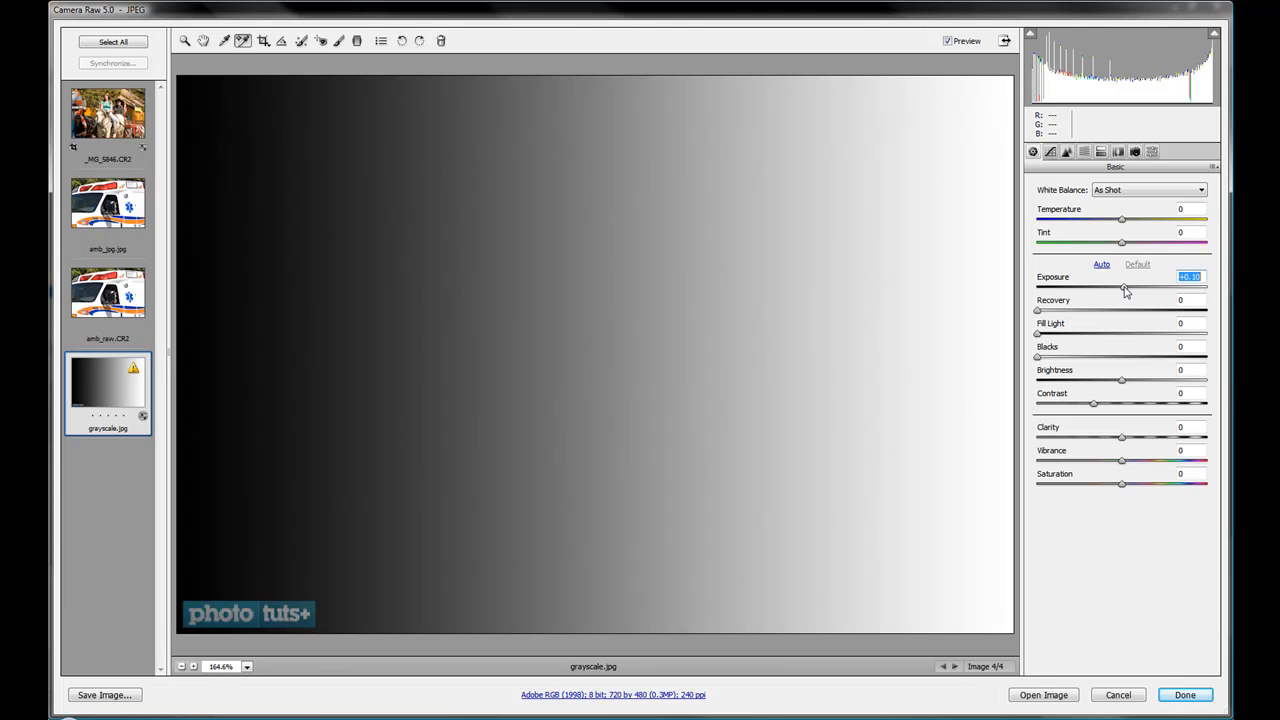
drag(1122, 289, 1160, 289)
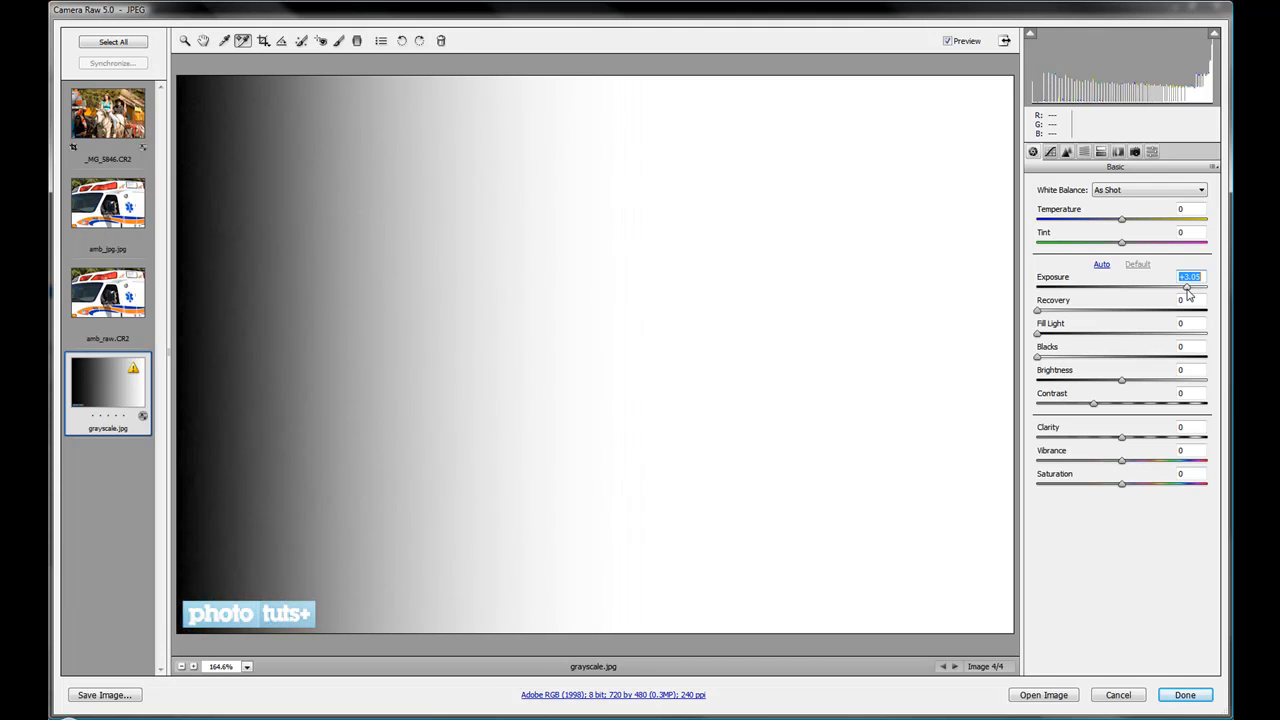
drag(1185, 288, 1110, 288)
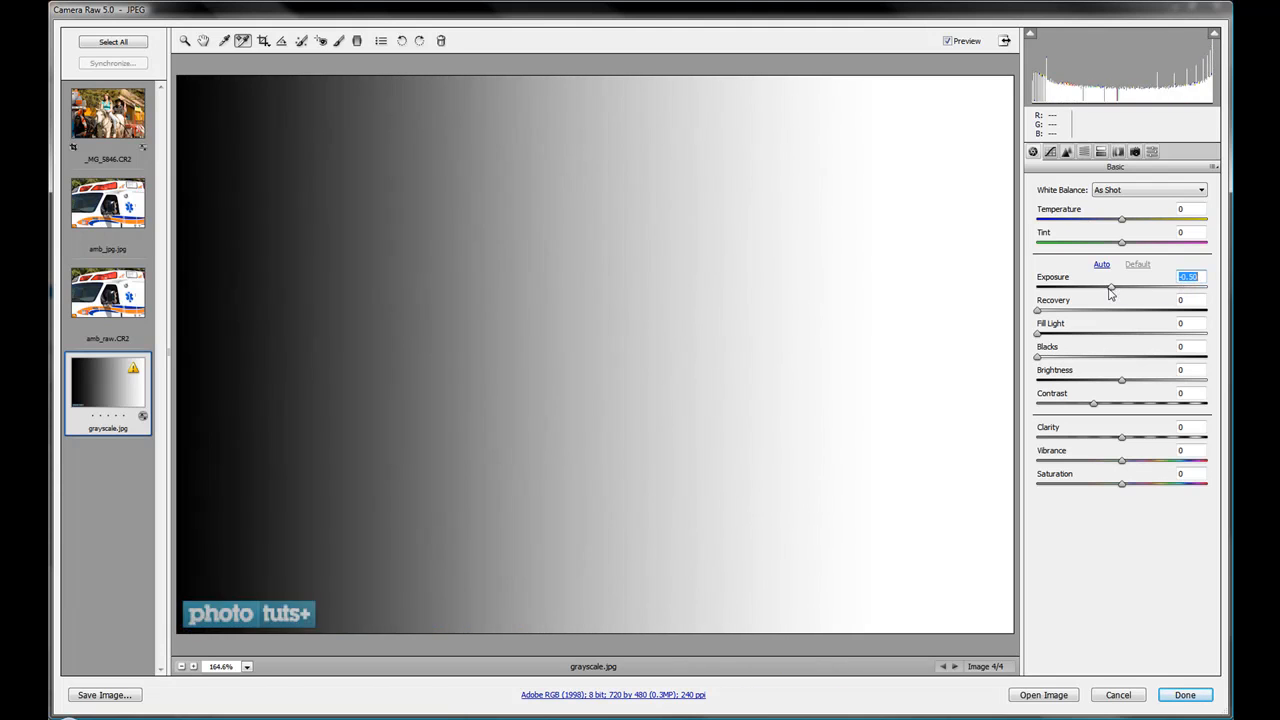
drag(1122, 287, 1037, 287)
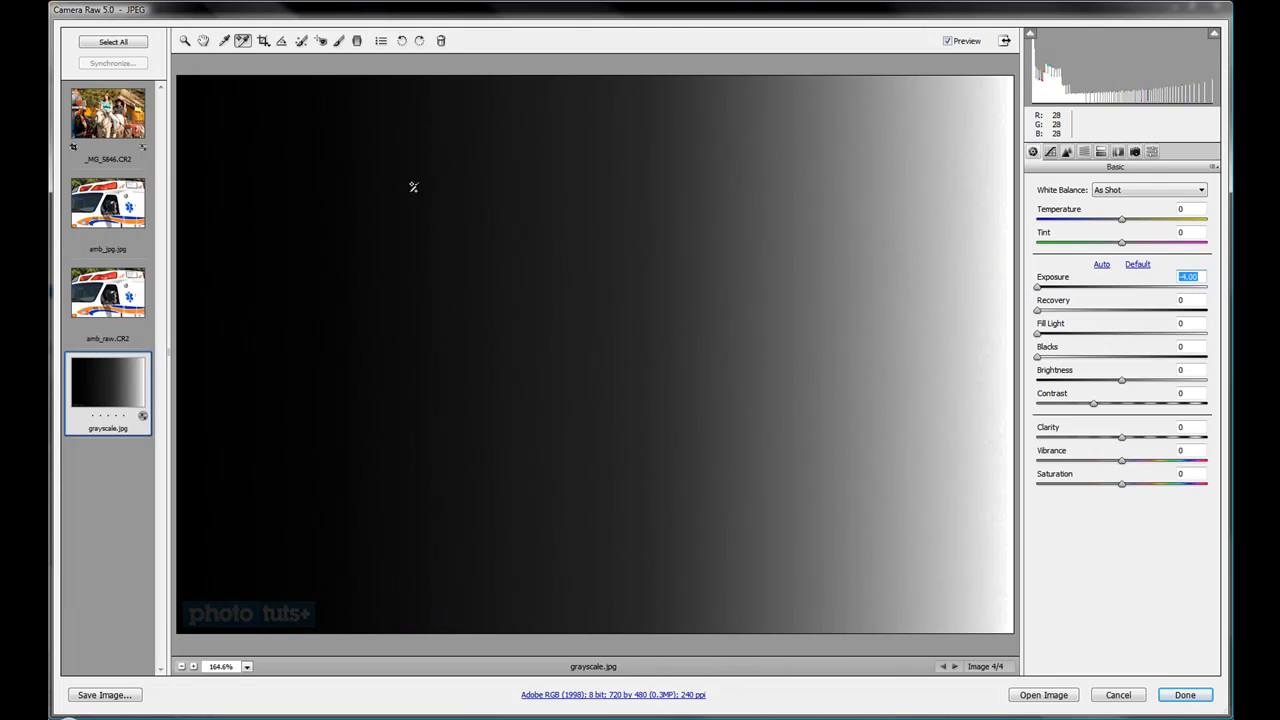
mouse_move(1040, 290)
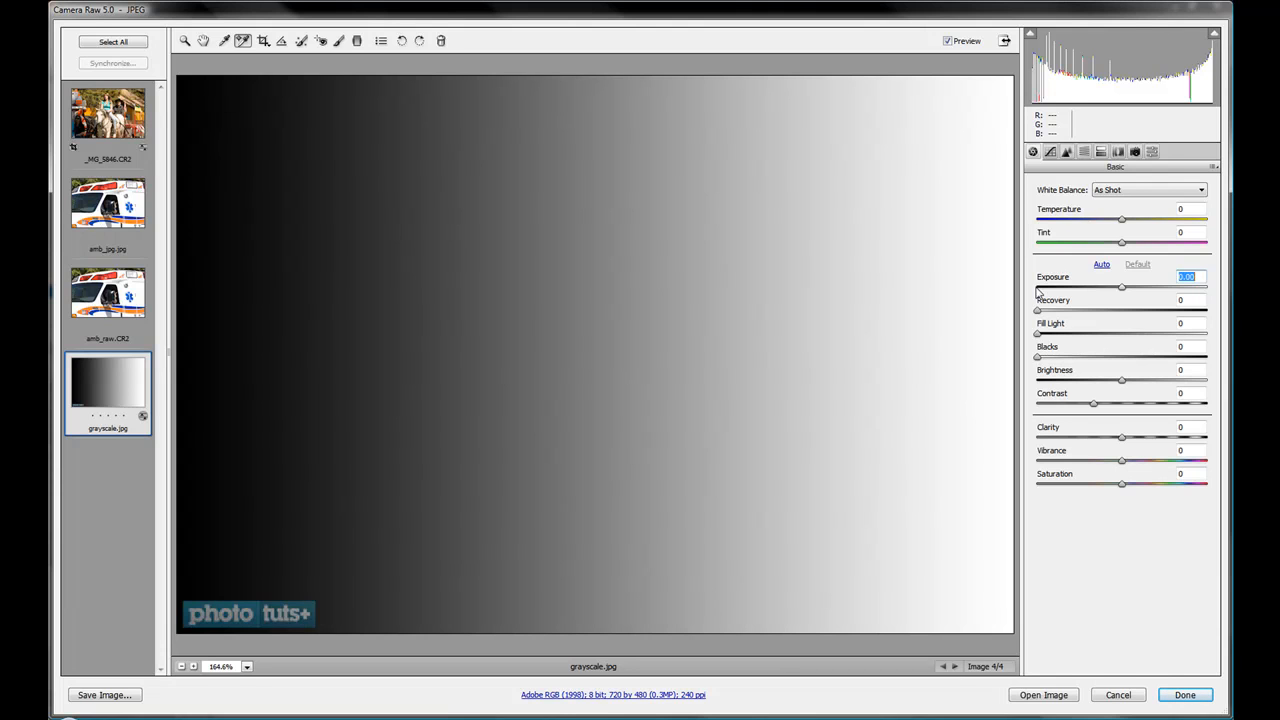
drag(1122, 288, 1037, 288)
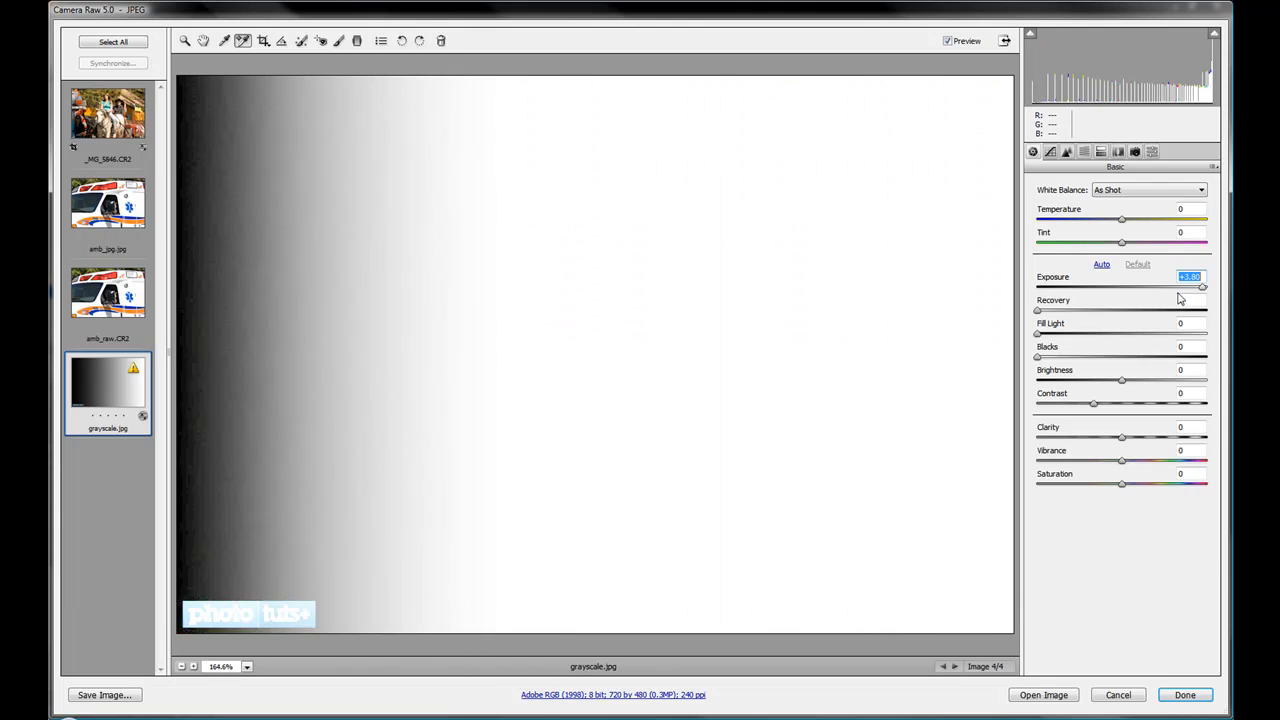
drag(1202, 287, 1115, 287)
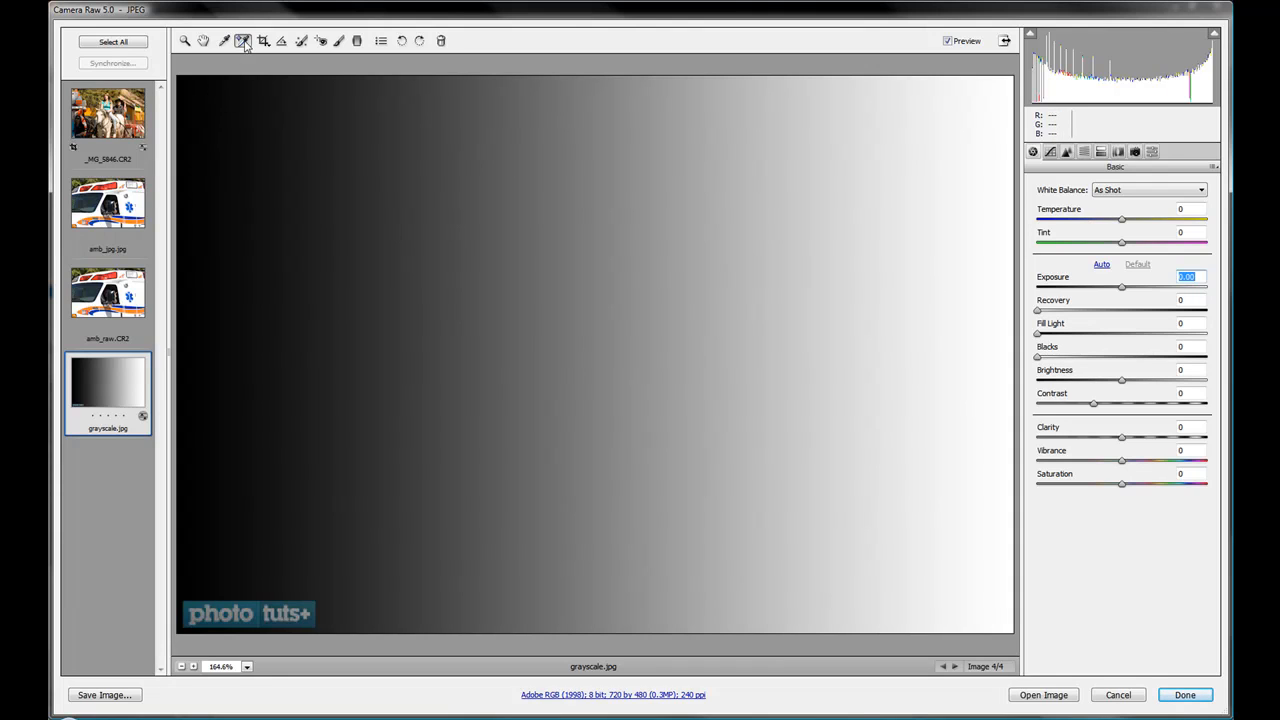
mouse_move(1010, 256)
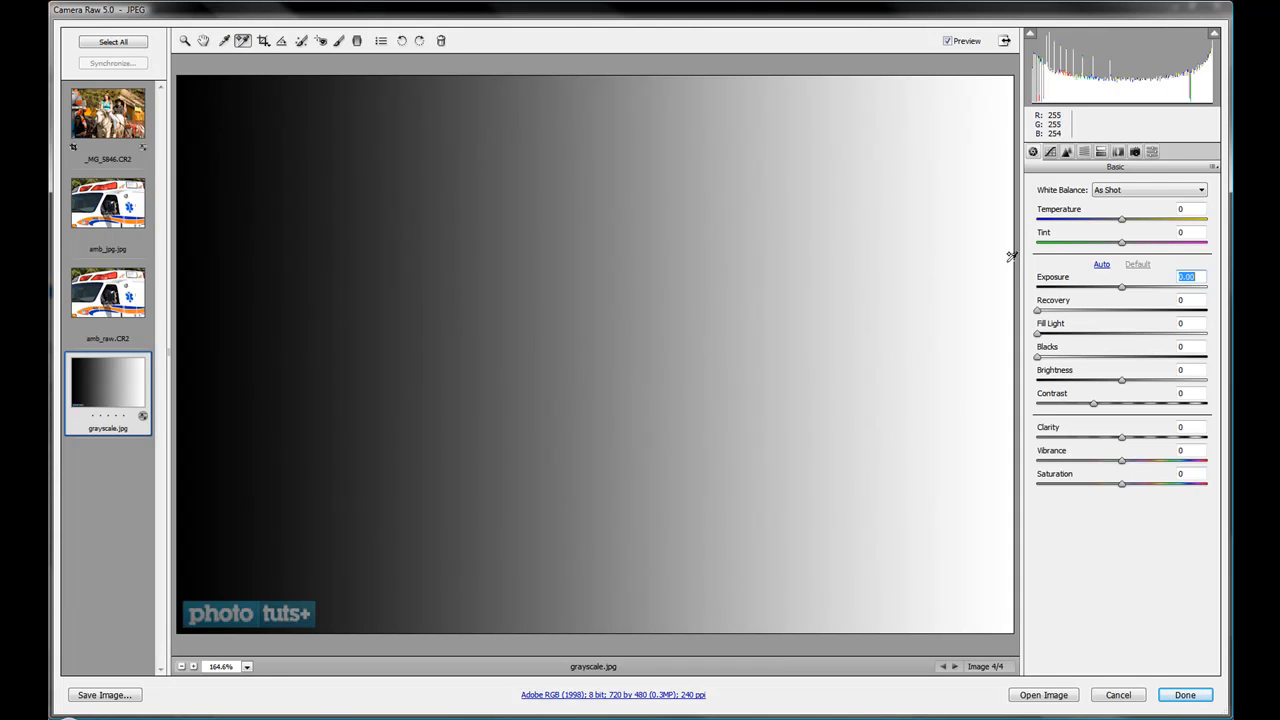
click(1007, 278)
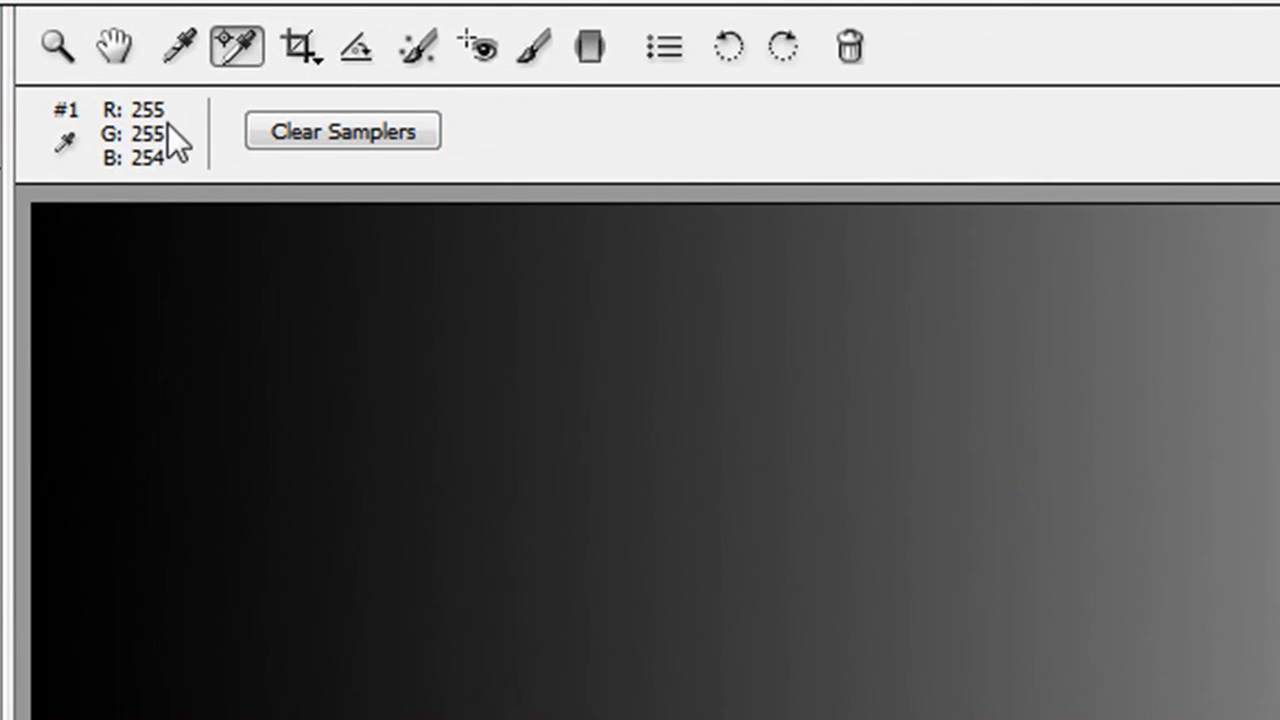
mouse_move(160, 185)
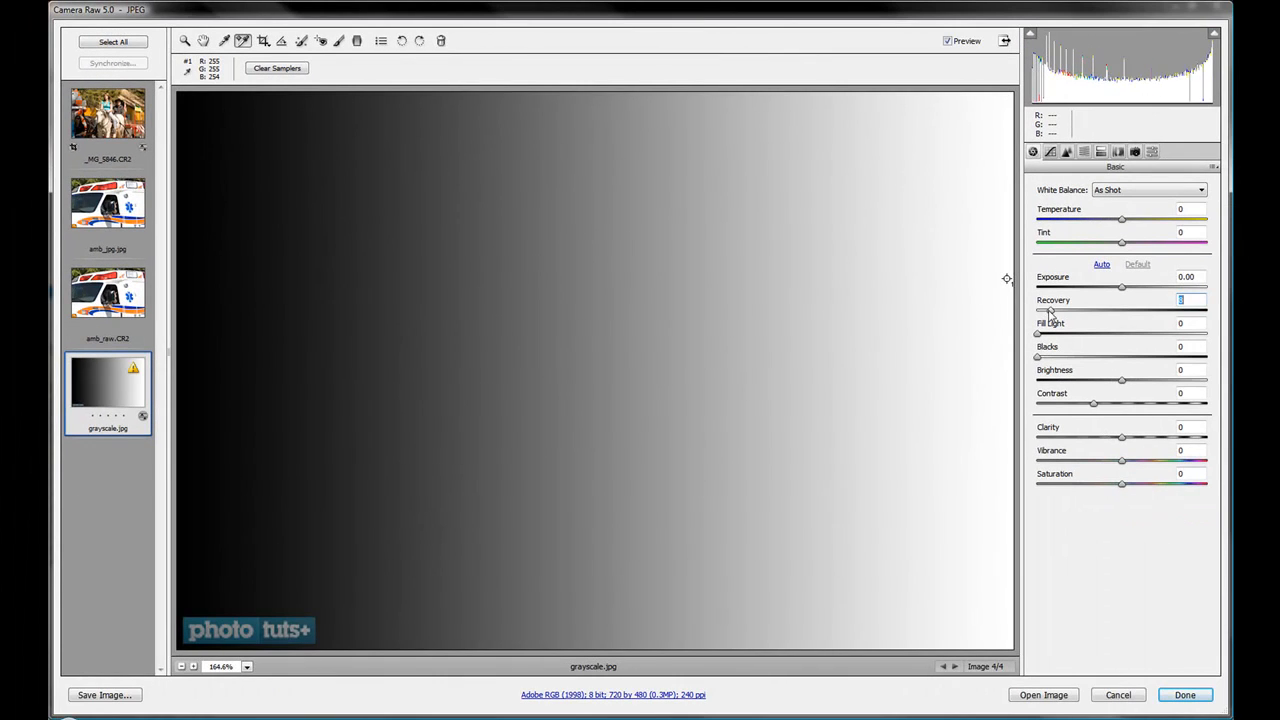
drag(1040, 309, 1205, 309)
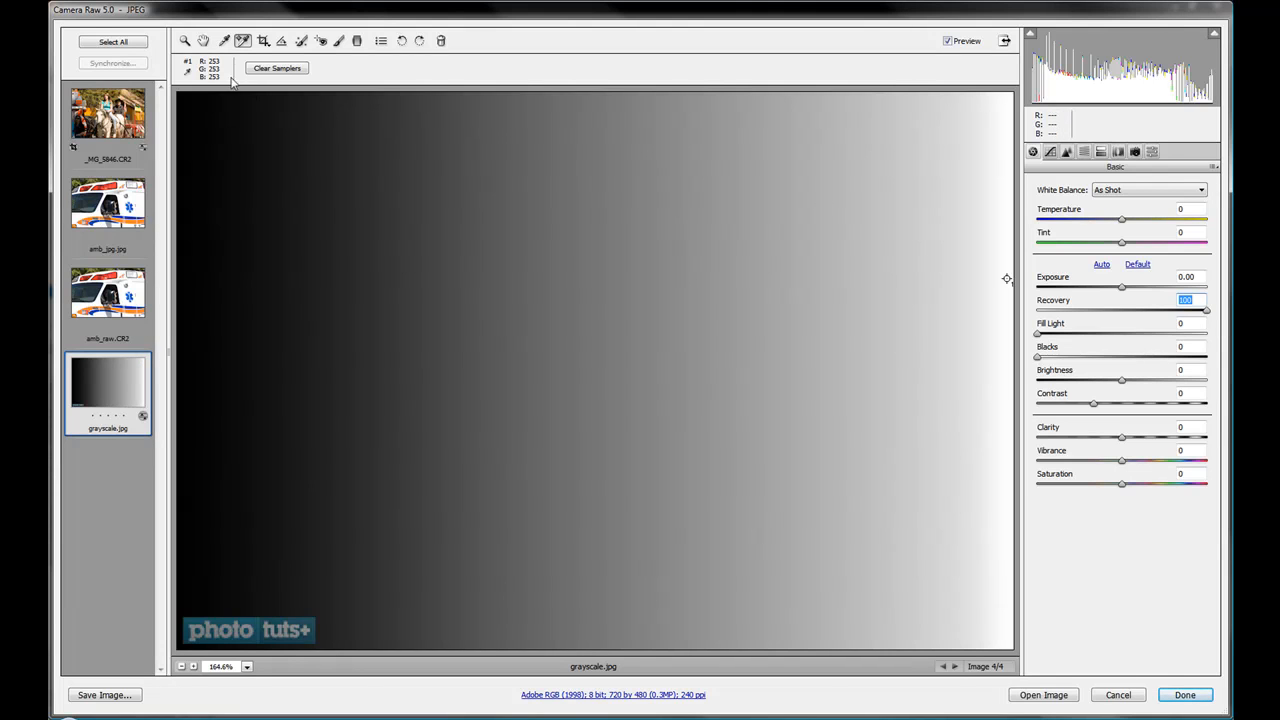
mouse_move(233, 83)
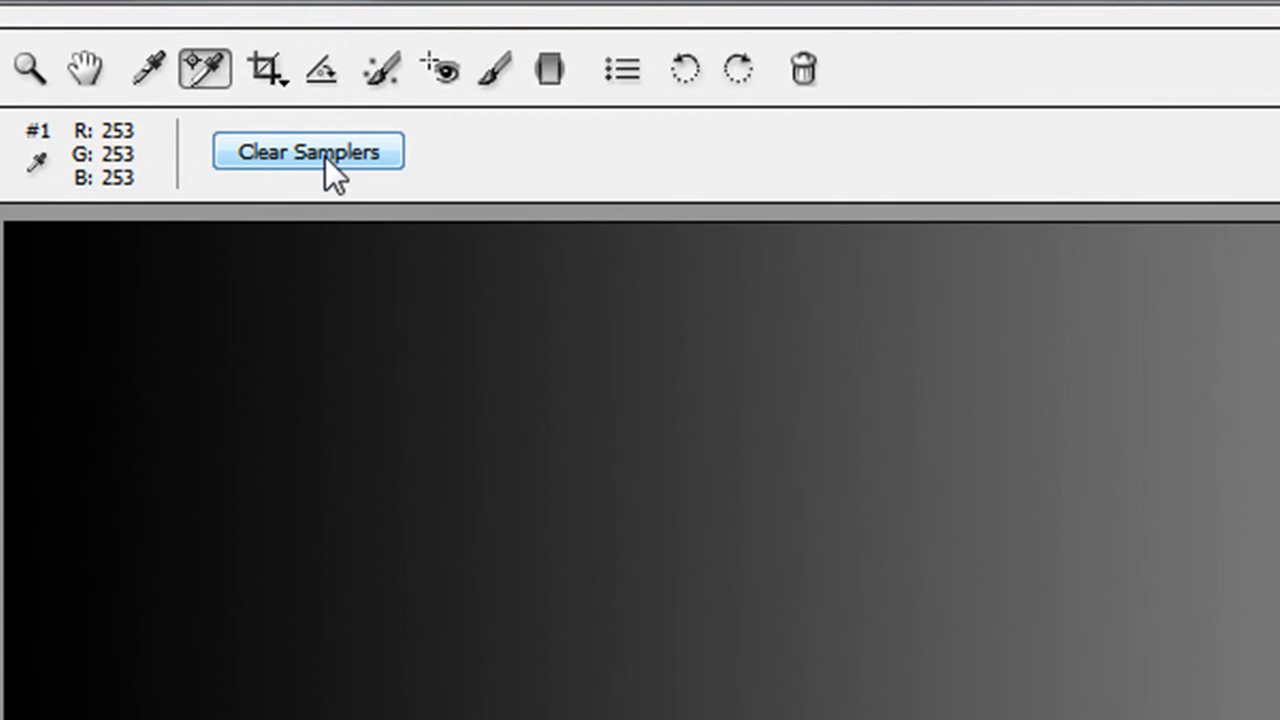
click(307, 152)
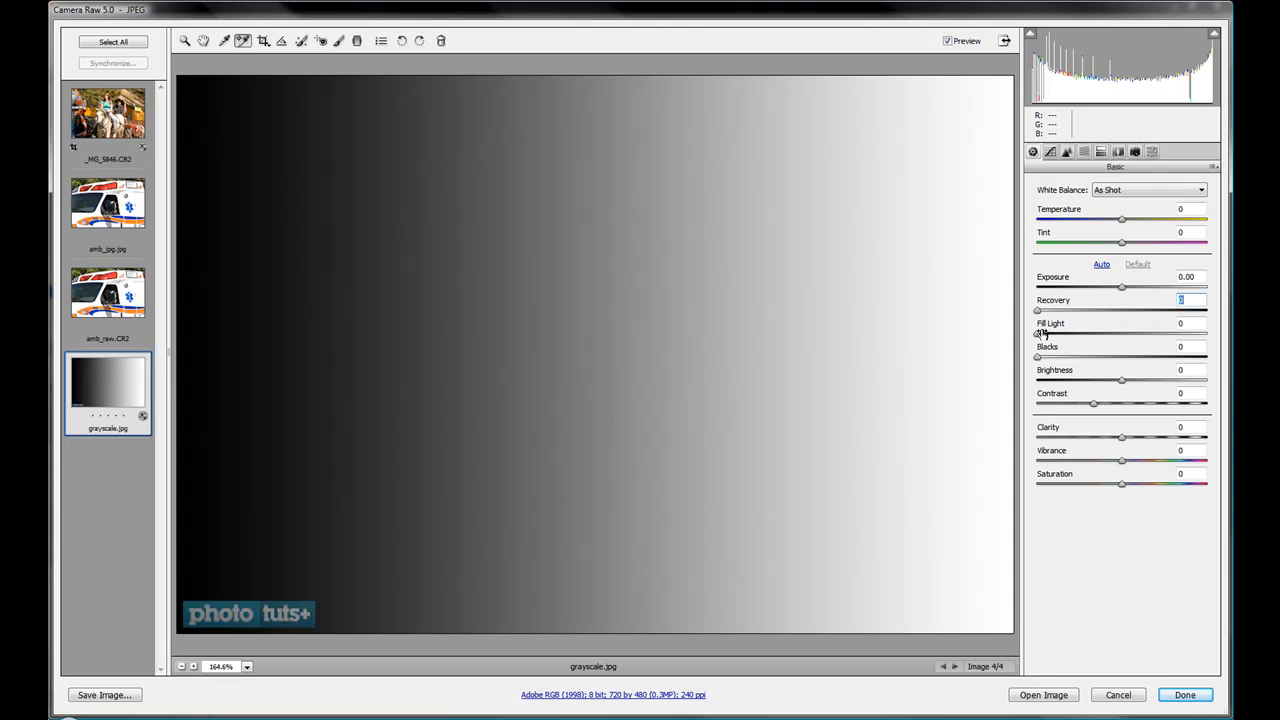
mouse_move(880, 547)
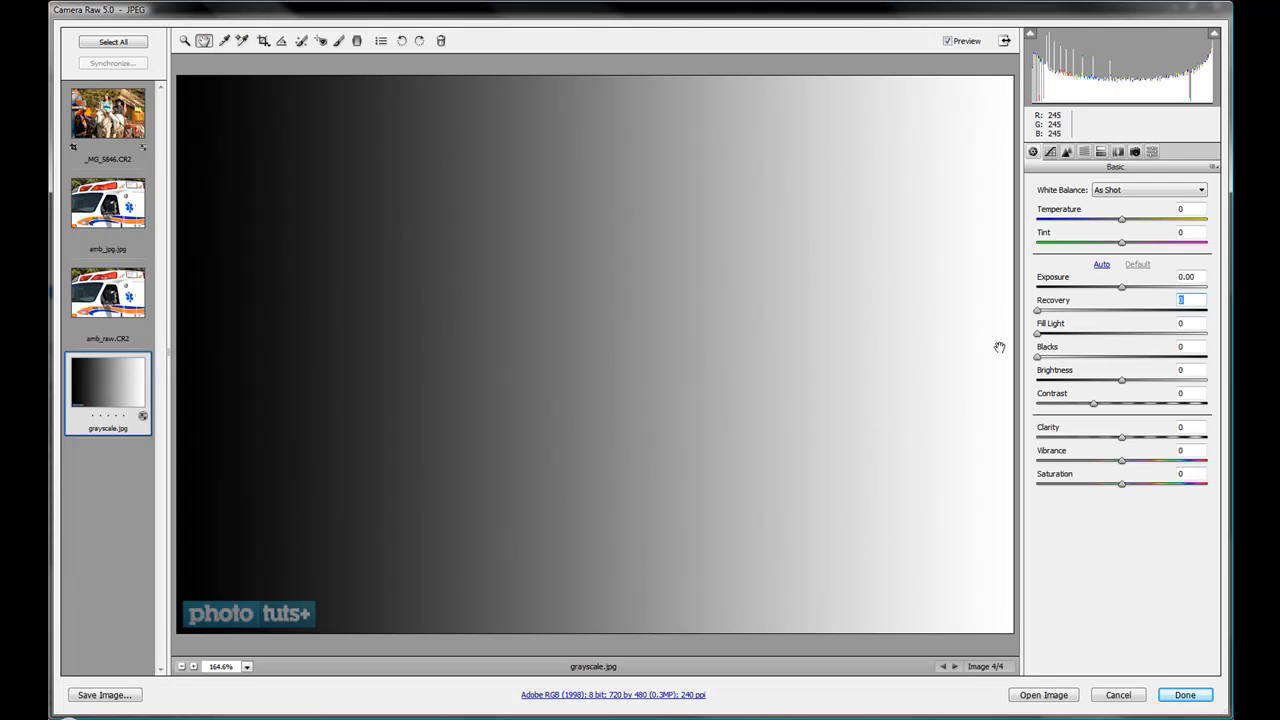
mouse_move(857, 334)
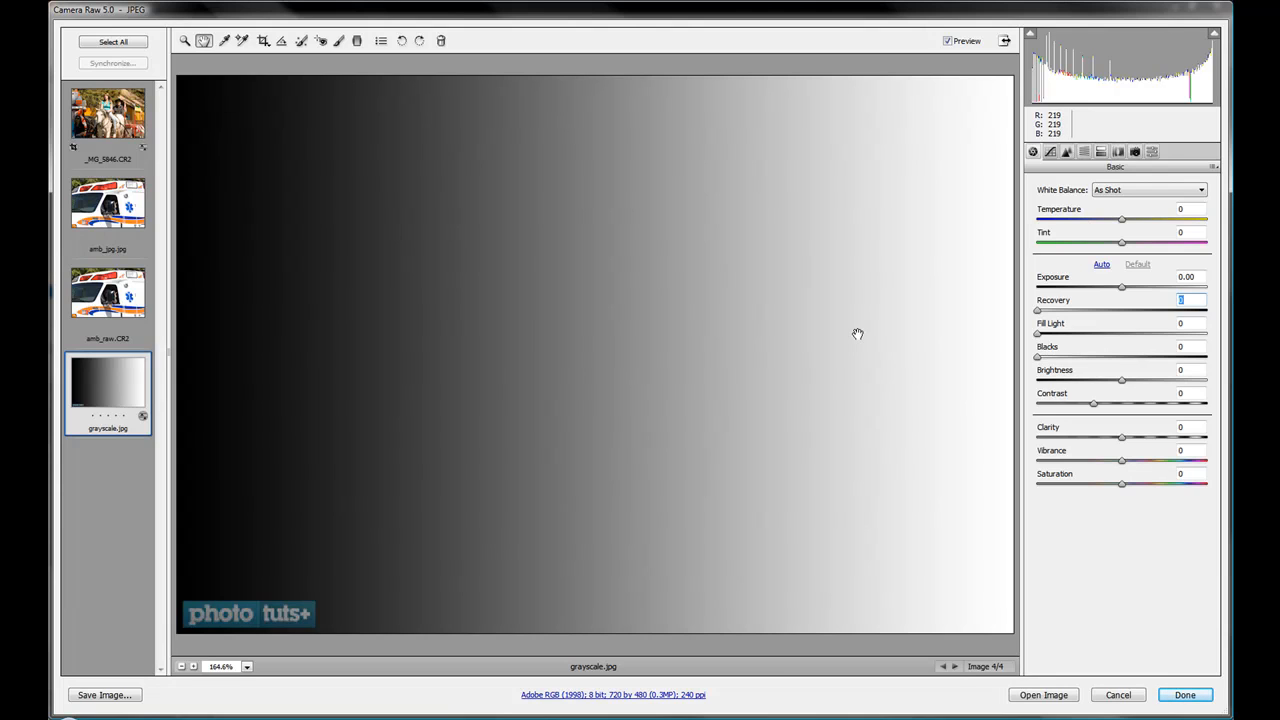
mouse_move(318, 376)
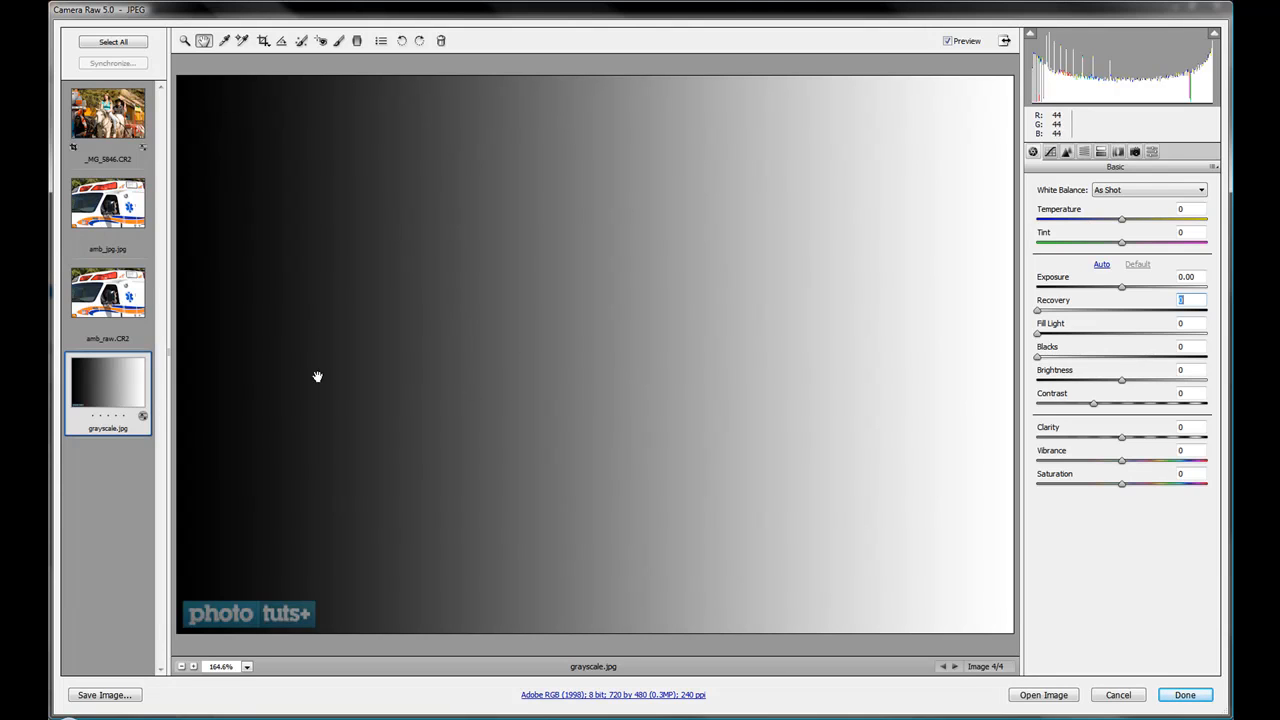
mouse_move(981, 326)
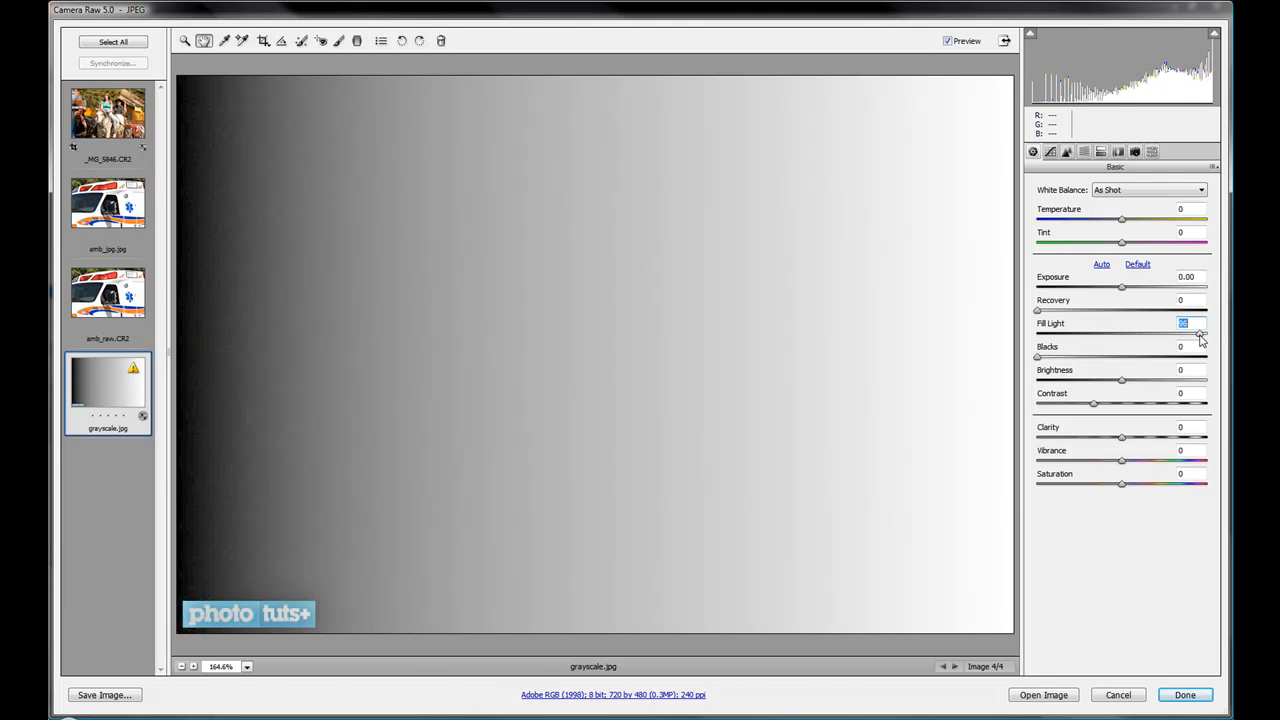
drag(1200, 333, 1088, 333)
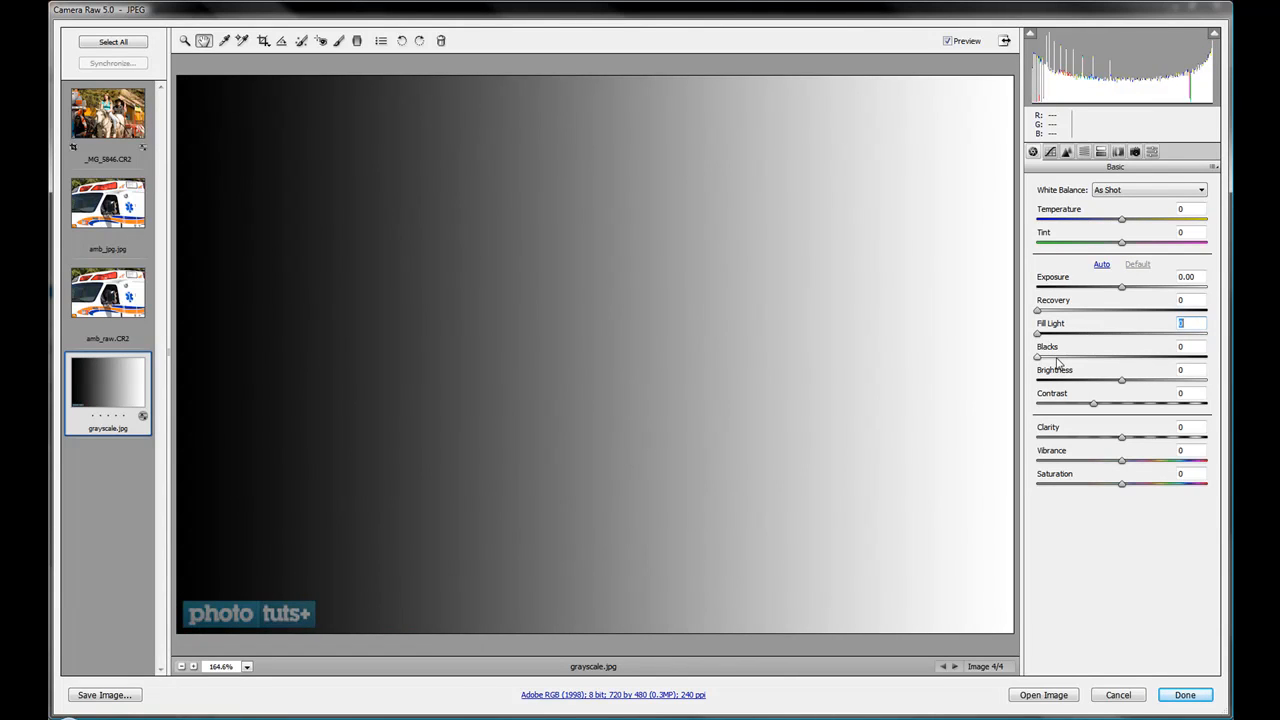
mouse_move(1037, 358)
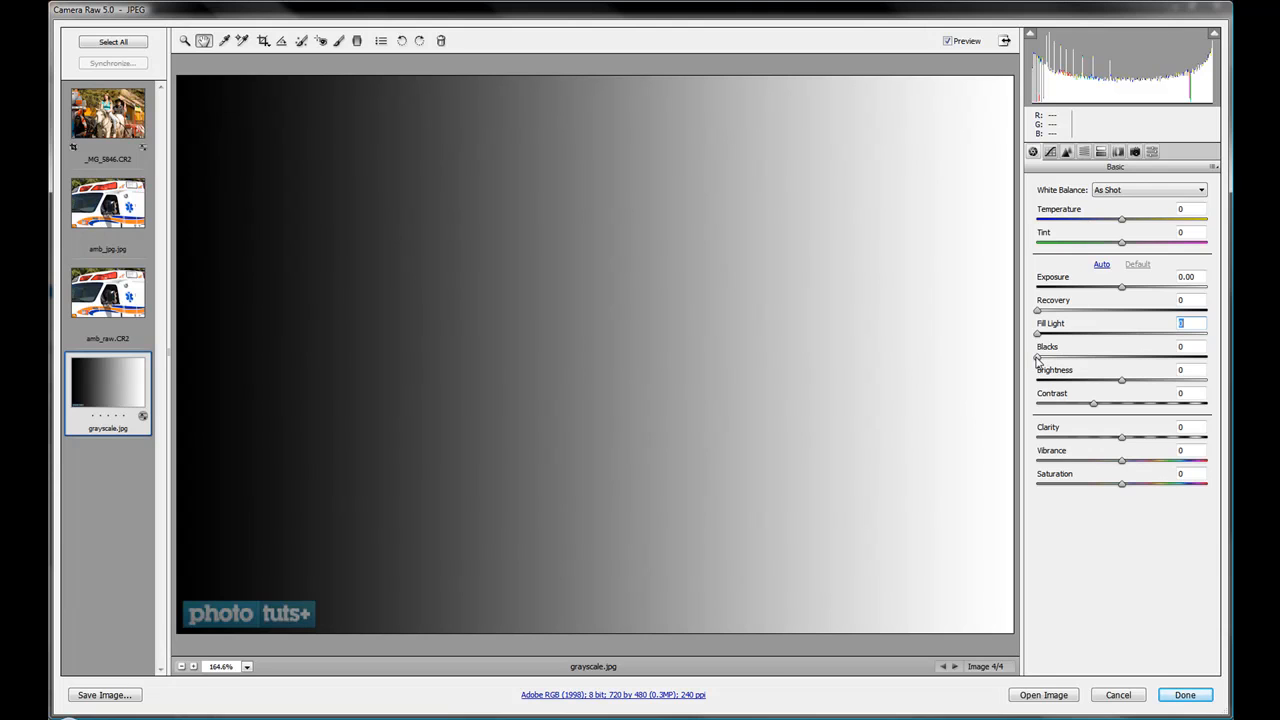
Push Blacks to maximum to darken the gradient, then pull it back down
click(1190, 346)
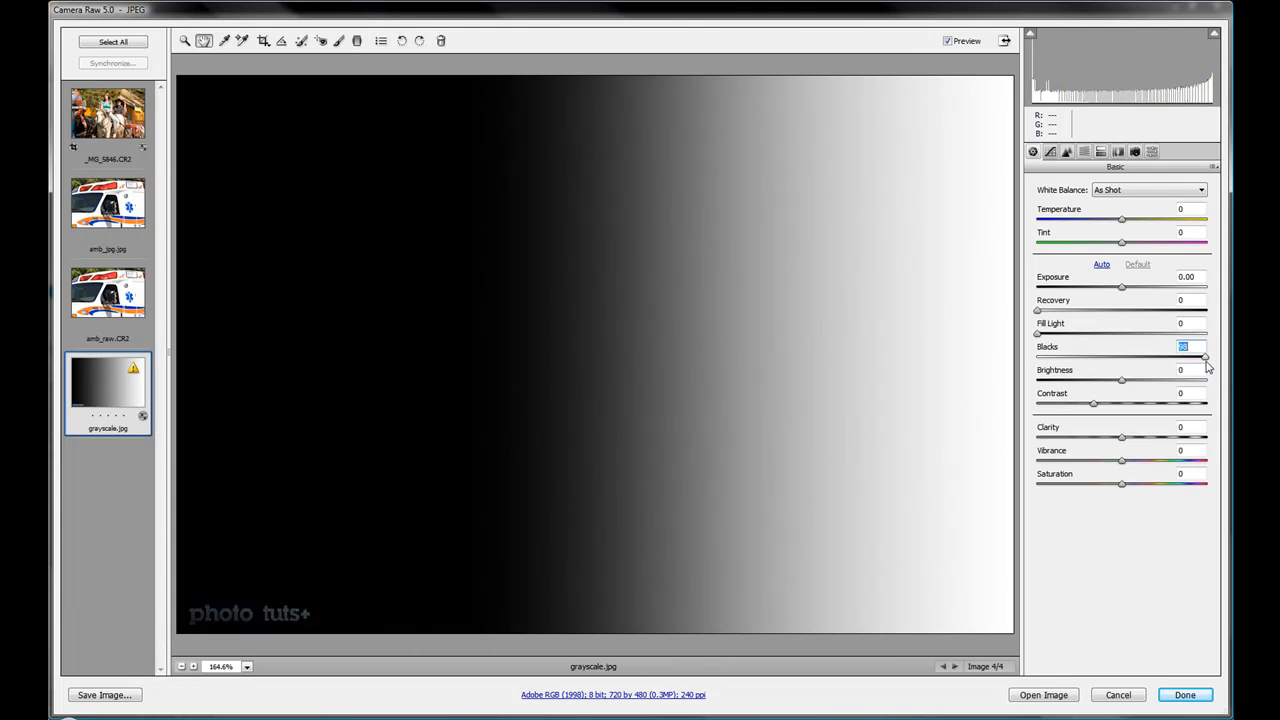
drag(1205, 357, 1082, 357)
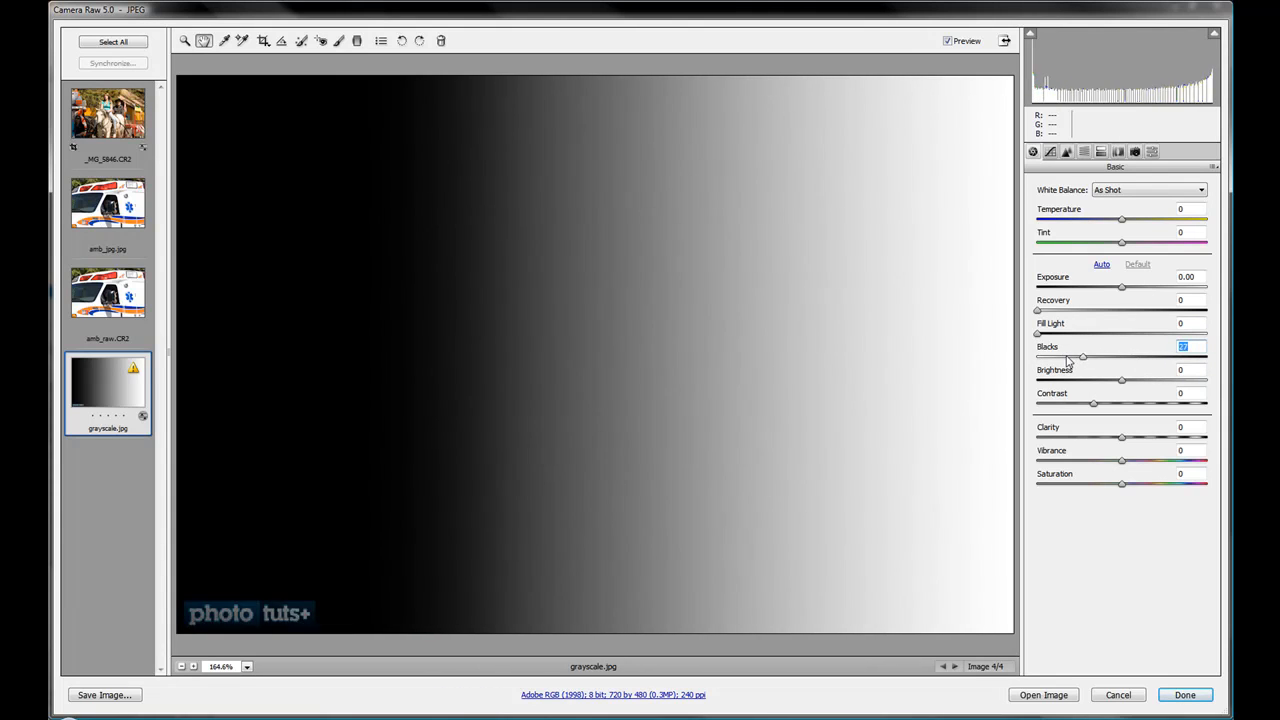
drag(1082, 357, 1044, 357)
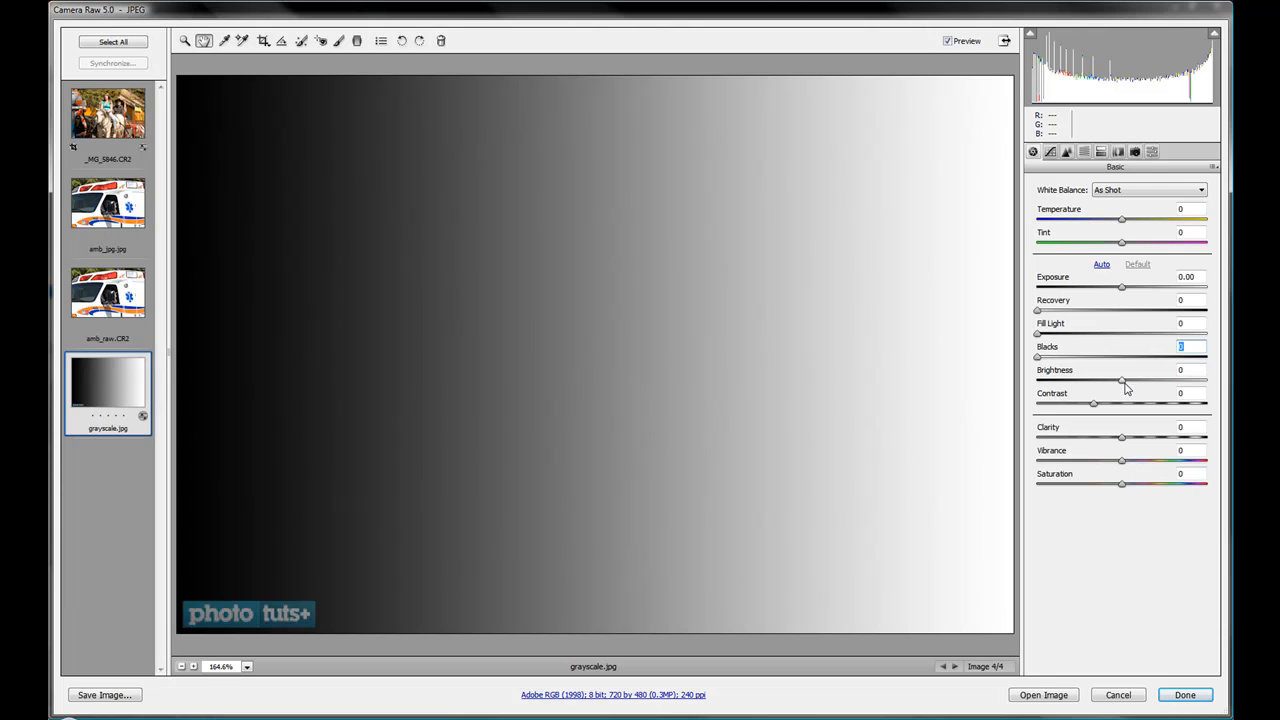
mouse_move(475, 307)
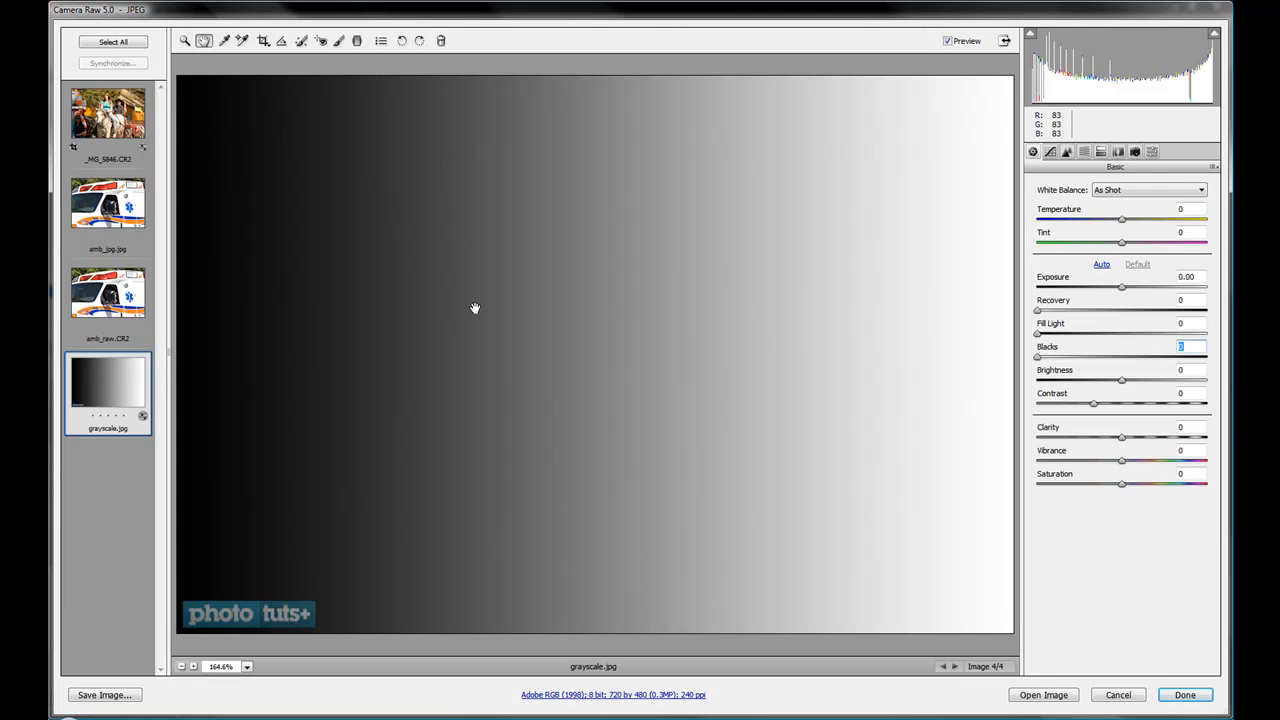
mouse_move(792, 178)
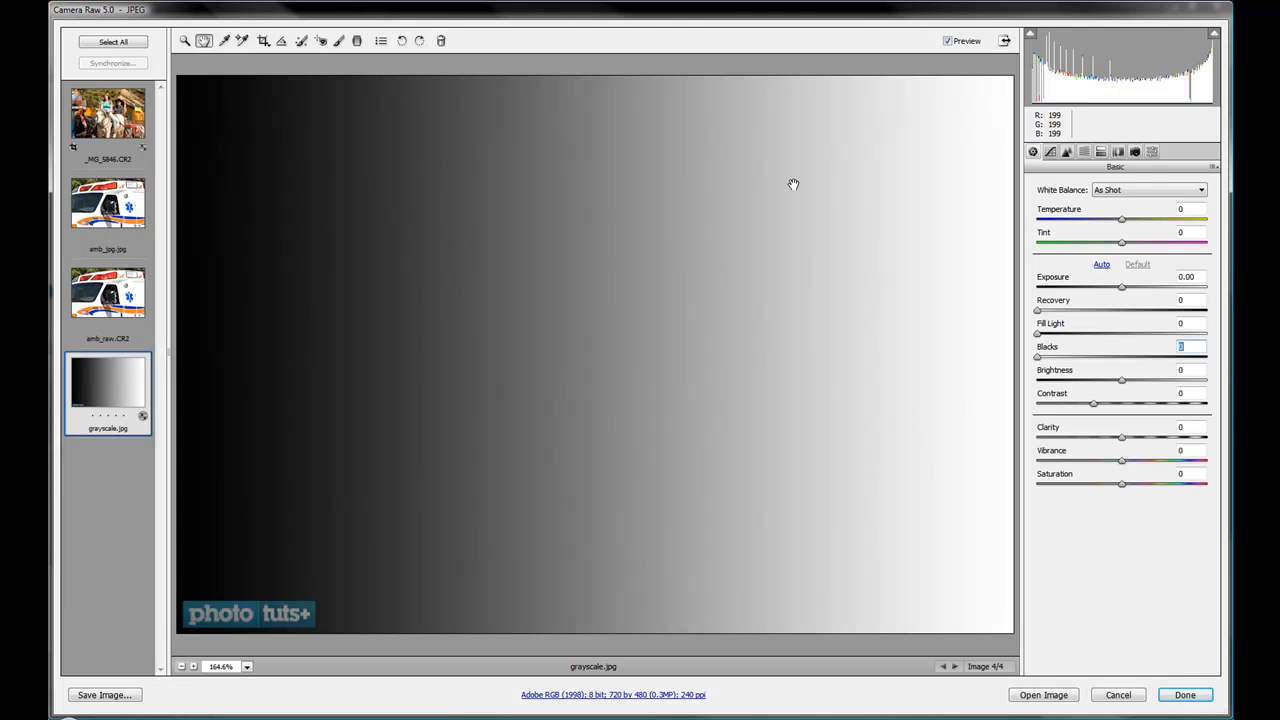
mouse_move(1075, 354)
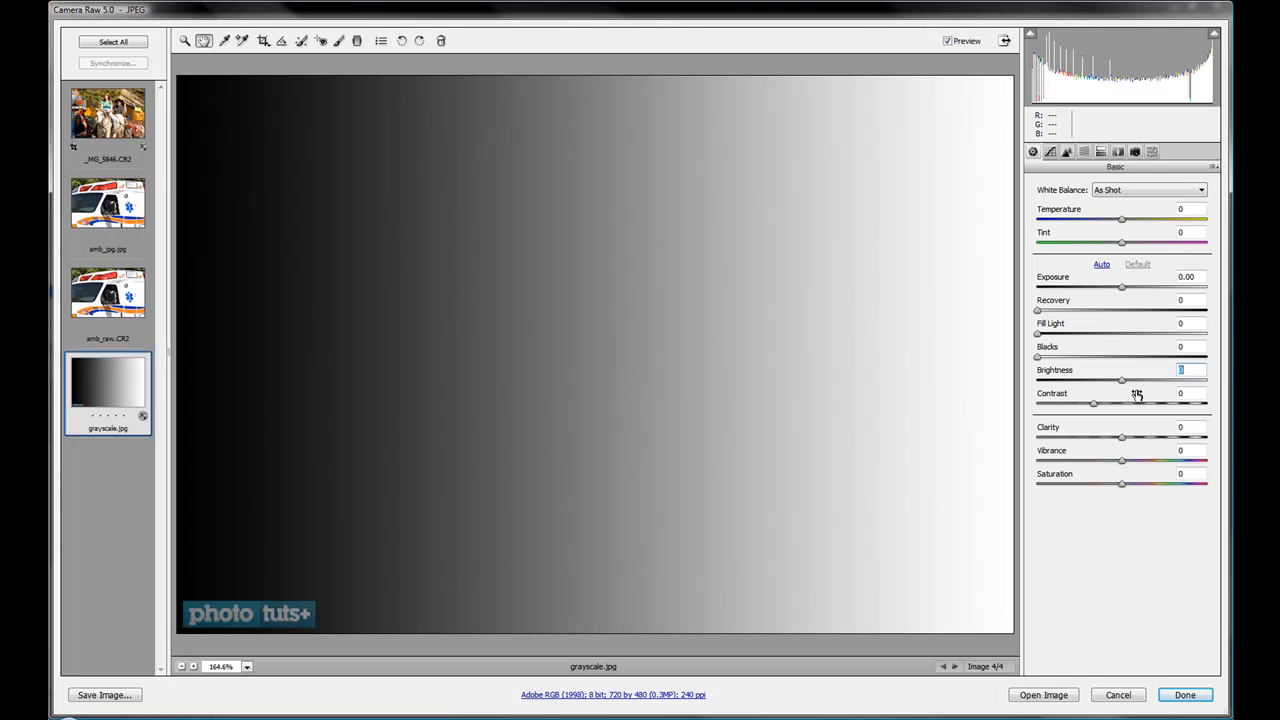
mouse_move(1093, 401)
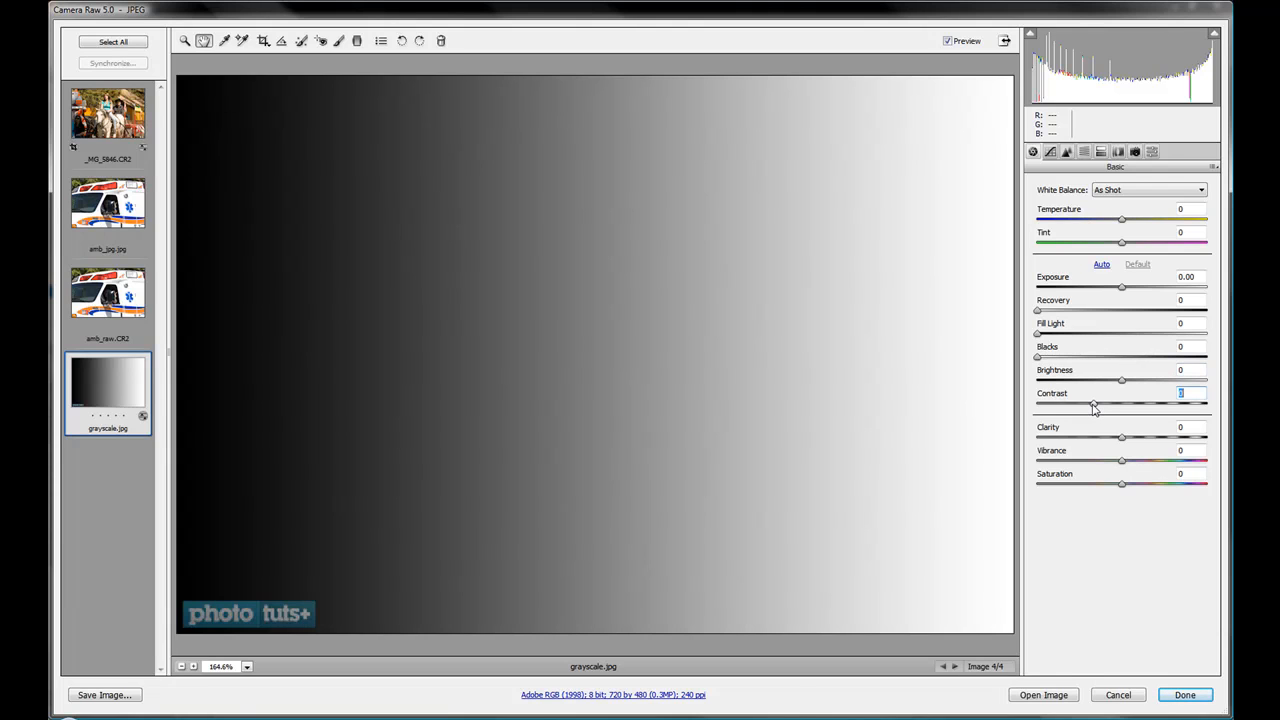
drag(1121, 404, 1135, 404)
text(+100)
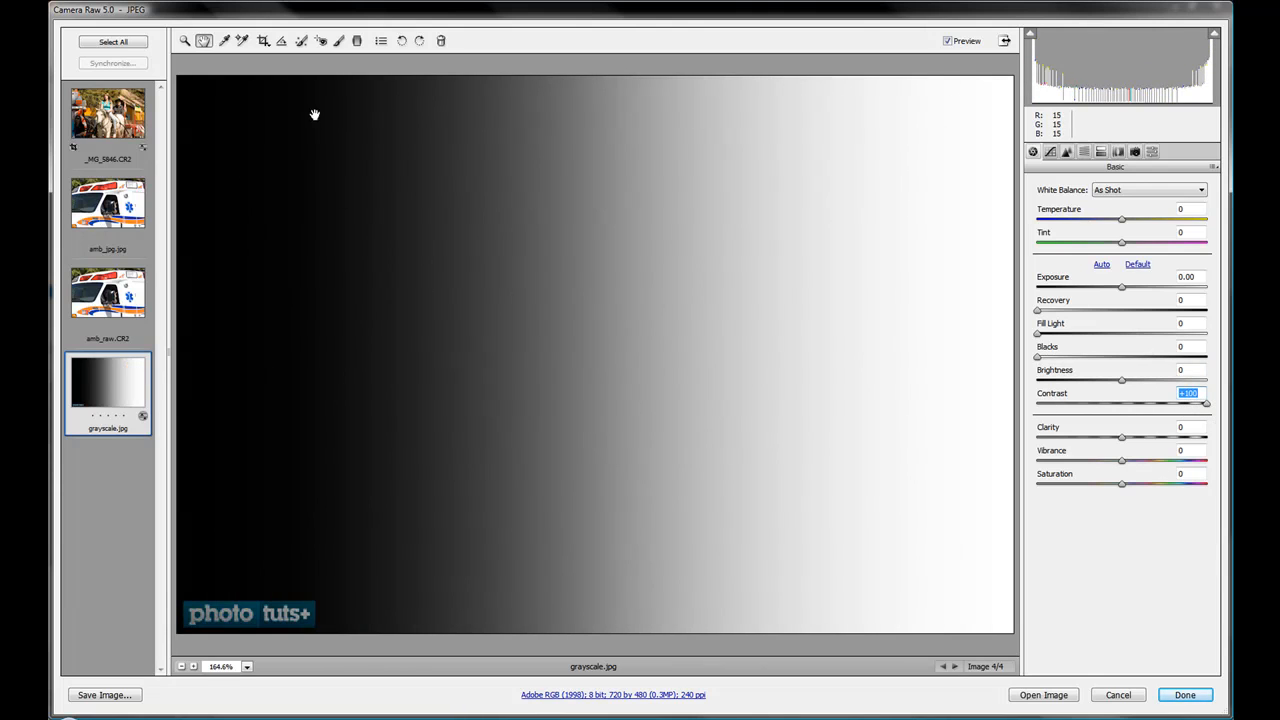
mouse_move(435, 28)
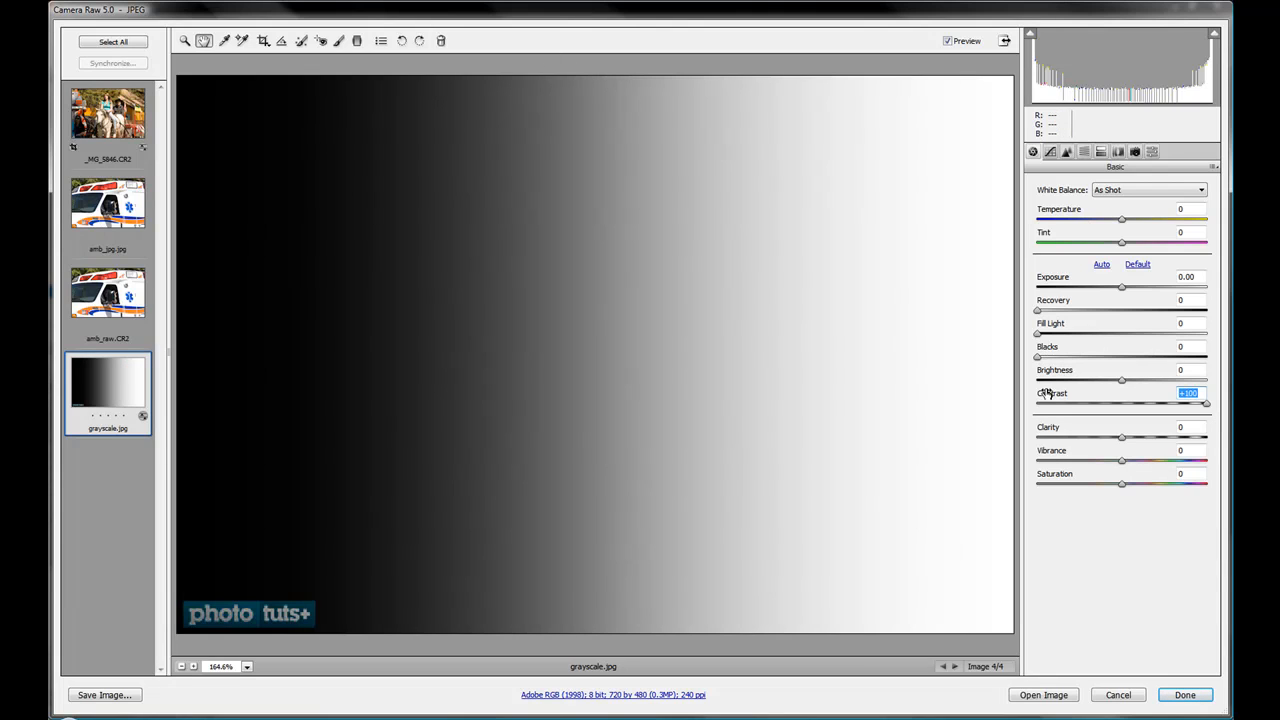
mouse_move(1131, 409)
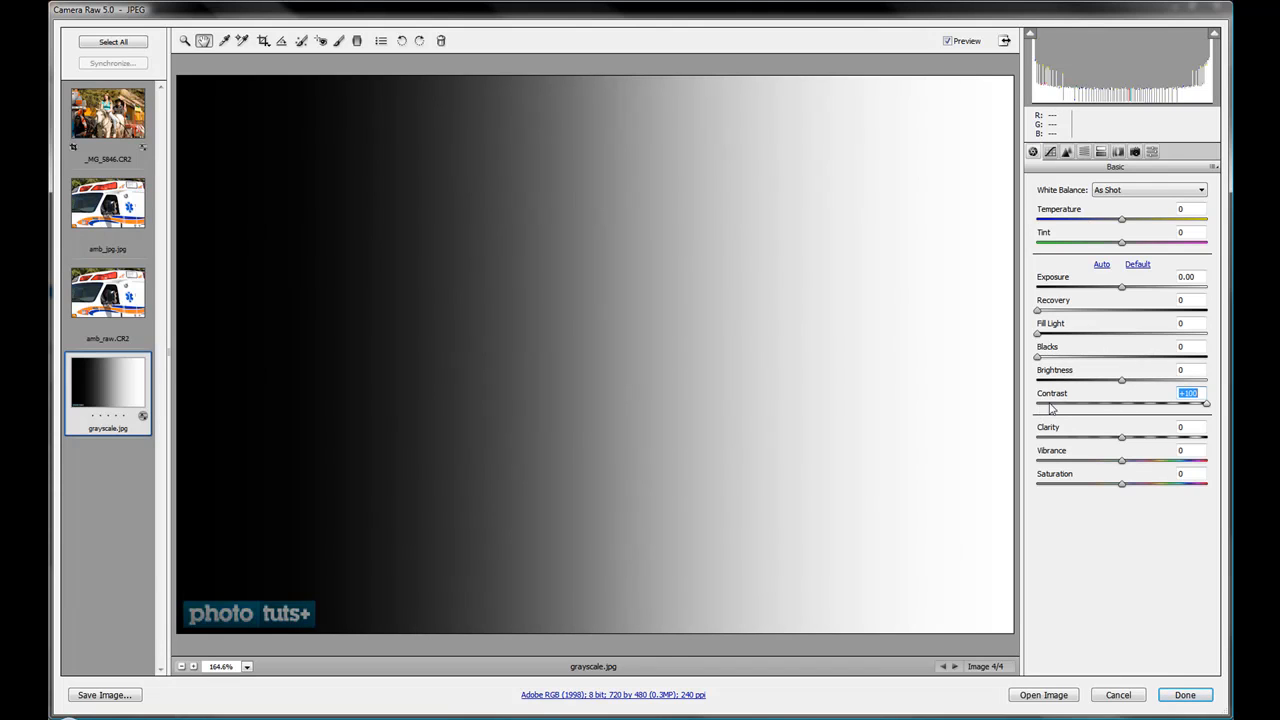
mouse_move(1137, 410)
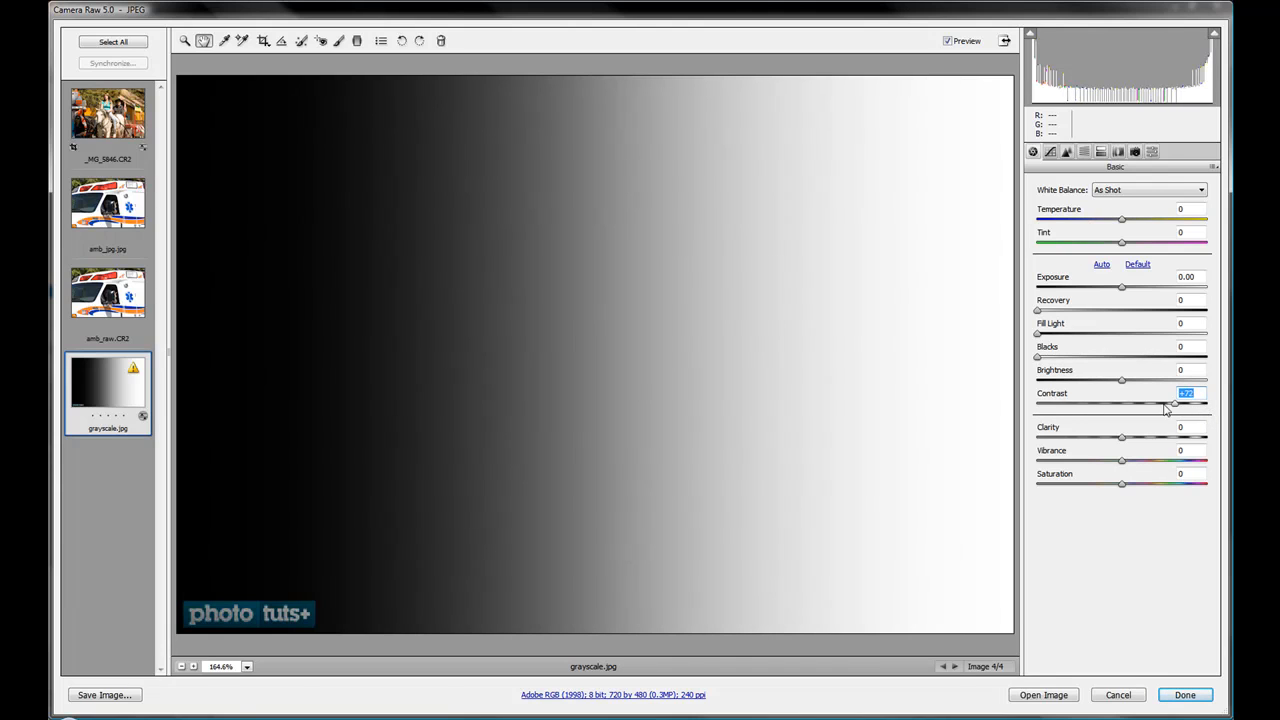
drag(1172, 403, 1145, 405)
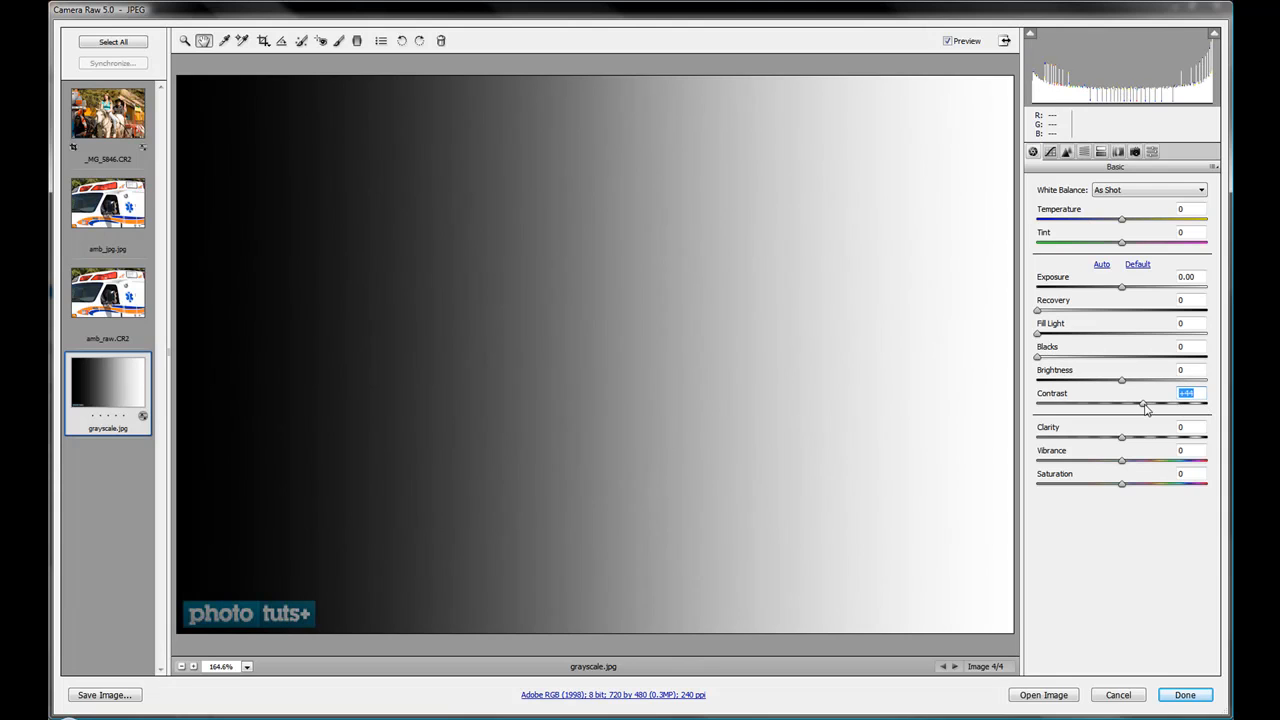
drag(1145, 403, 1093, 403)
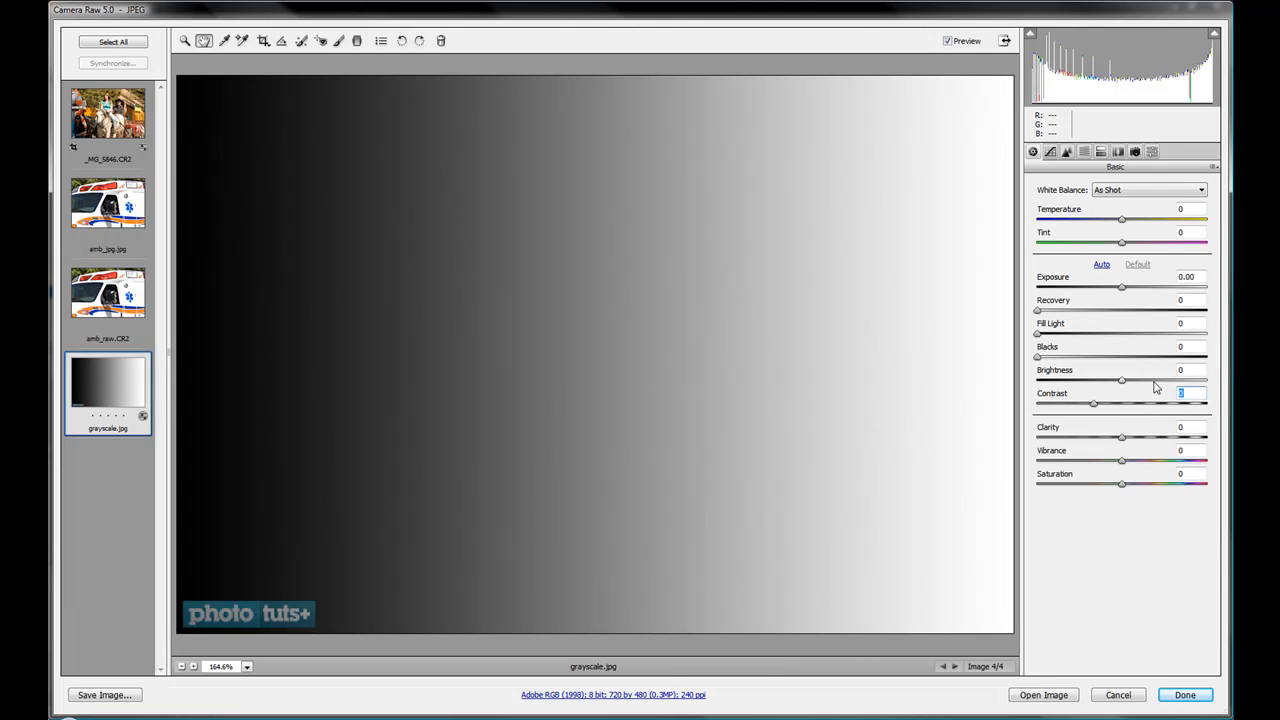
mouse_move(377, 189)
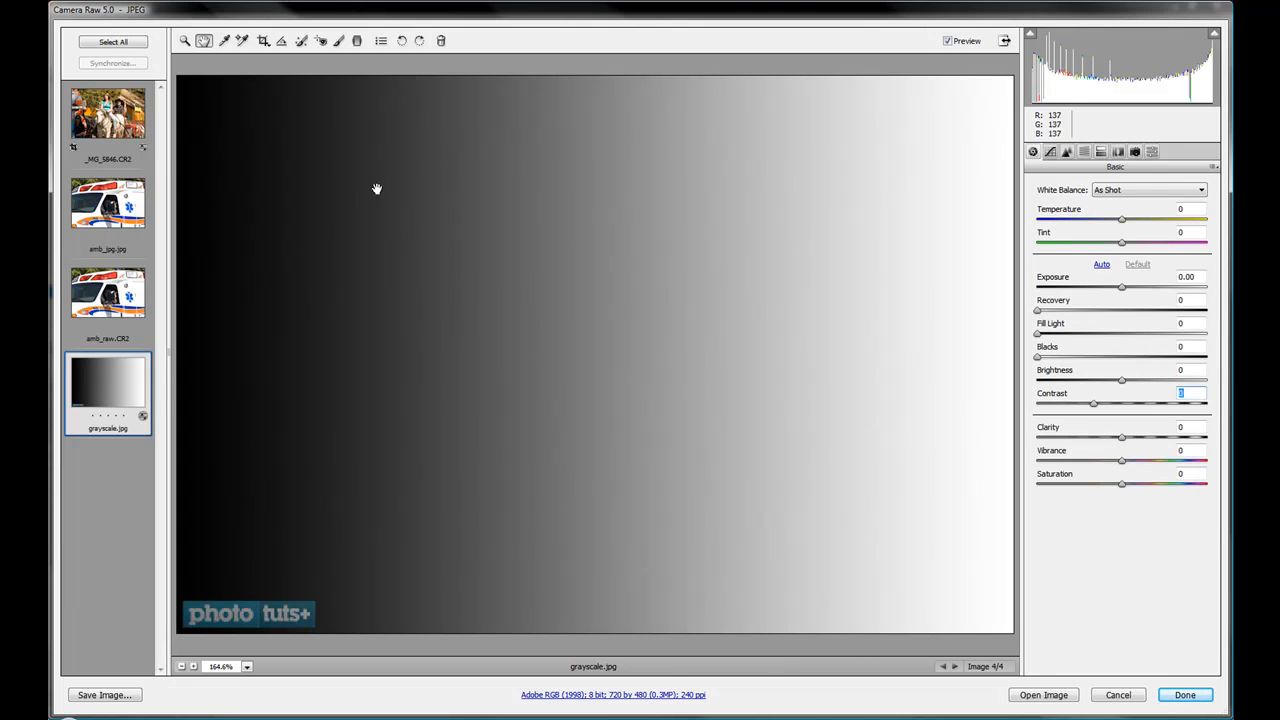
mouse_move(118, 192)
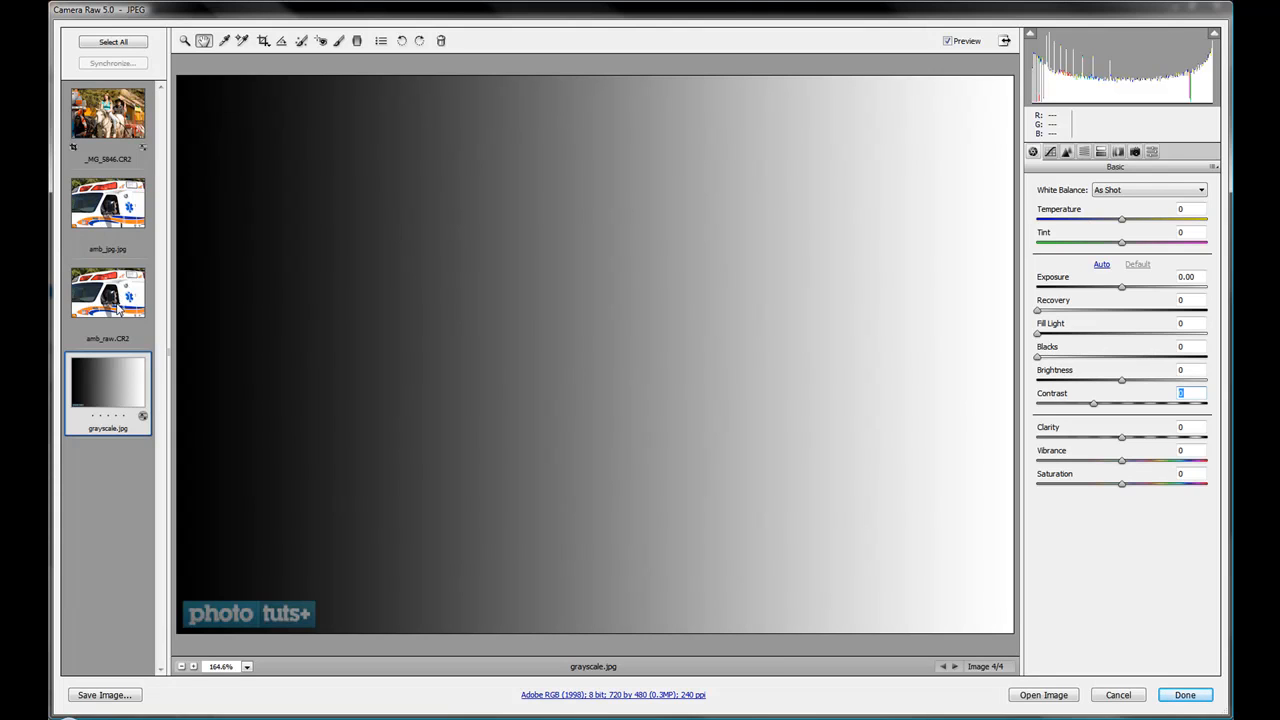
Open amb_raw.CR2, select the Color Sampler, set Recovery to 100, then open the JPEG version
click(107, 300)
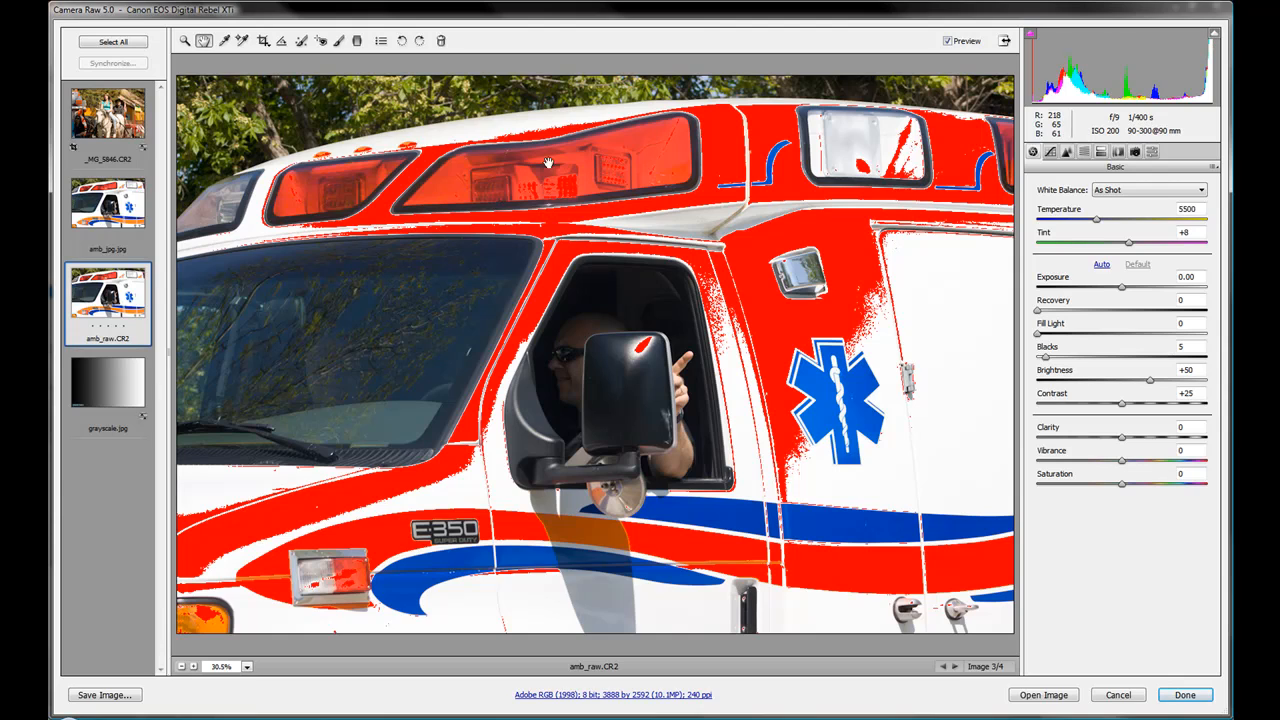
mouse_move(753, 287)
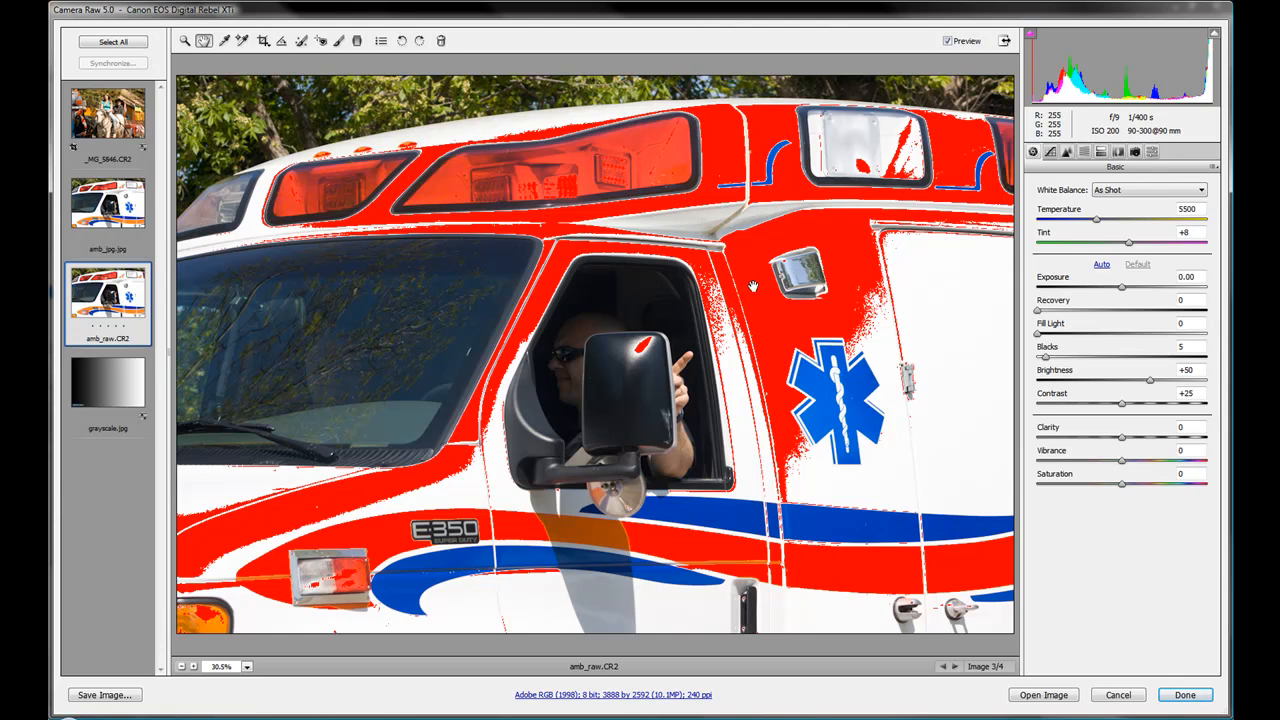
click(242, 41)
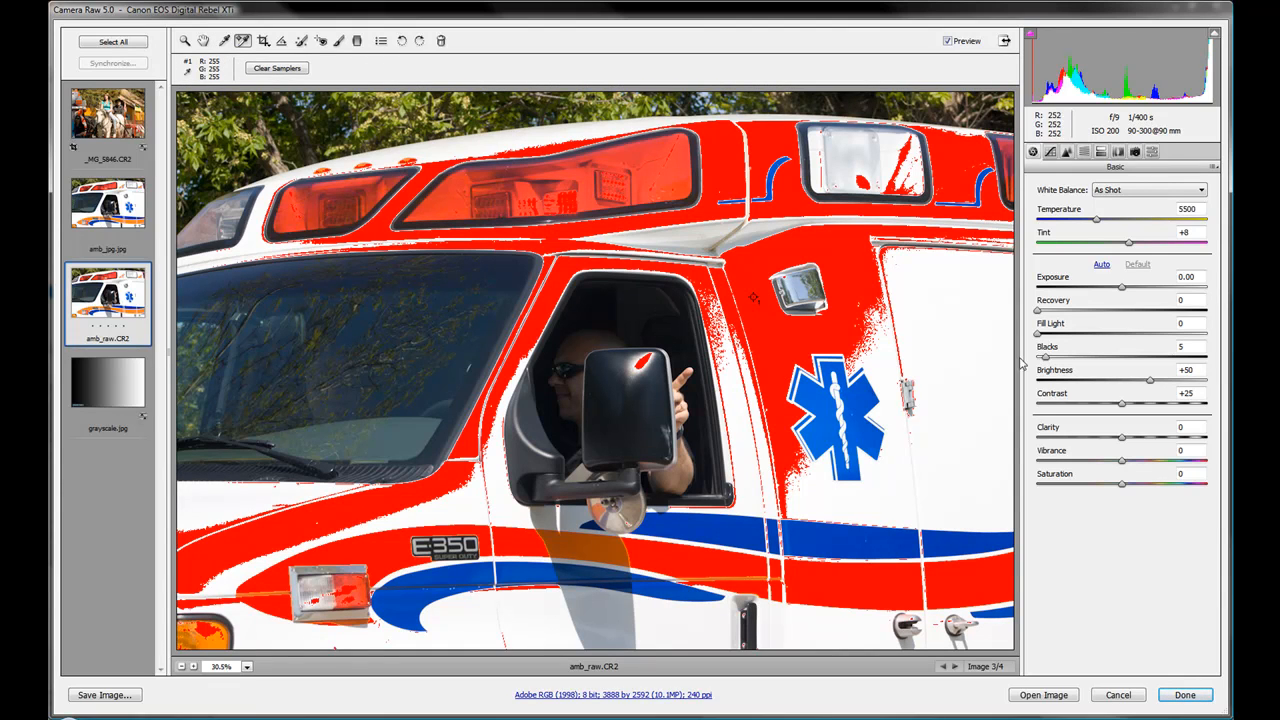
mouse_move(1038, 317)
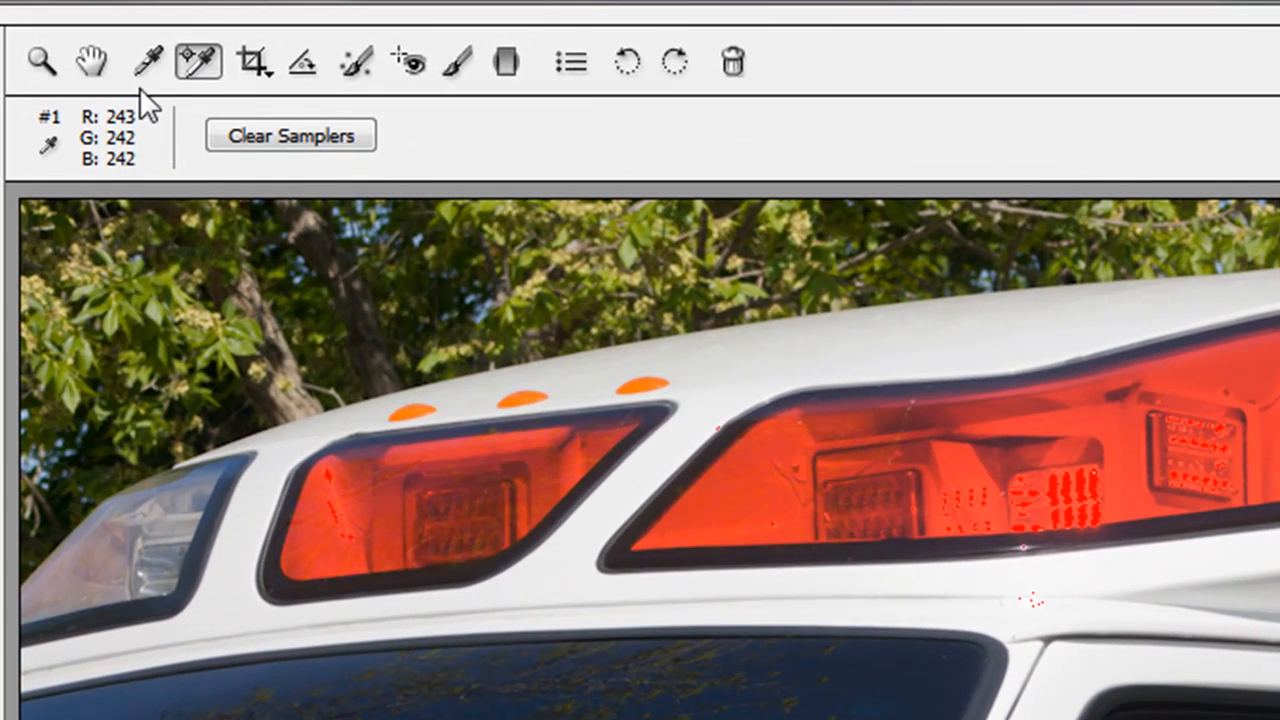
mouse_move(985, 300)
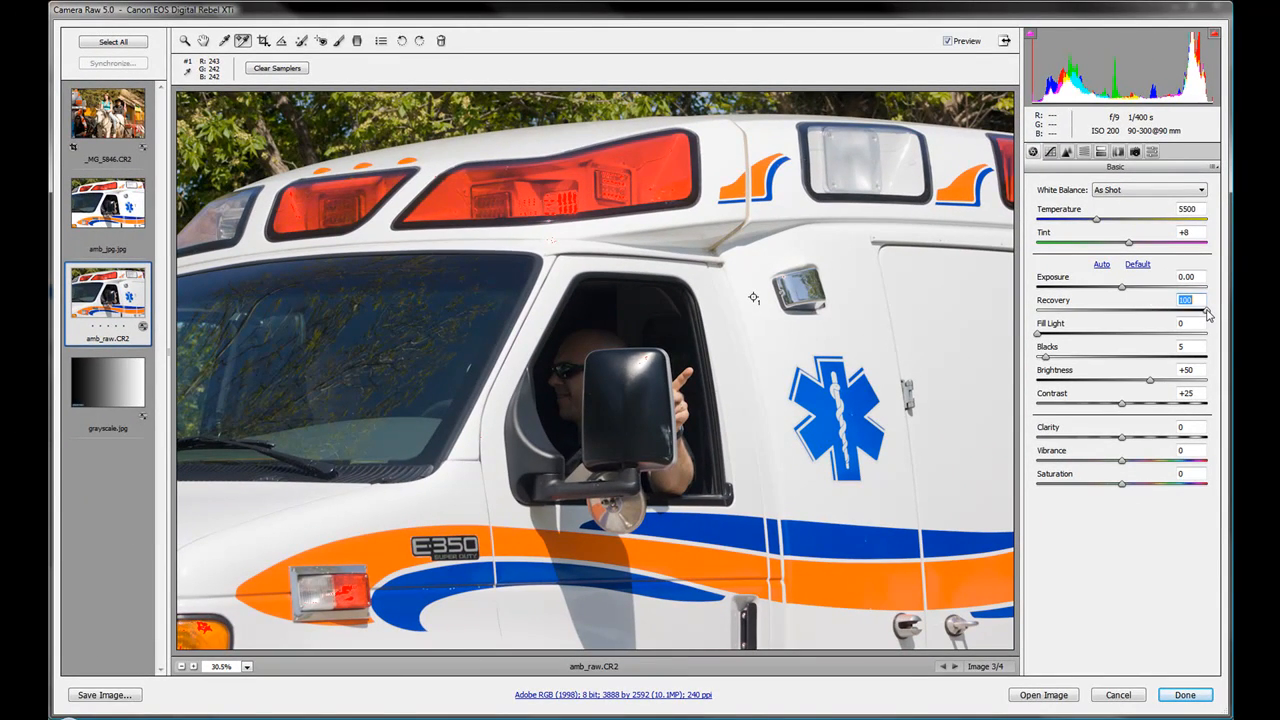
drag(1205, 314, 1157, 314)
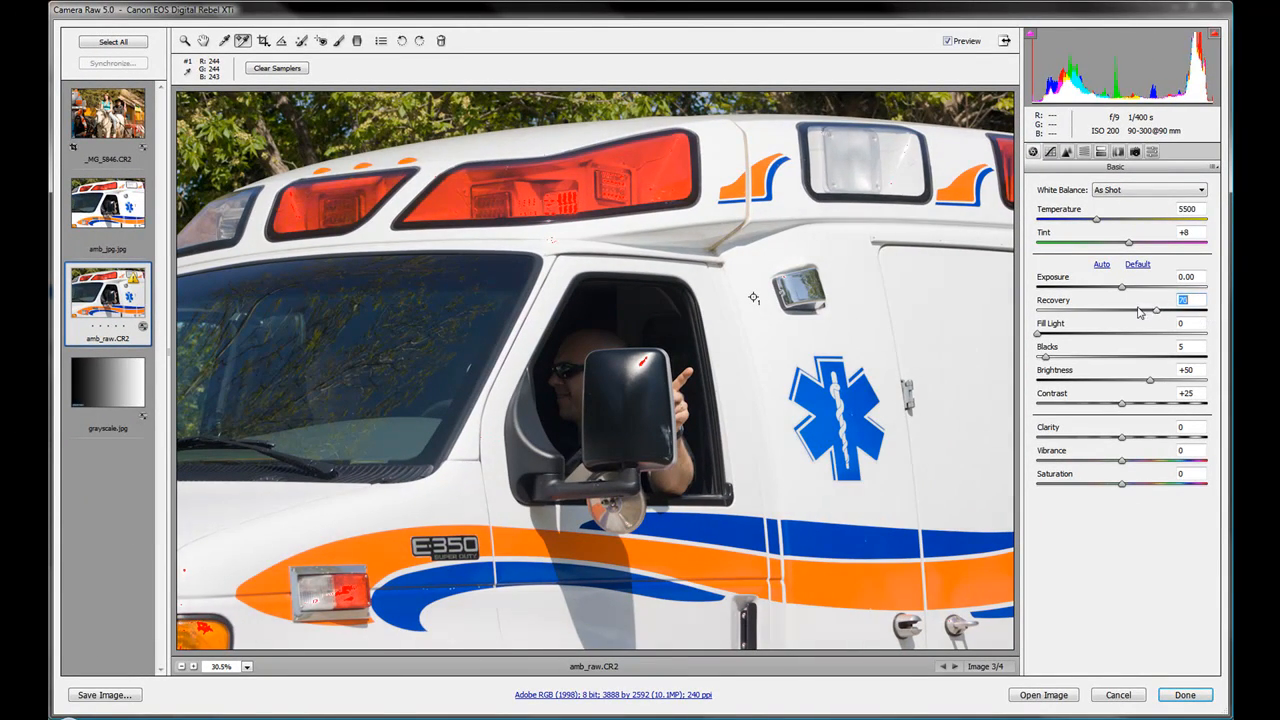
drag(1155, 311, 1038, 311)
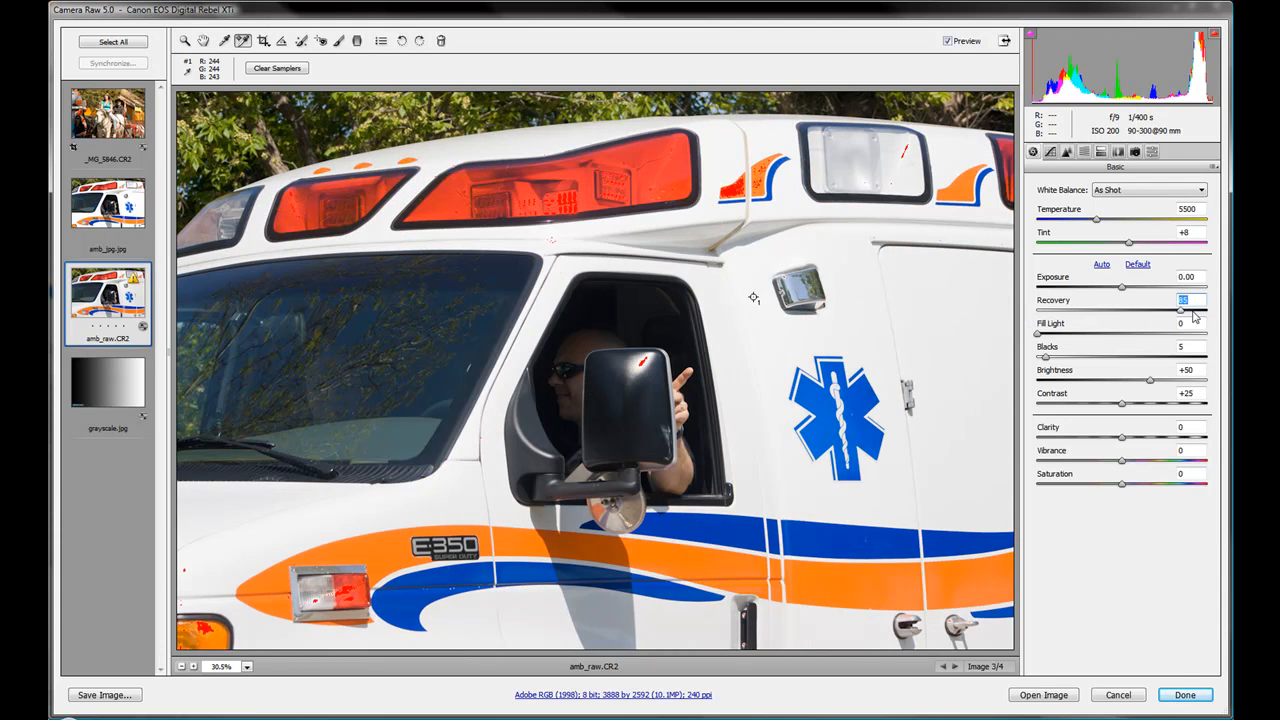
drag(1182, 310, 1207, 310)
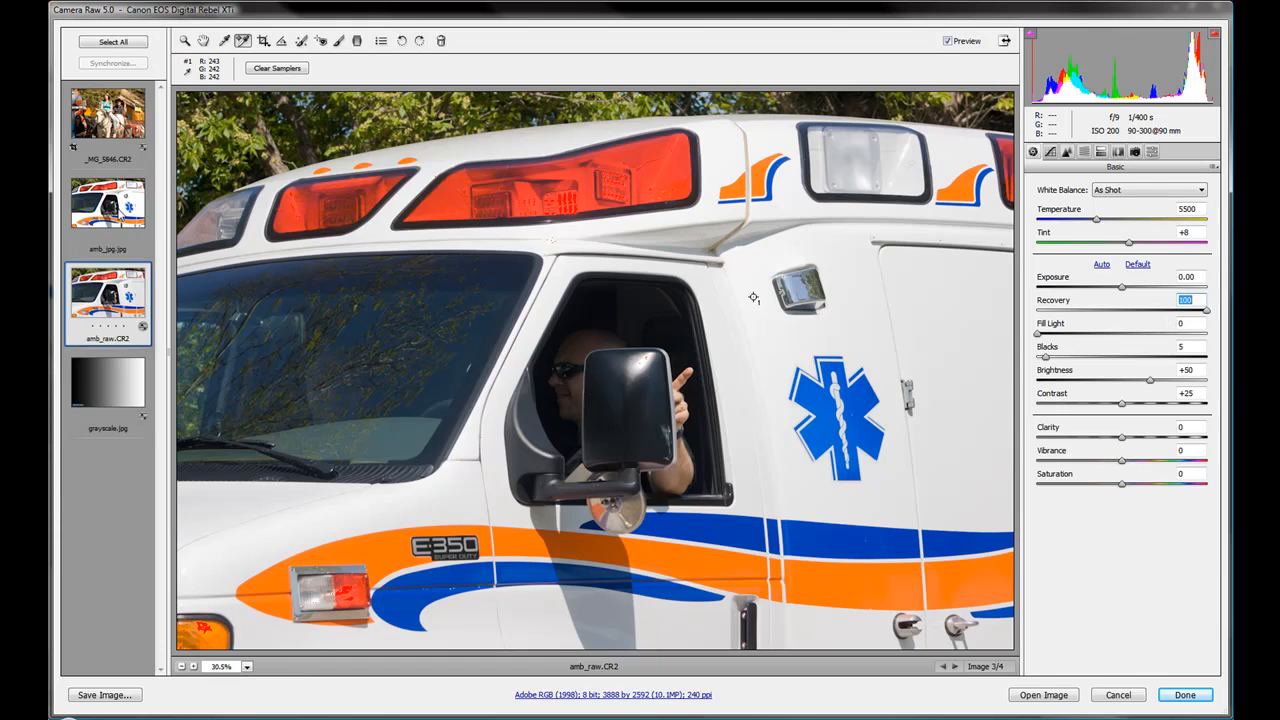
click(107, 210)
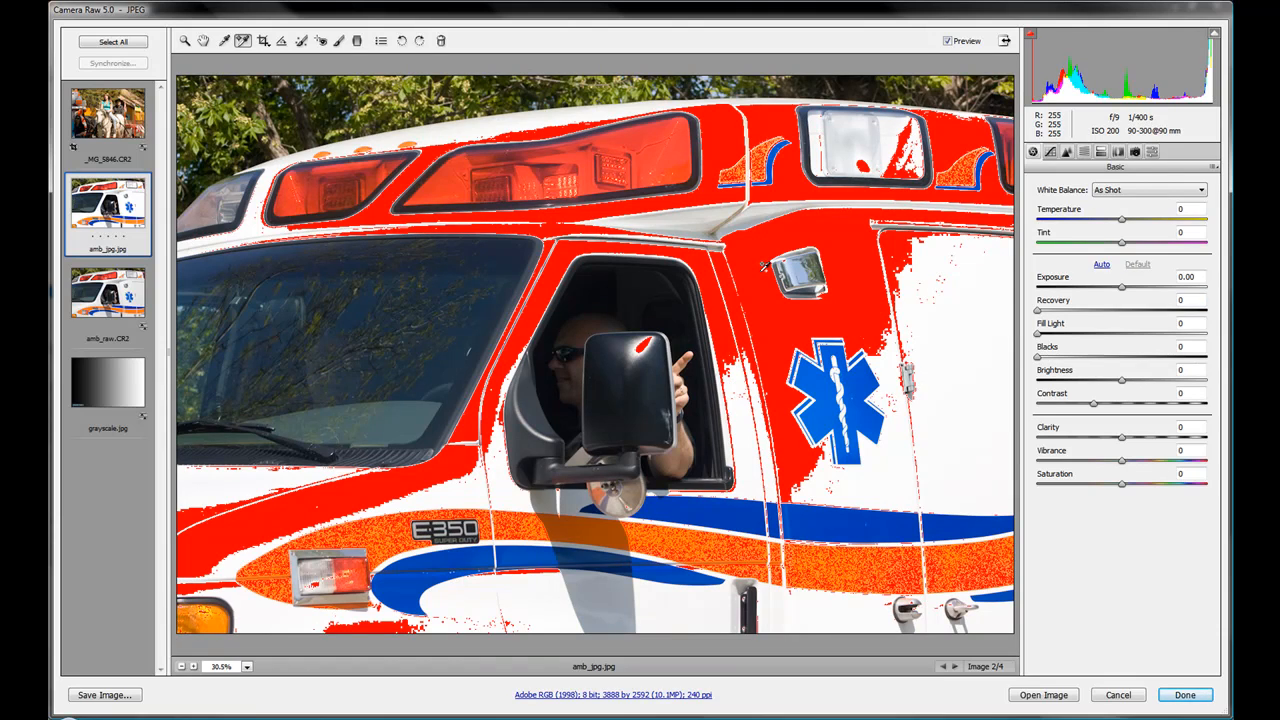
mouse_move(1123, 285)
text(100)
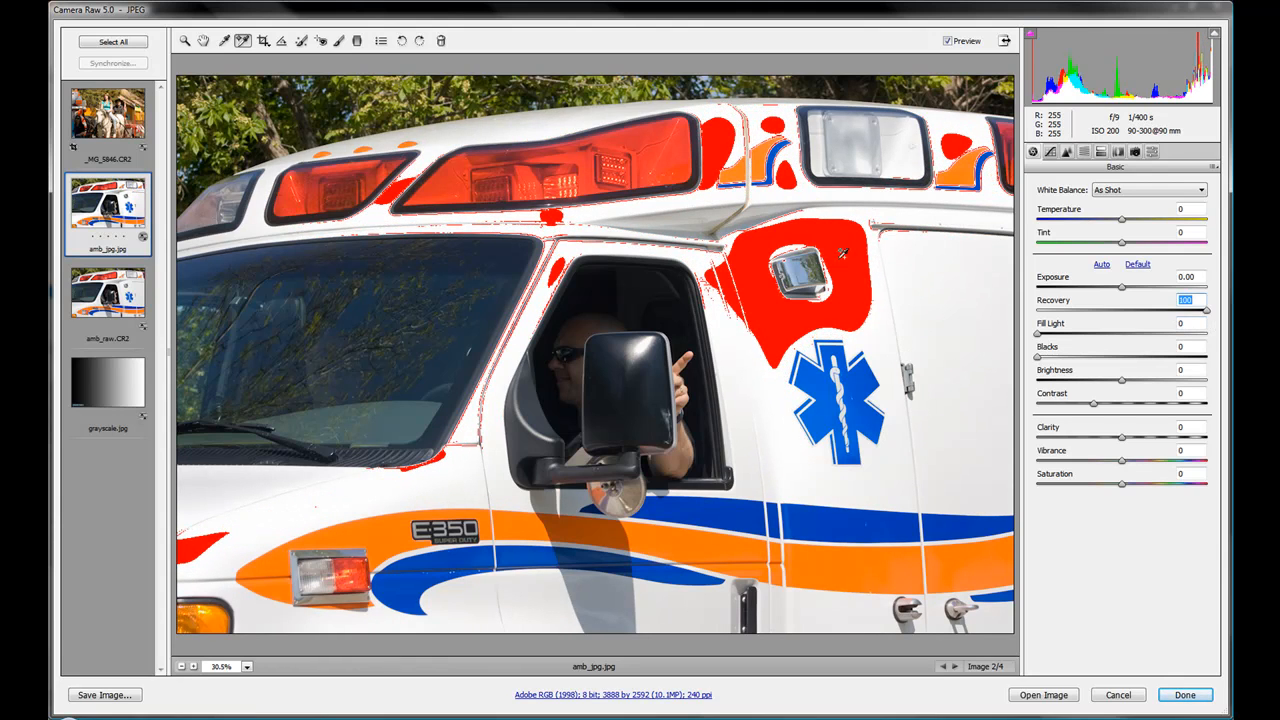
mouse_move(830, 230)
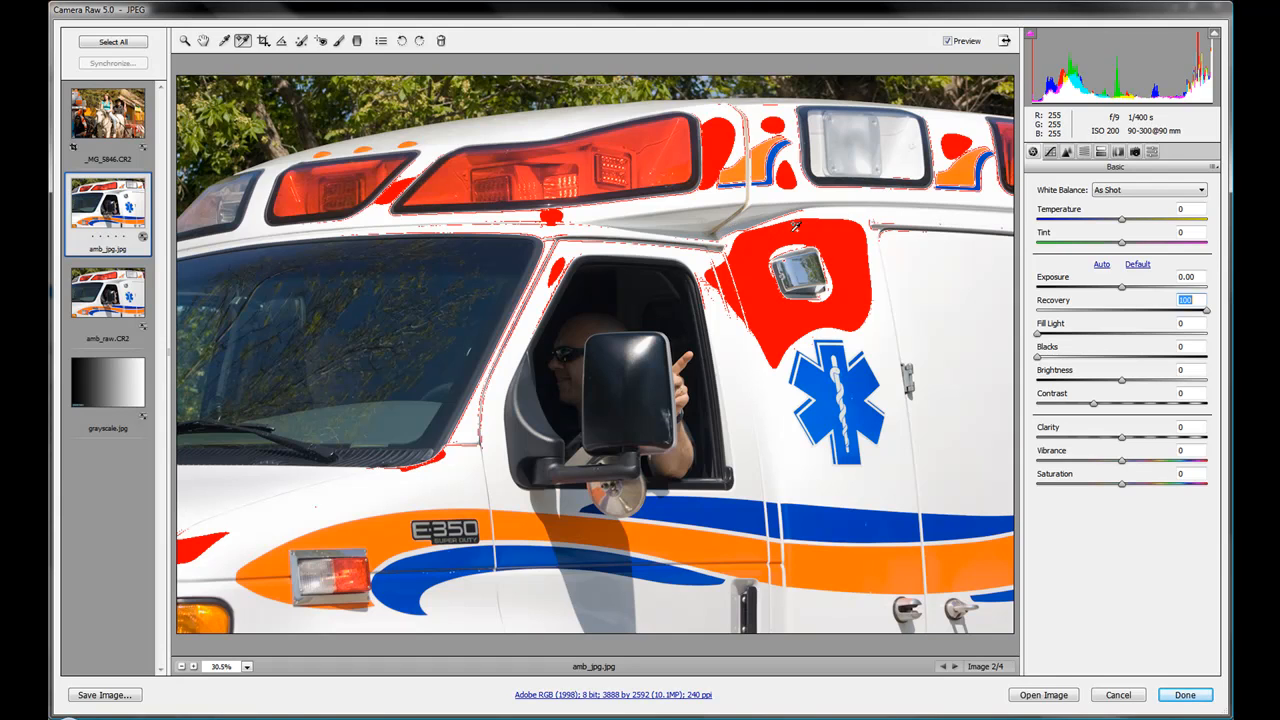
mouse_move(847, 229)
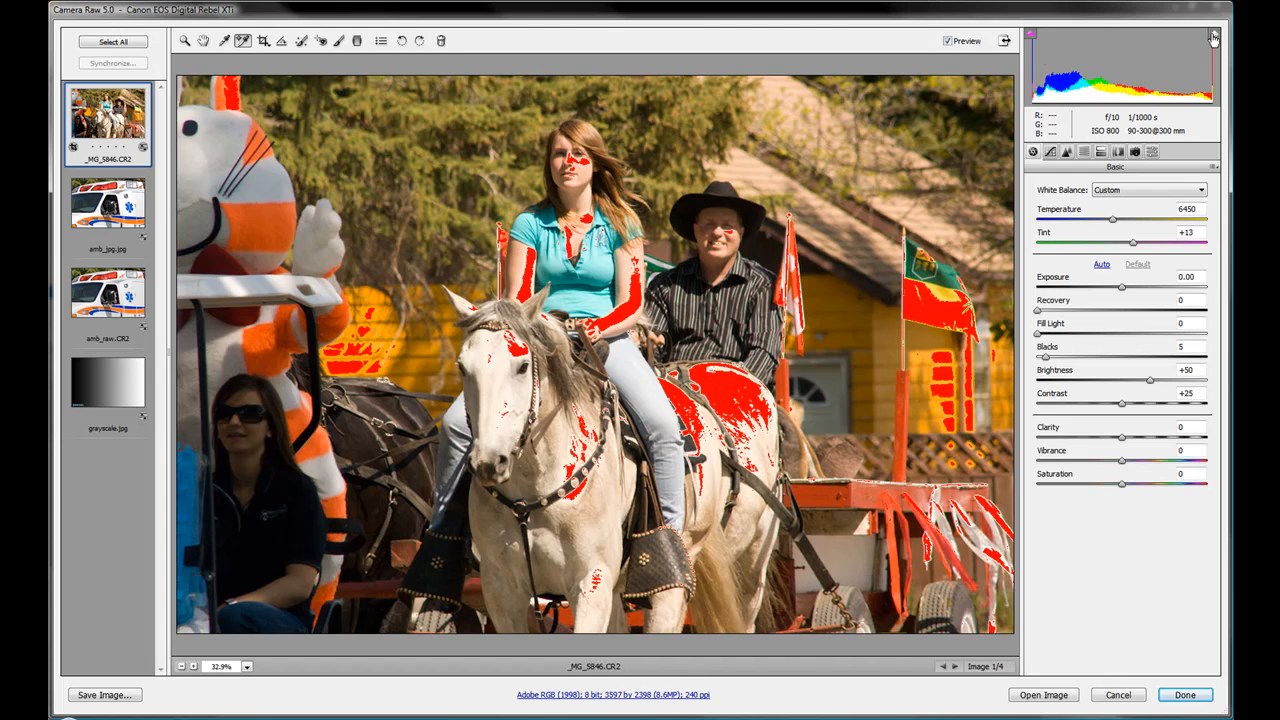
Turn off the highlight clipping warning on _MG_5846.CR2
click(1213, 35)
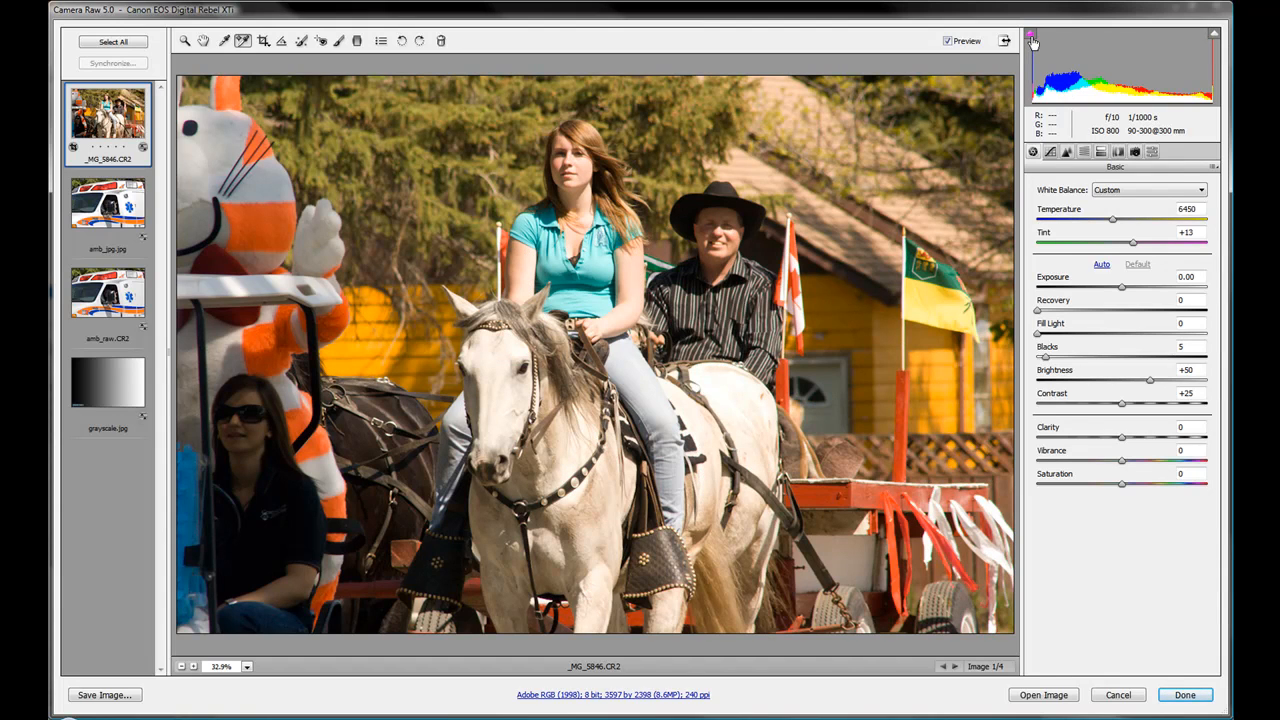
mouse_move(1032, 37)
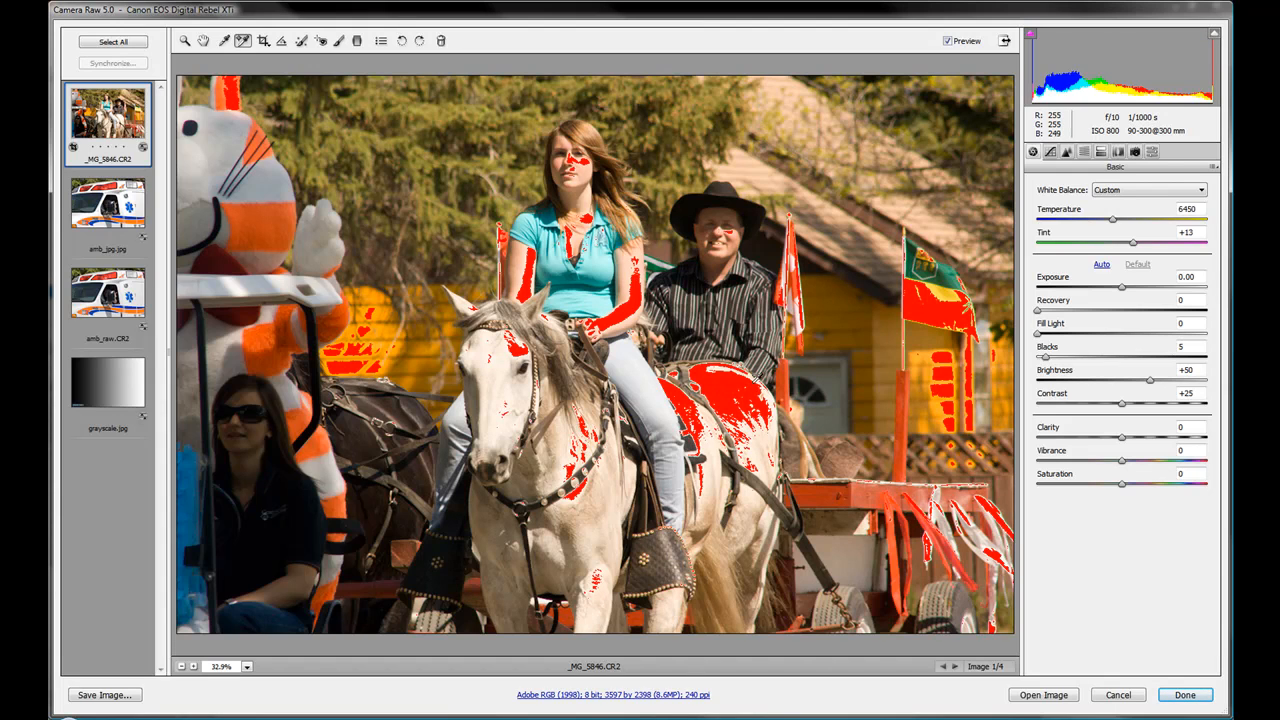
mouse_move(738, 381)
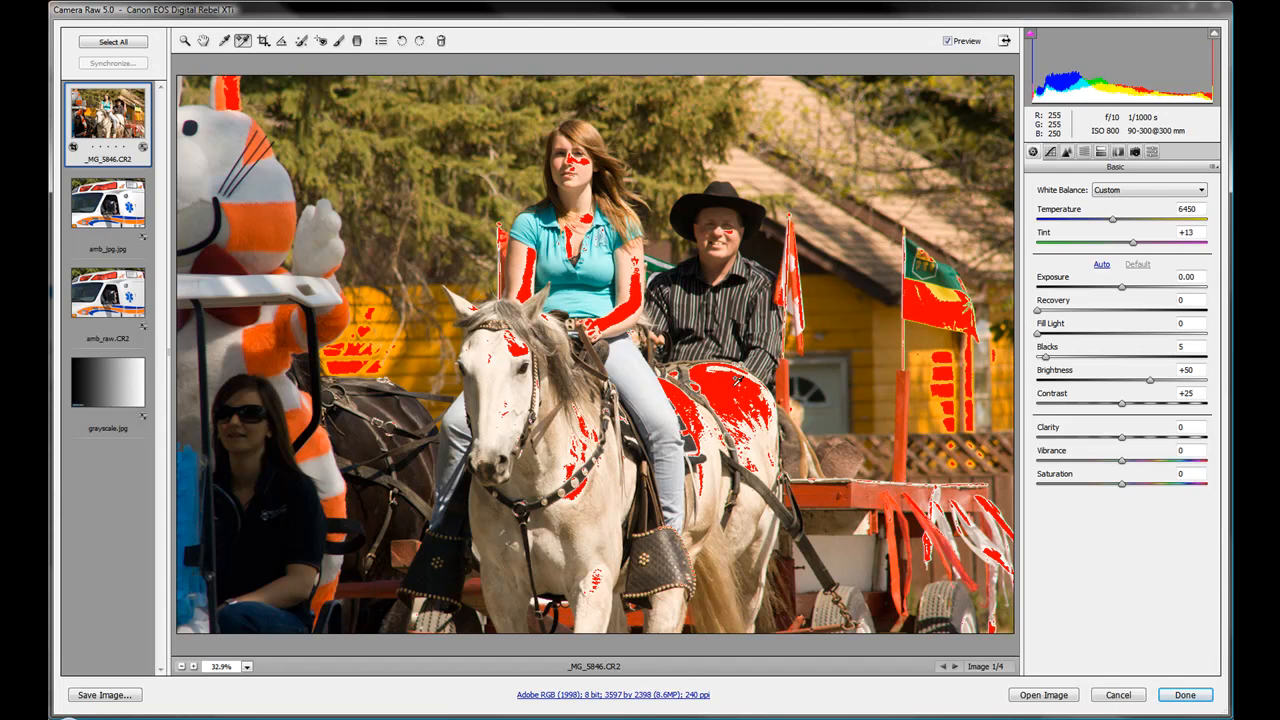
mouse_move(427, 163)
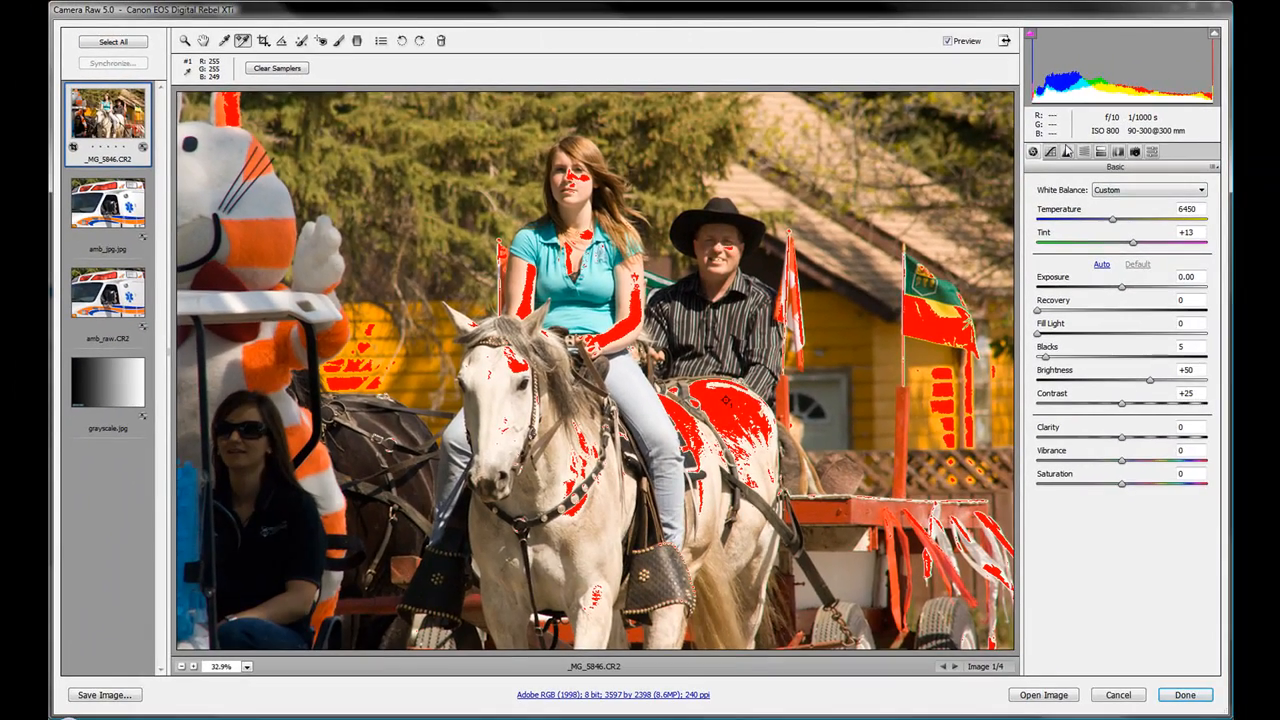
mouse_move(1117, 151)
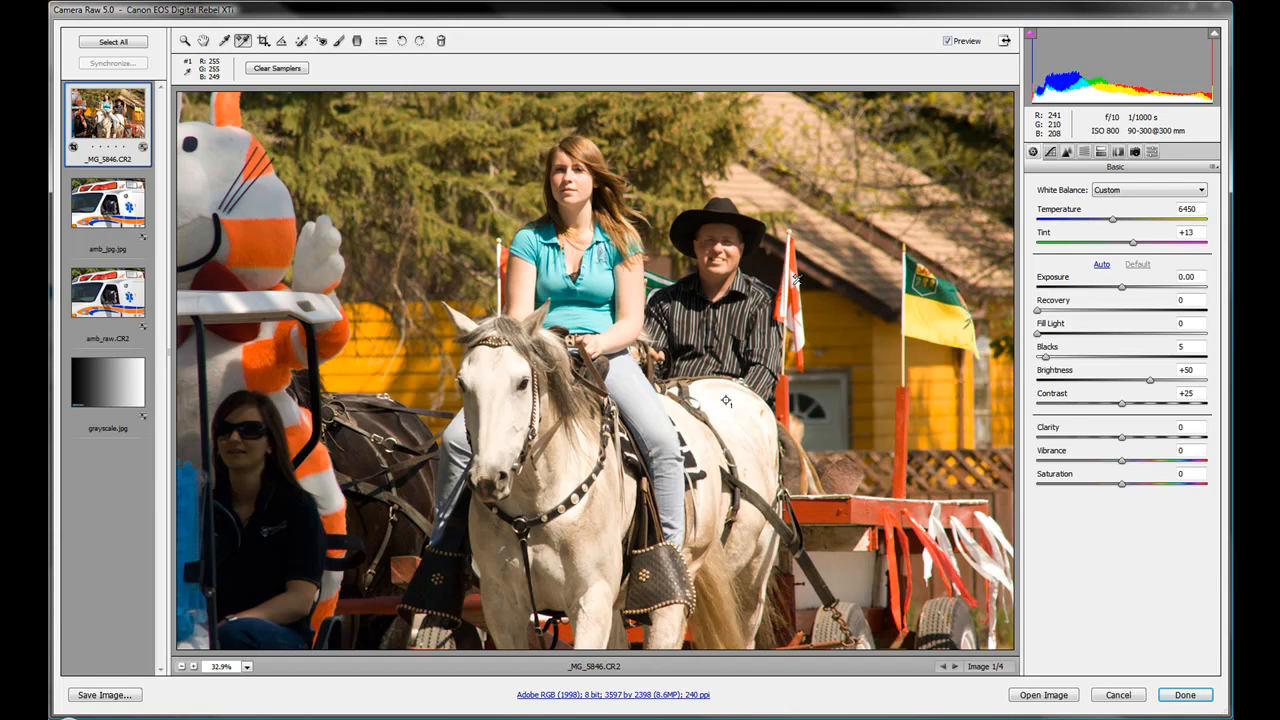
mouse_move(1199, 143)
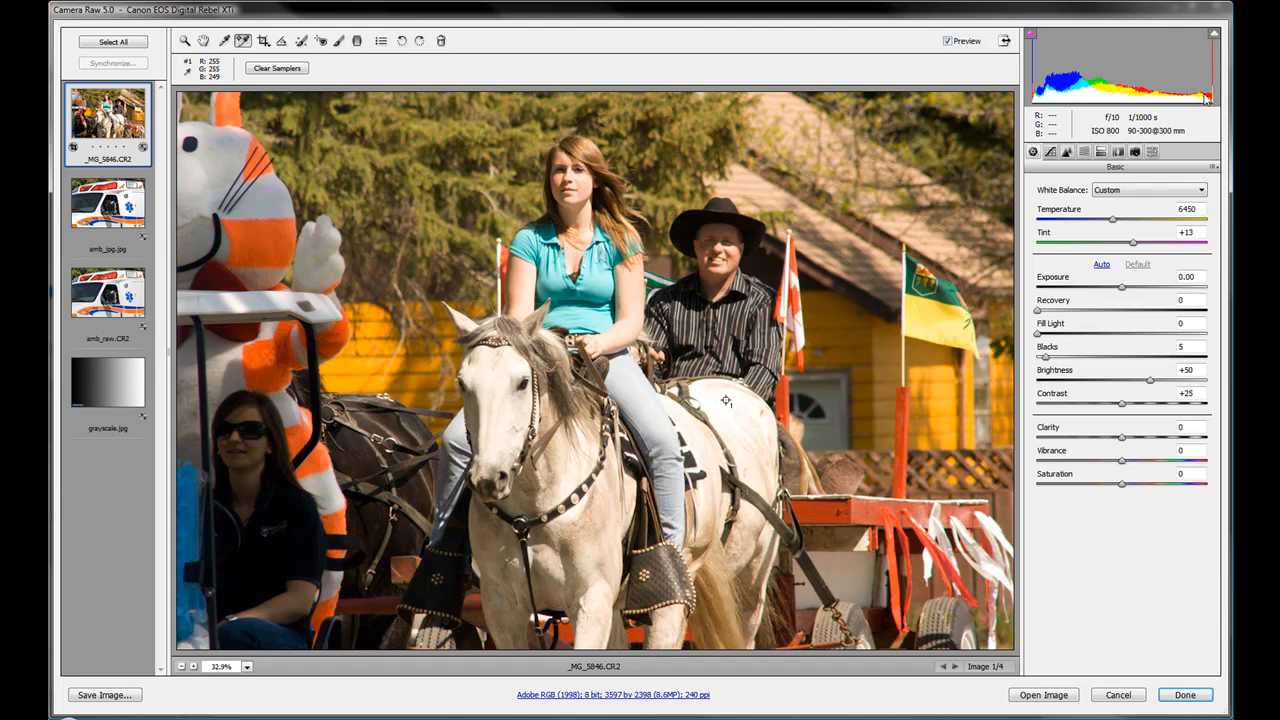
mouse_move(1143, 287)
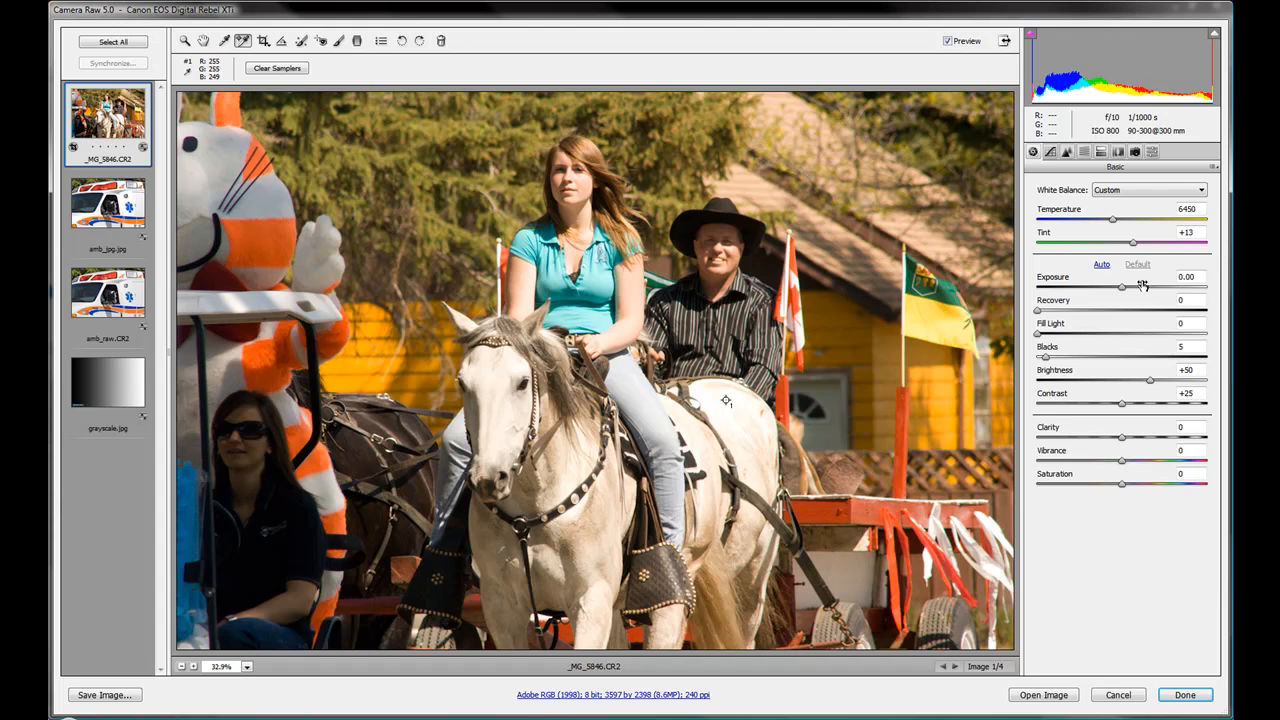
mouse_move(1122, 291)
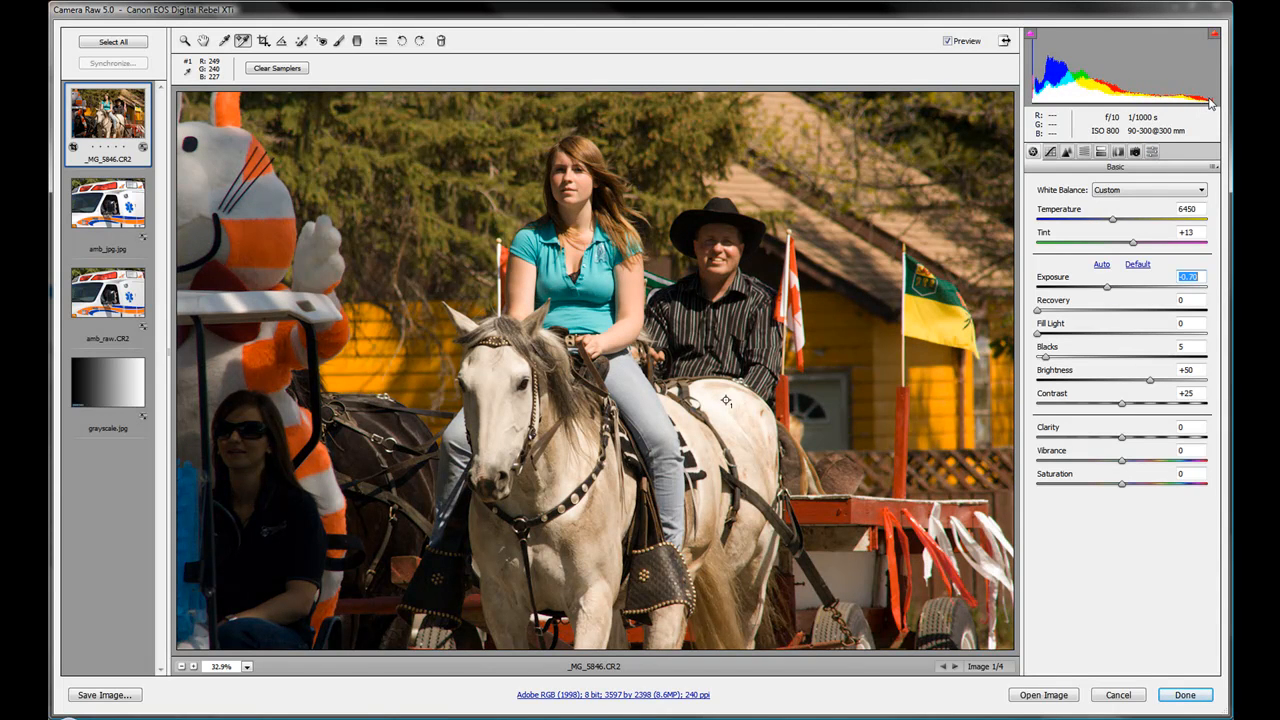
mouse_move(1108, 290)
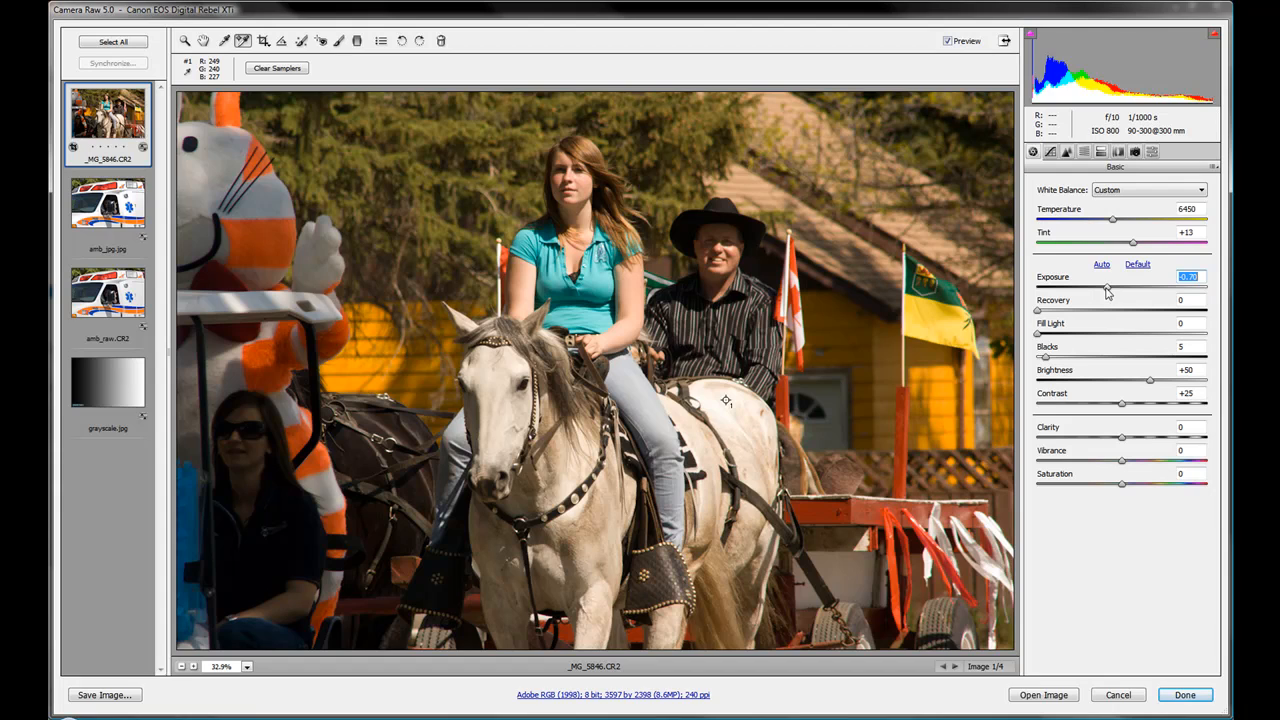
mouse_move(1126, 313)
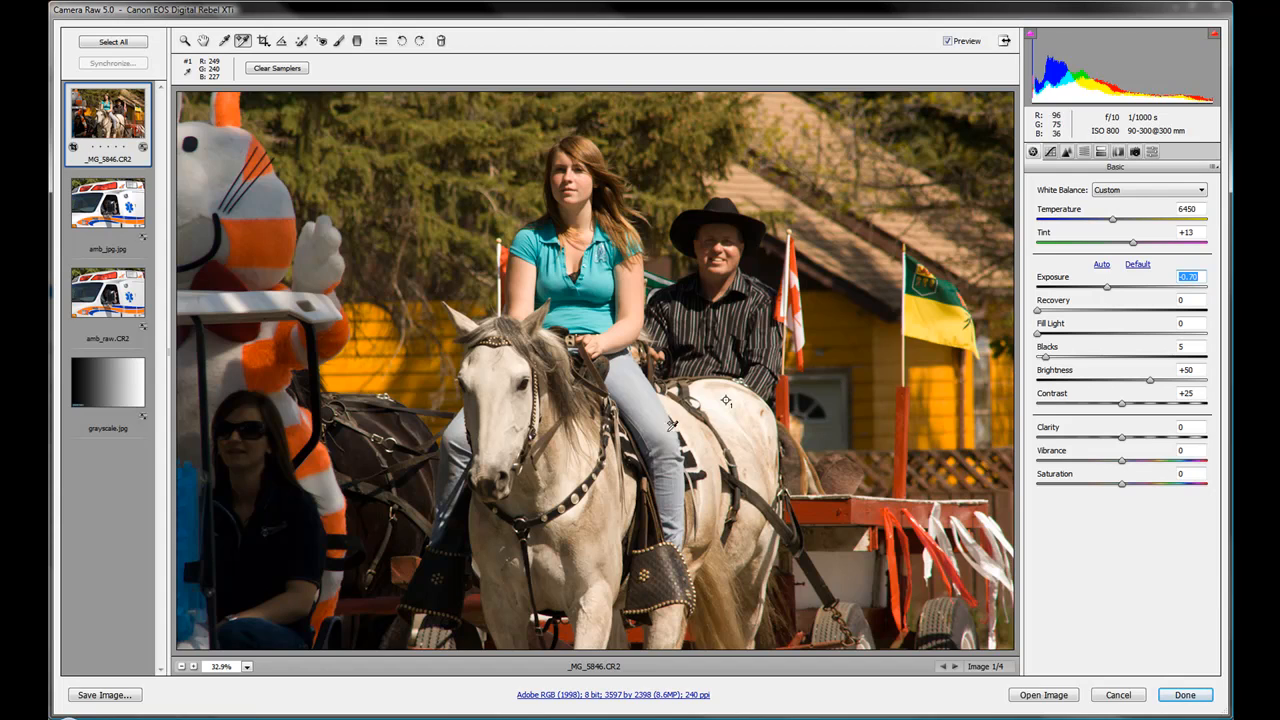
mouse_move(730, 403)
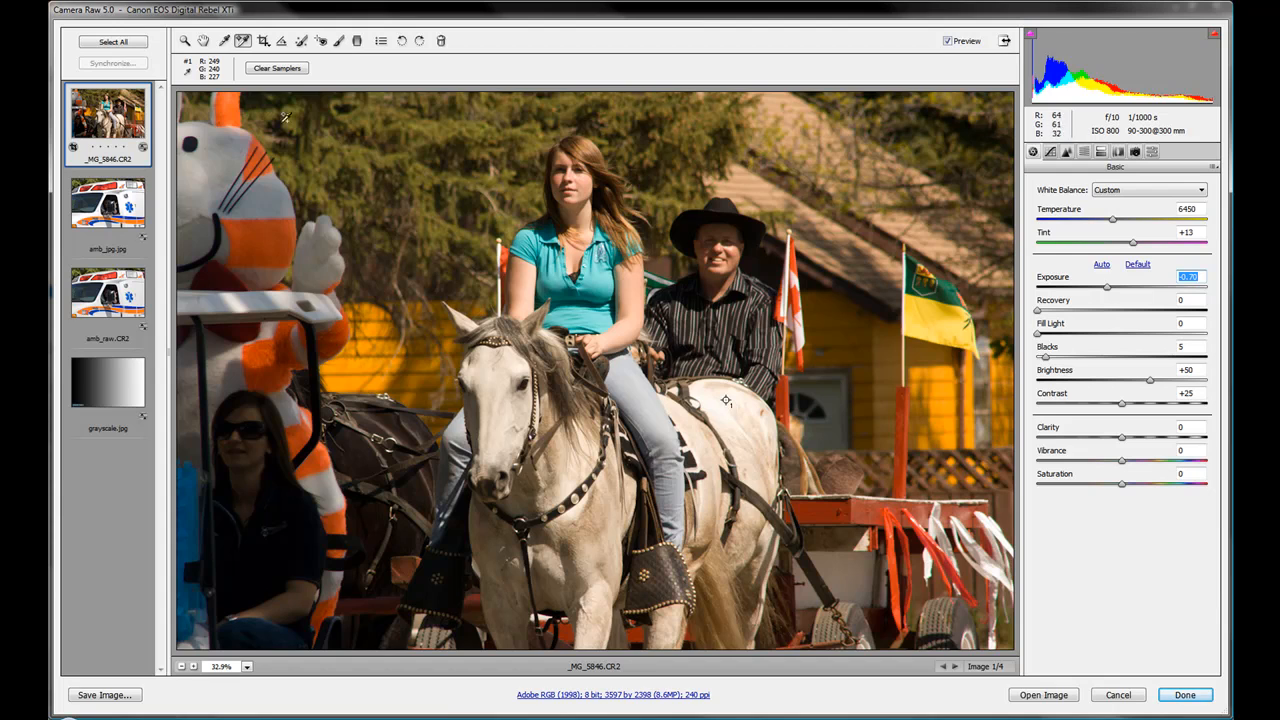
mouse_move(223, 90)
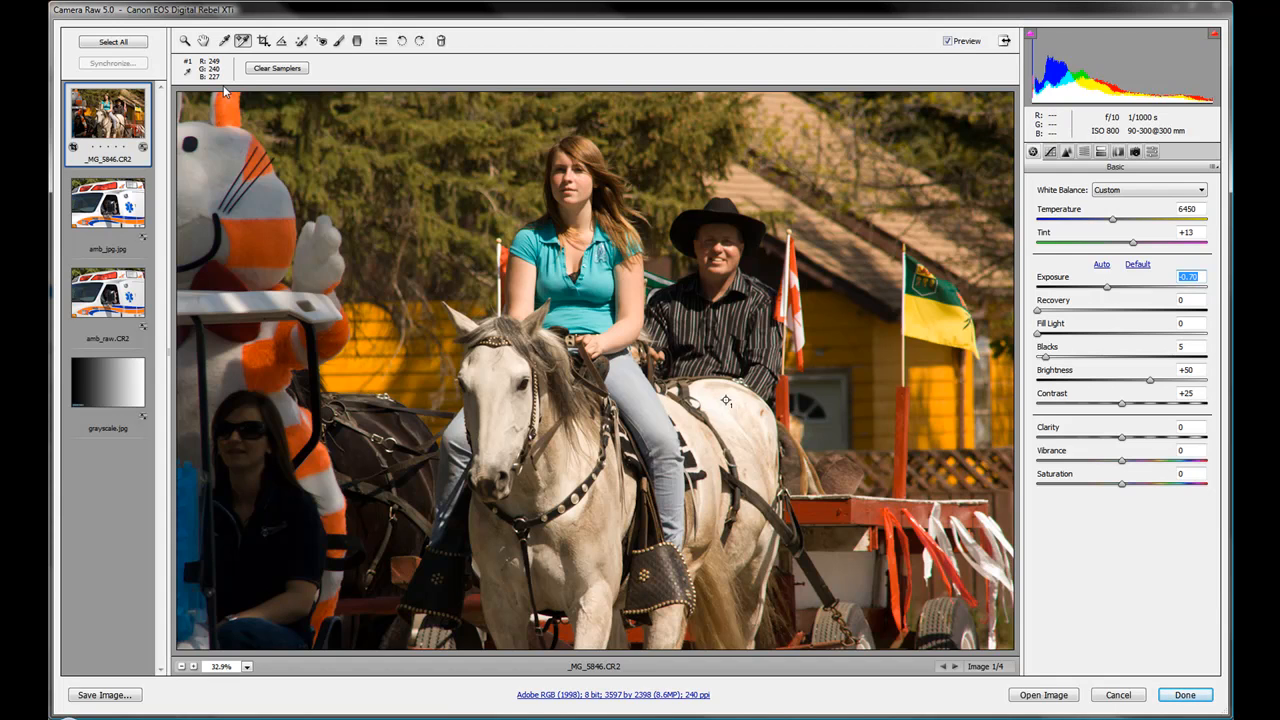
mouse_move(1108, 290)
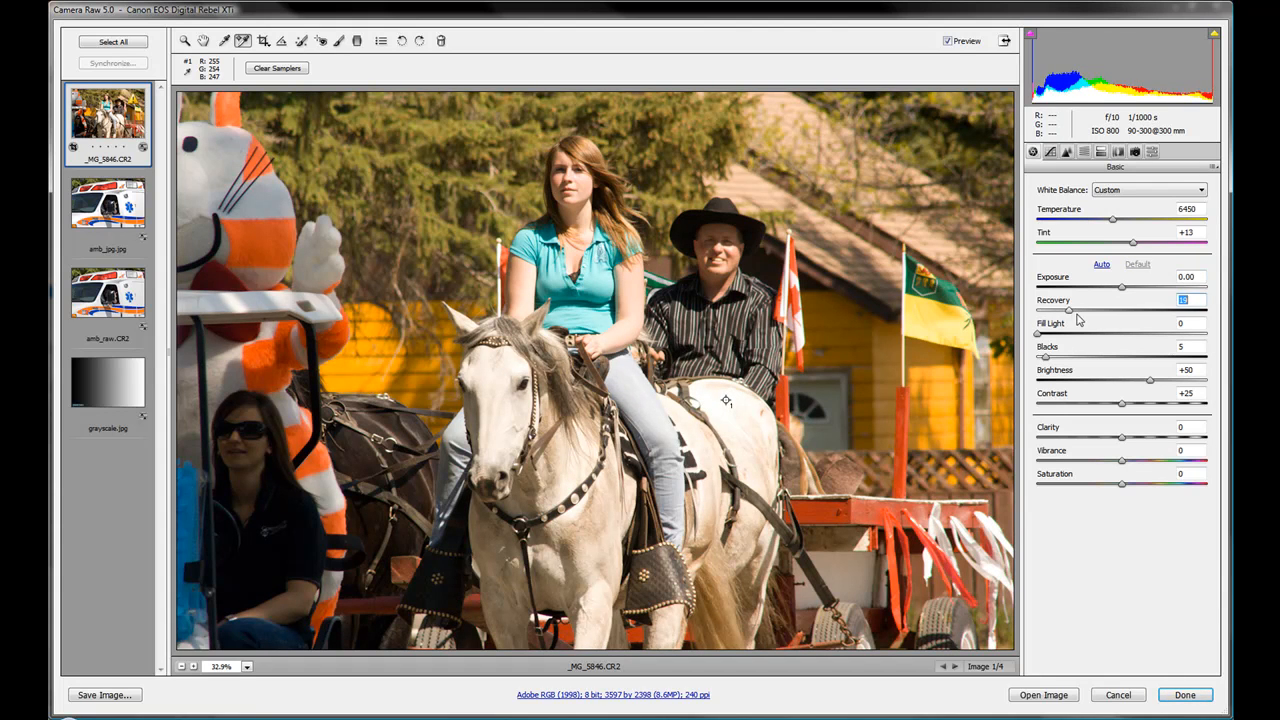
Raise Recovery to pull the white horse's highlights below pure white
drag(1070, 310, 1147, 310)
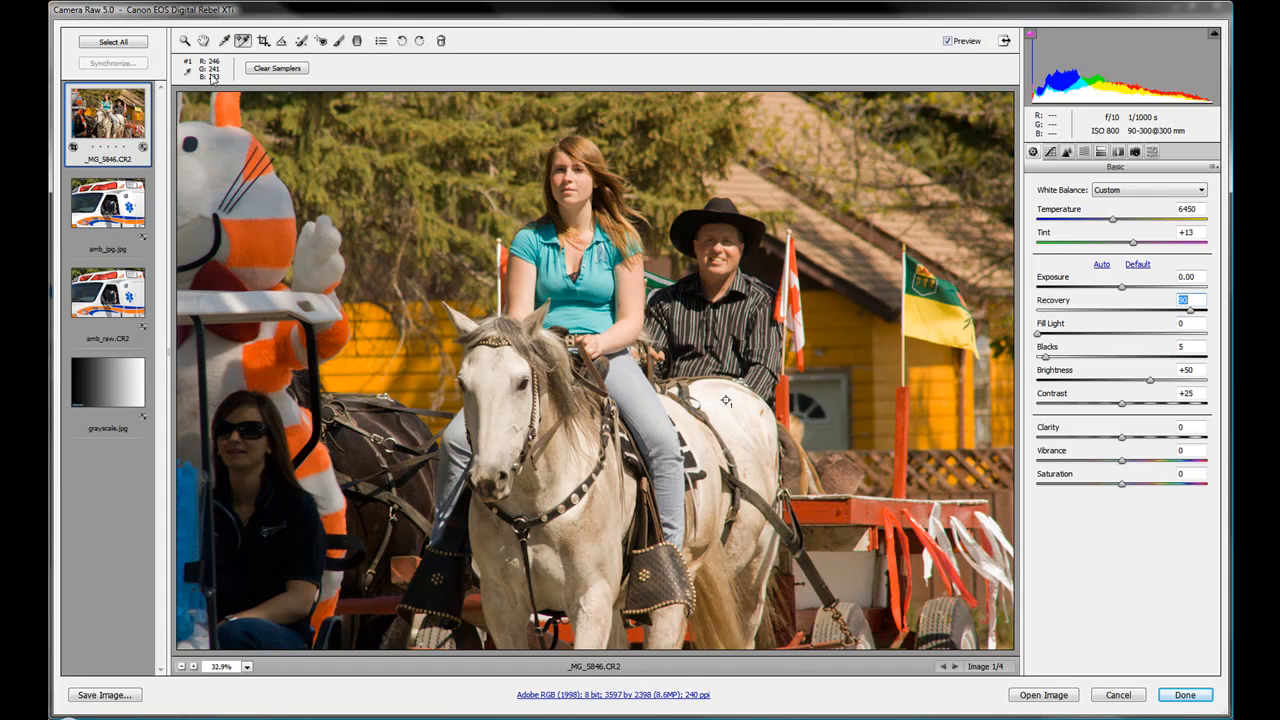
mouse_move(745, 420)
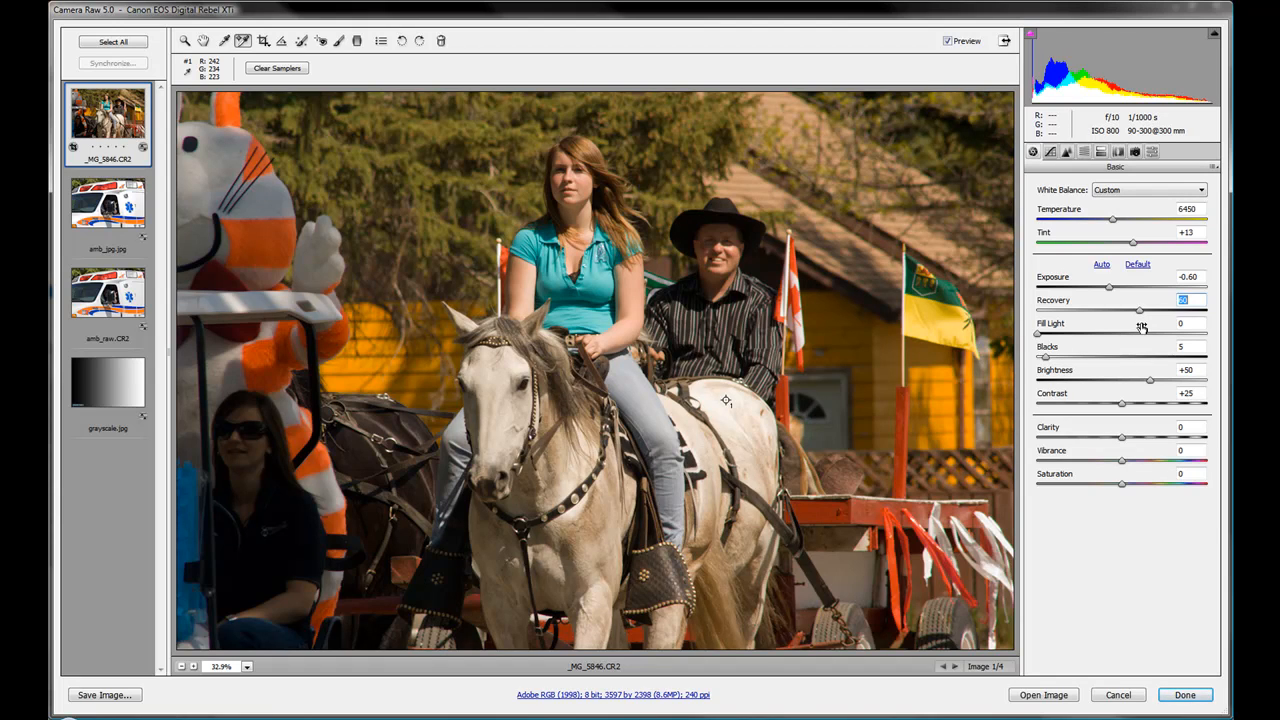
mouse_move(1064, 347)
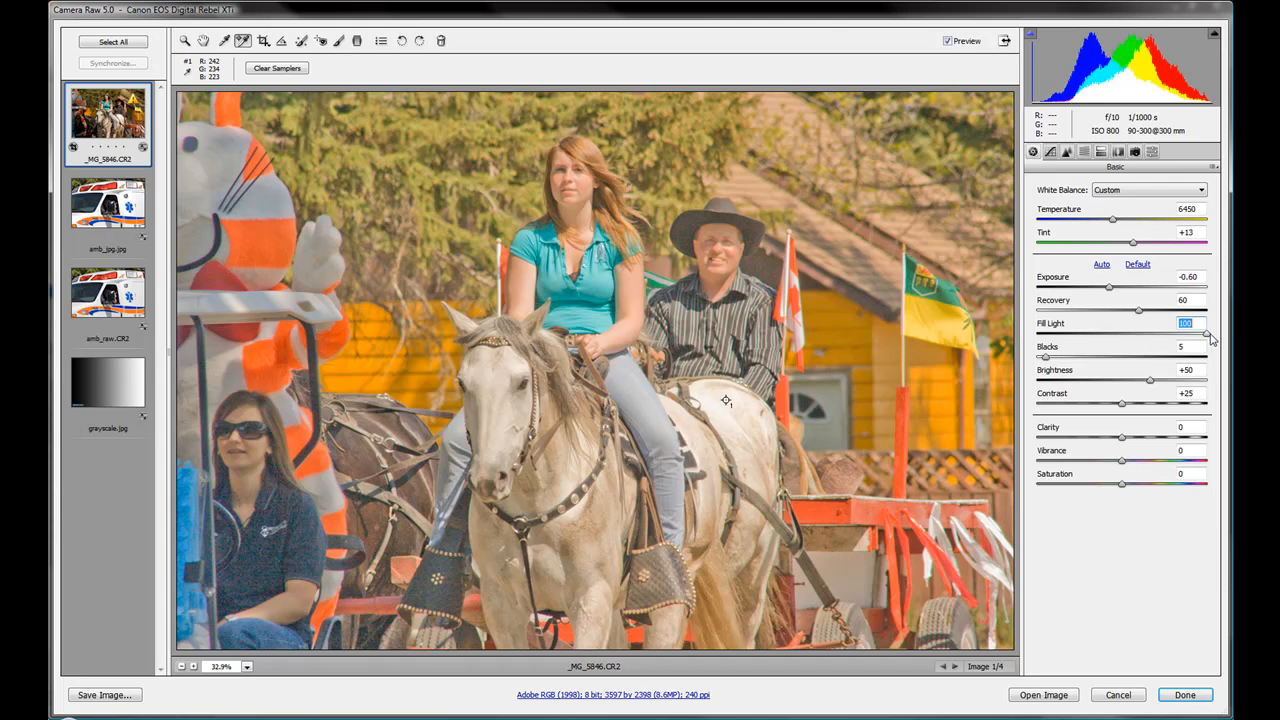
Adjust Fill Light to brighten the shadowed faces and dark areas
drag(1205, 335, 1163, 335)
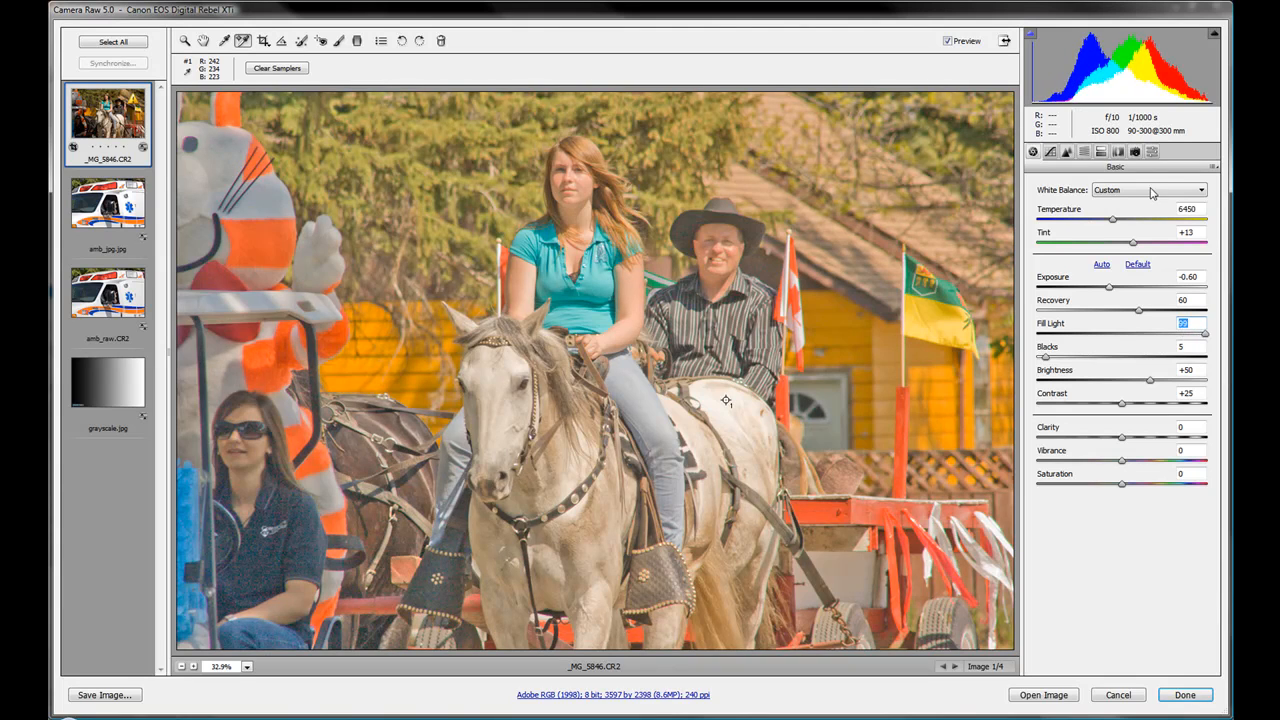
mouse_move(1087, 65)
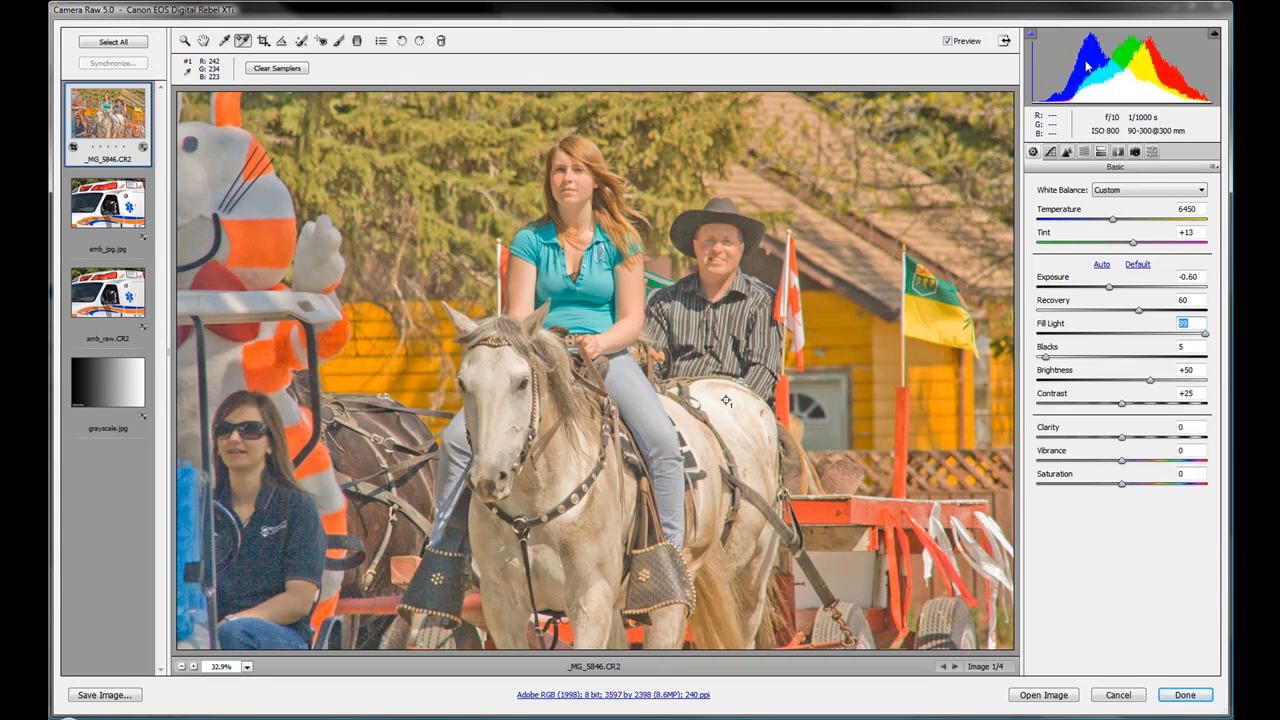
mouse_move(1118, 50)
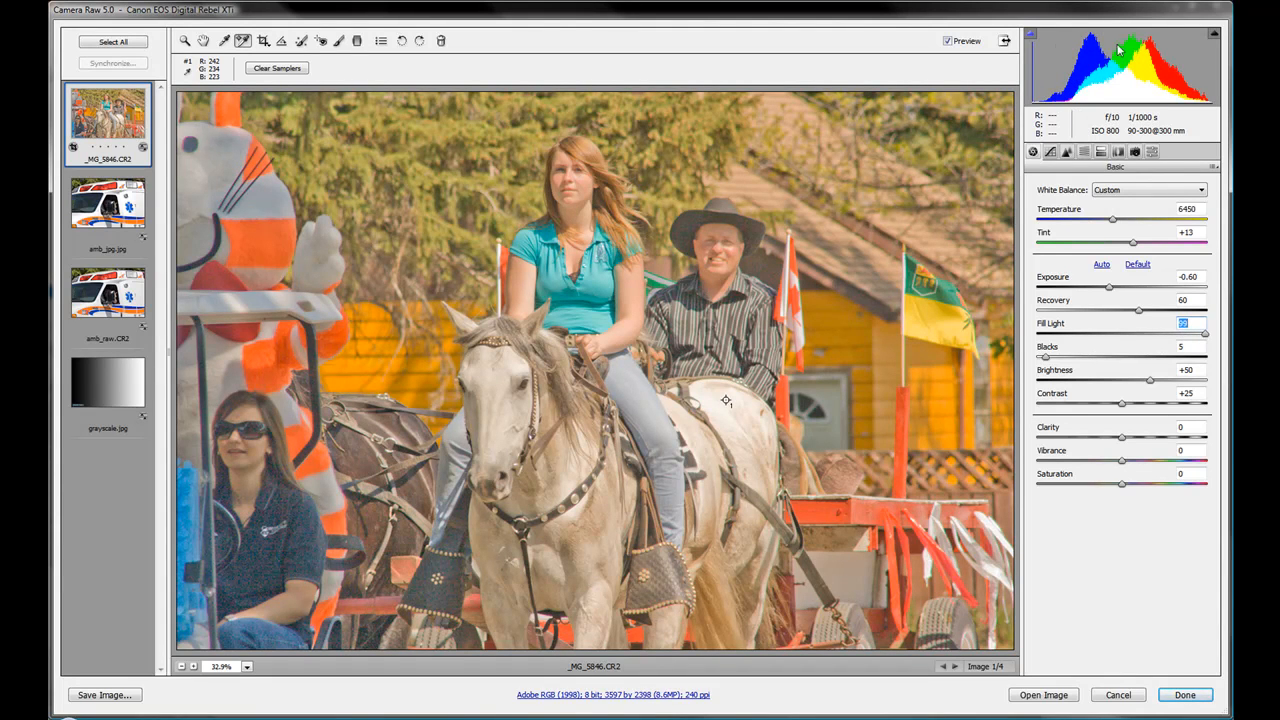
mouse_move(1225, 283)
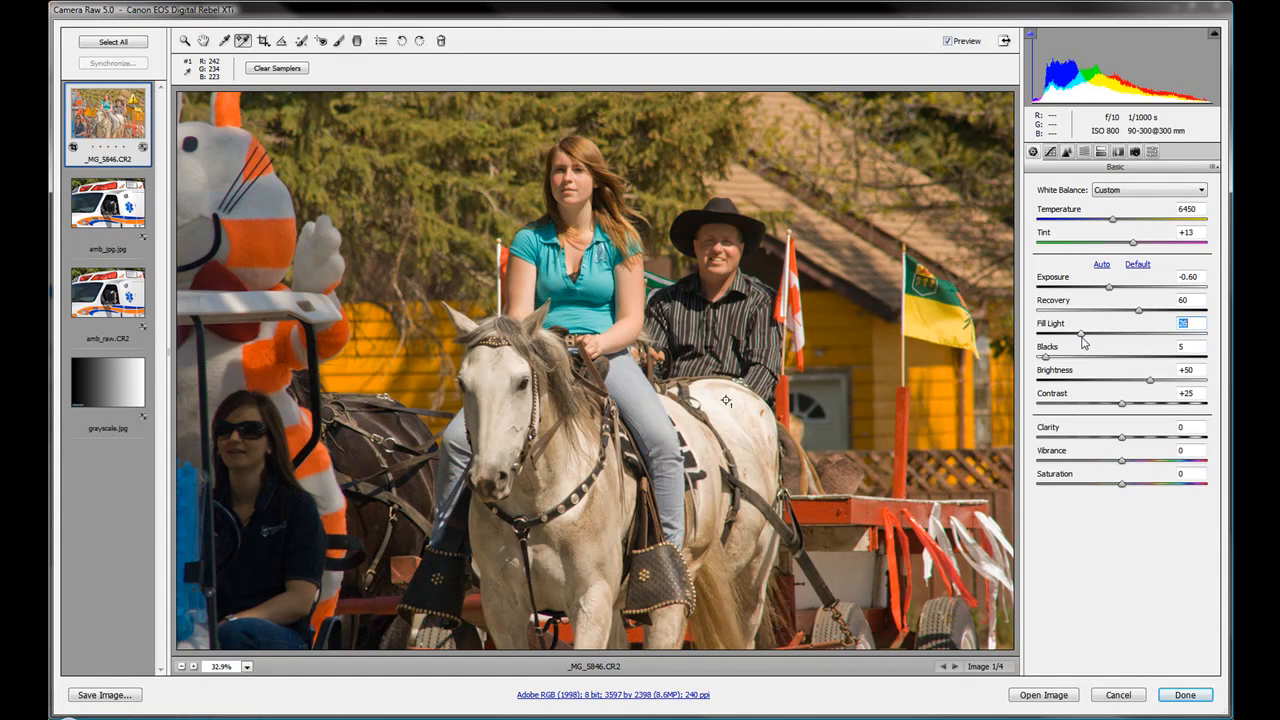
mouse_move(1087, 300)
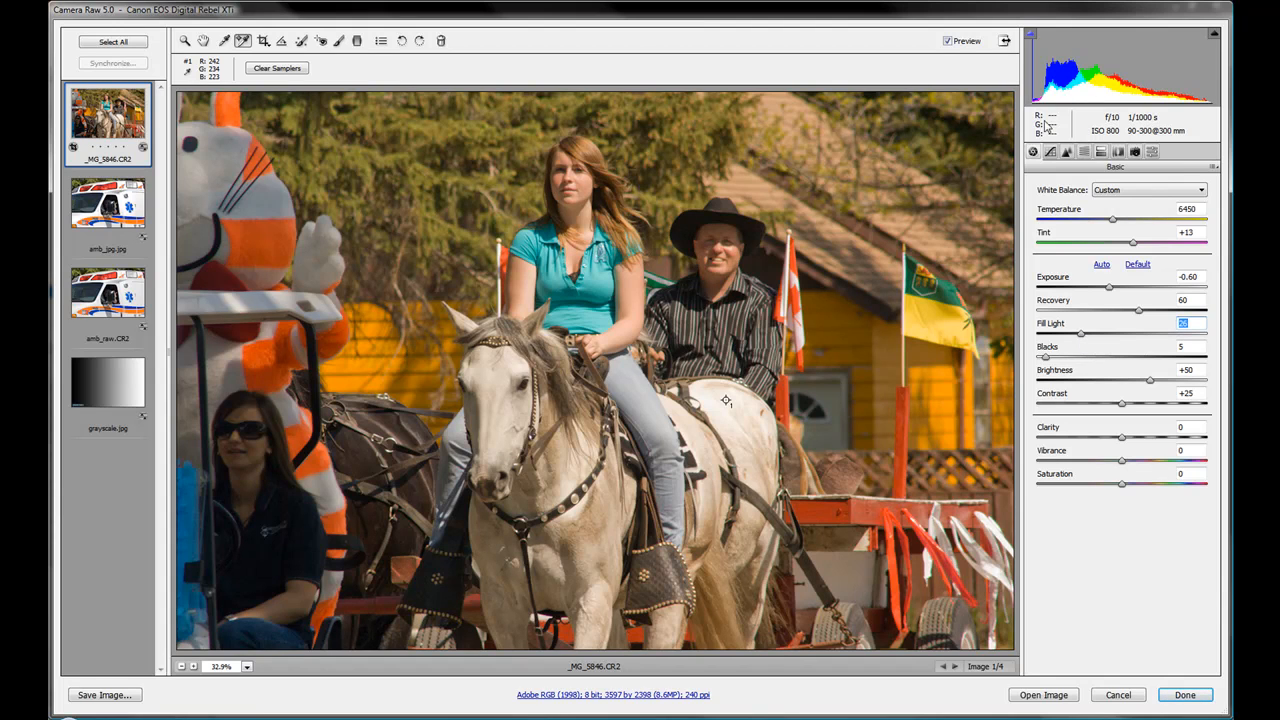
mouse_move(1046, 126)
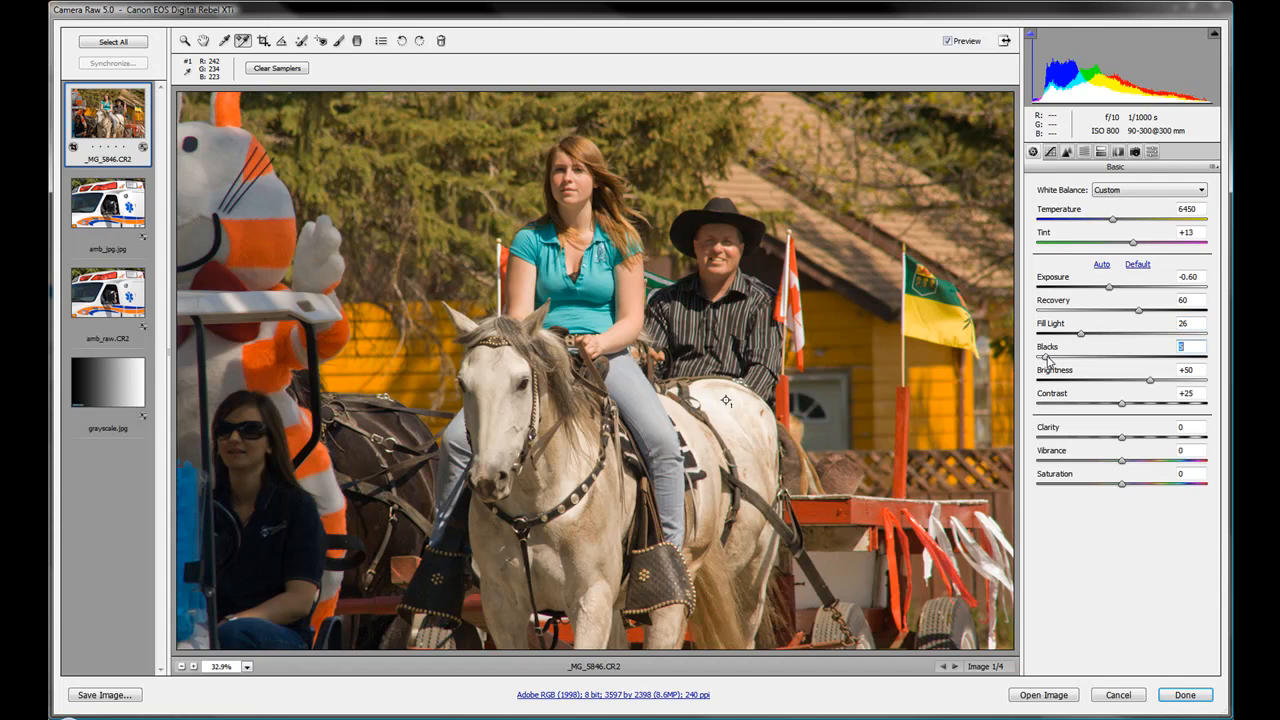
Set Blacks to 15 and Brightness to +70, and ease Contrast from +71 back to +34
drag(1081, 358, 1081, 358)
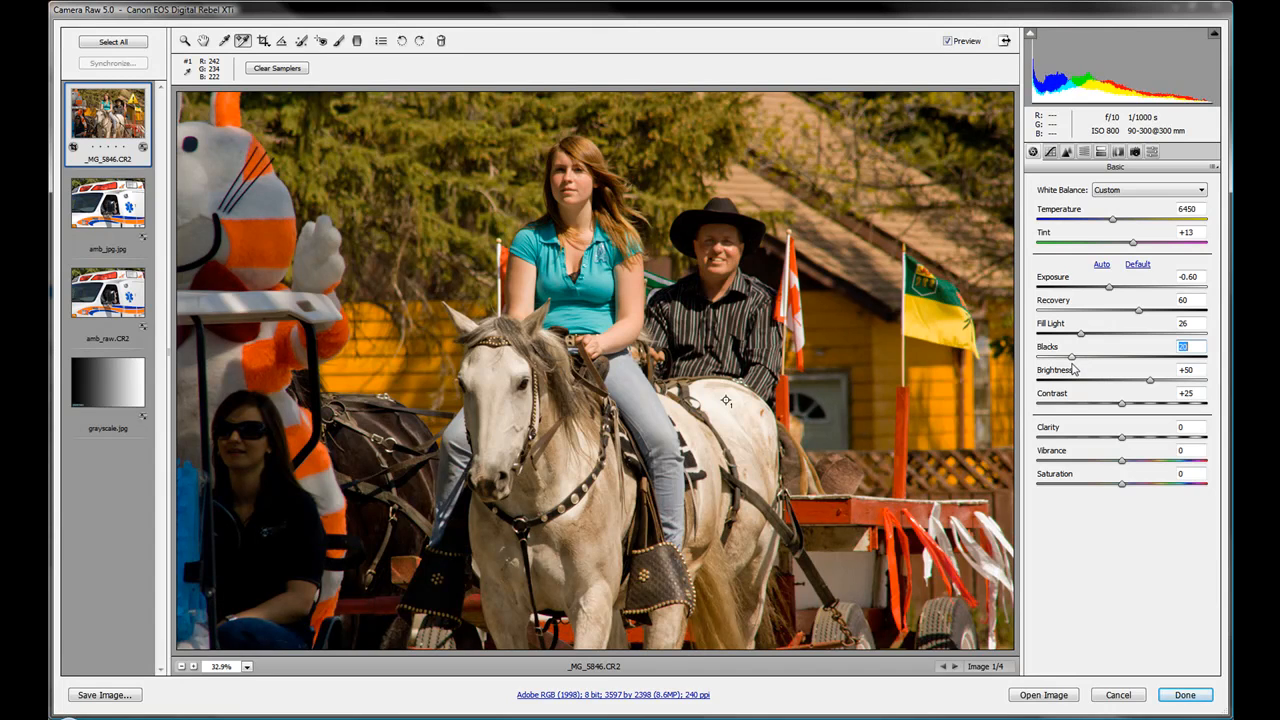
drag(1072, 357, 1062, 357)
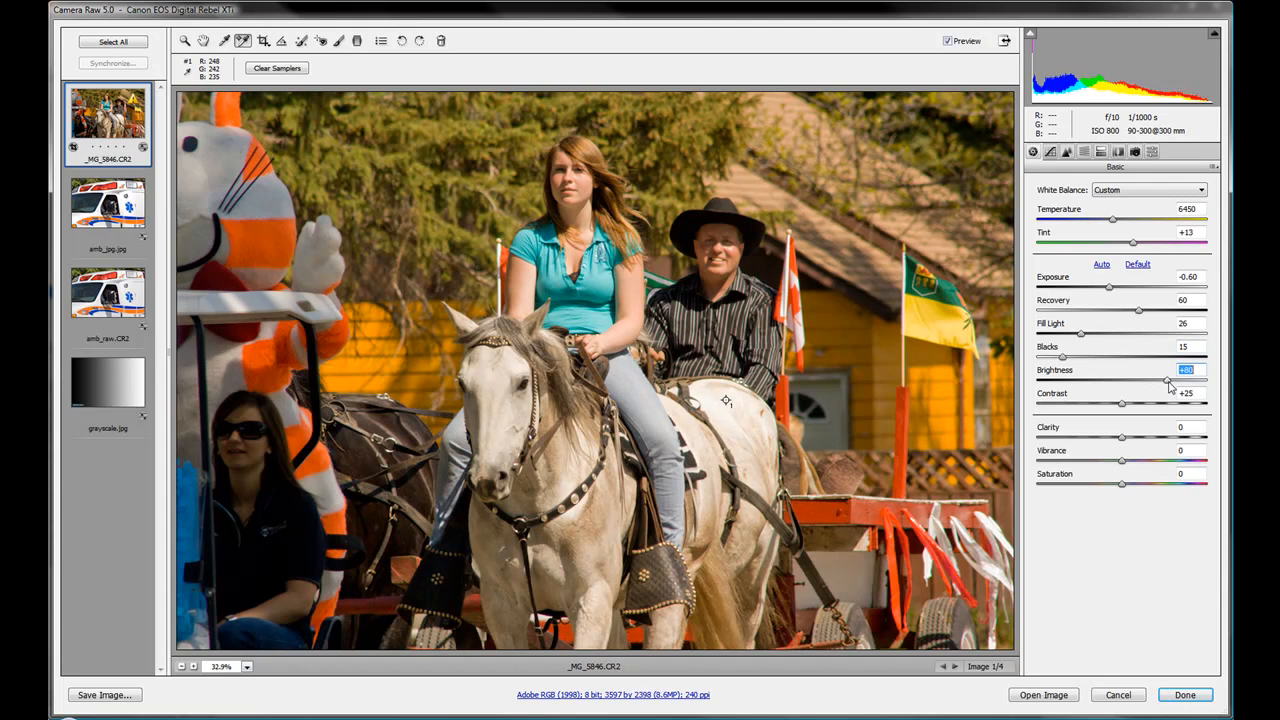
drag(1188, 381, 1165, 381)
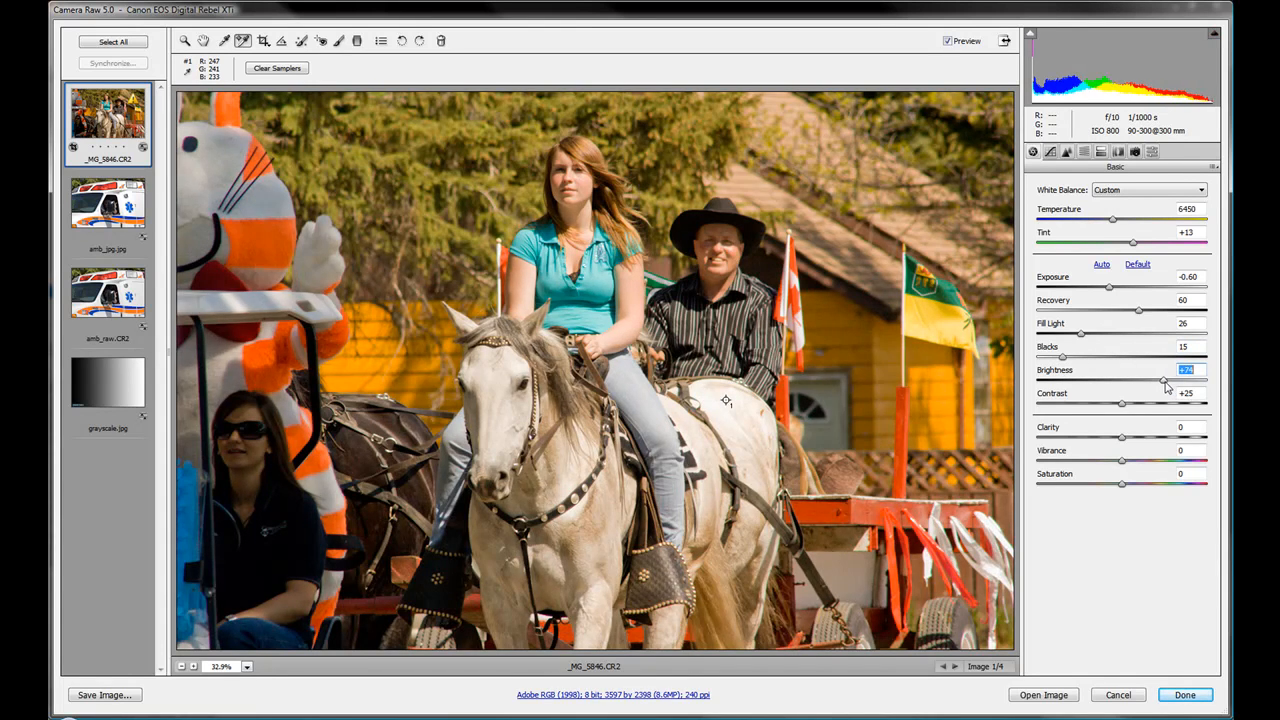
drag(1163, 381, 1160, 381)
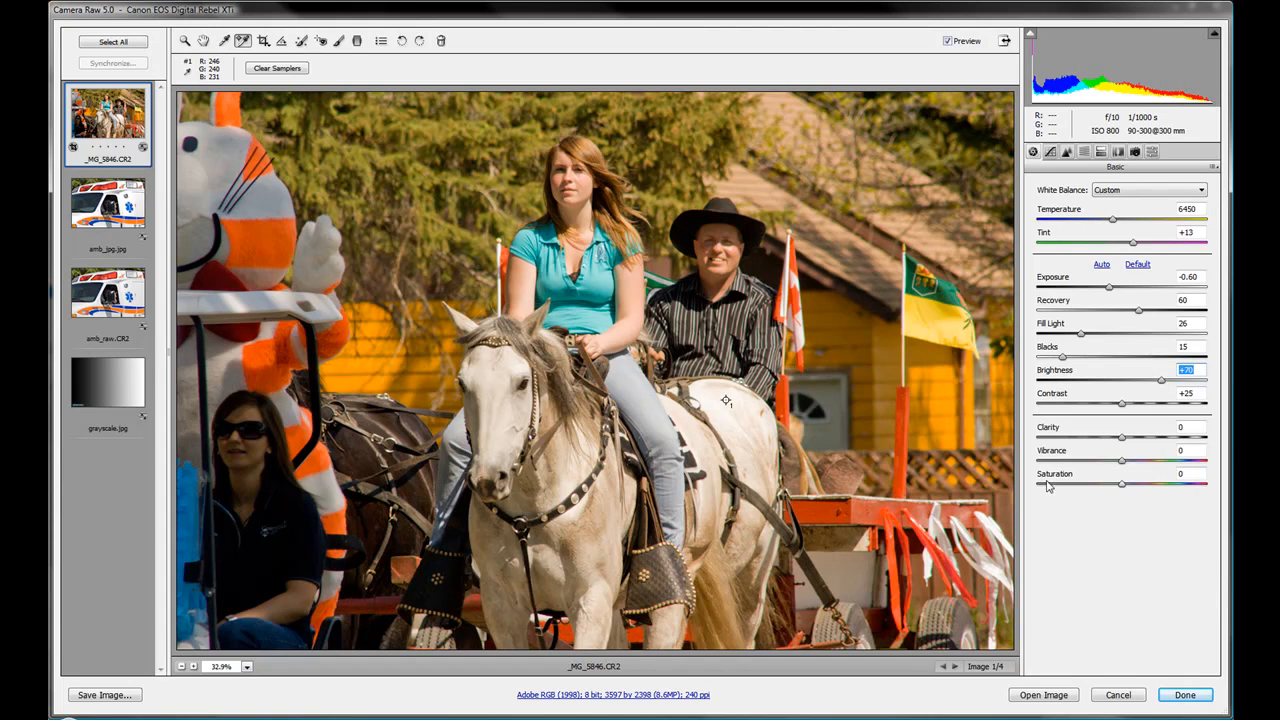
mouse_move(1124, 407)
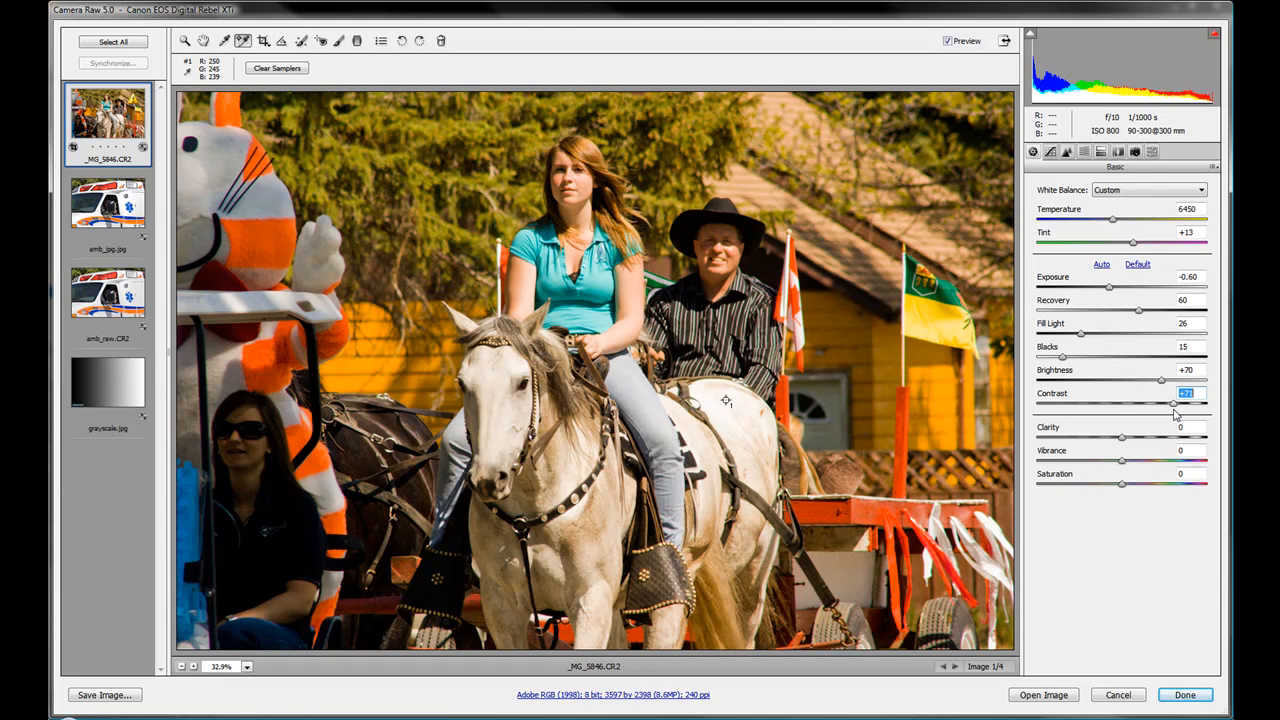
drag(1173, 403, 1058, 403)
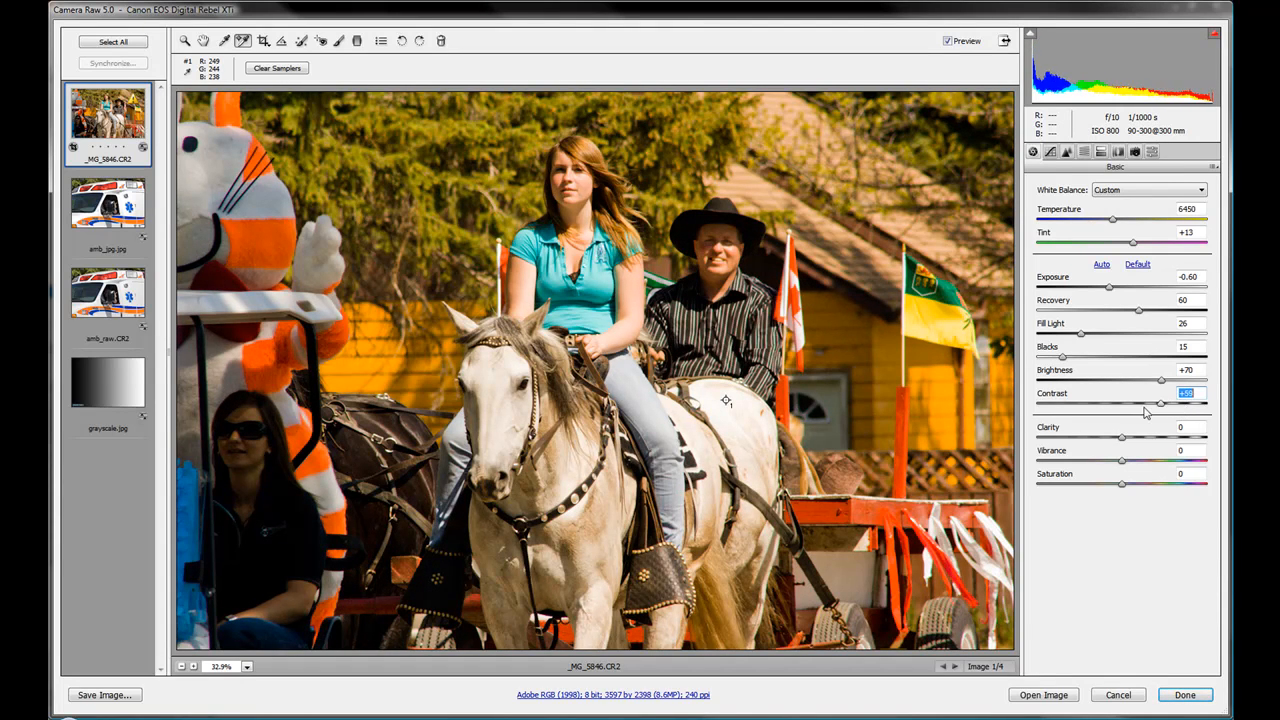
drag(1160, 405, 1127, 405)
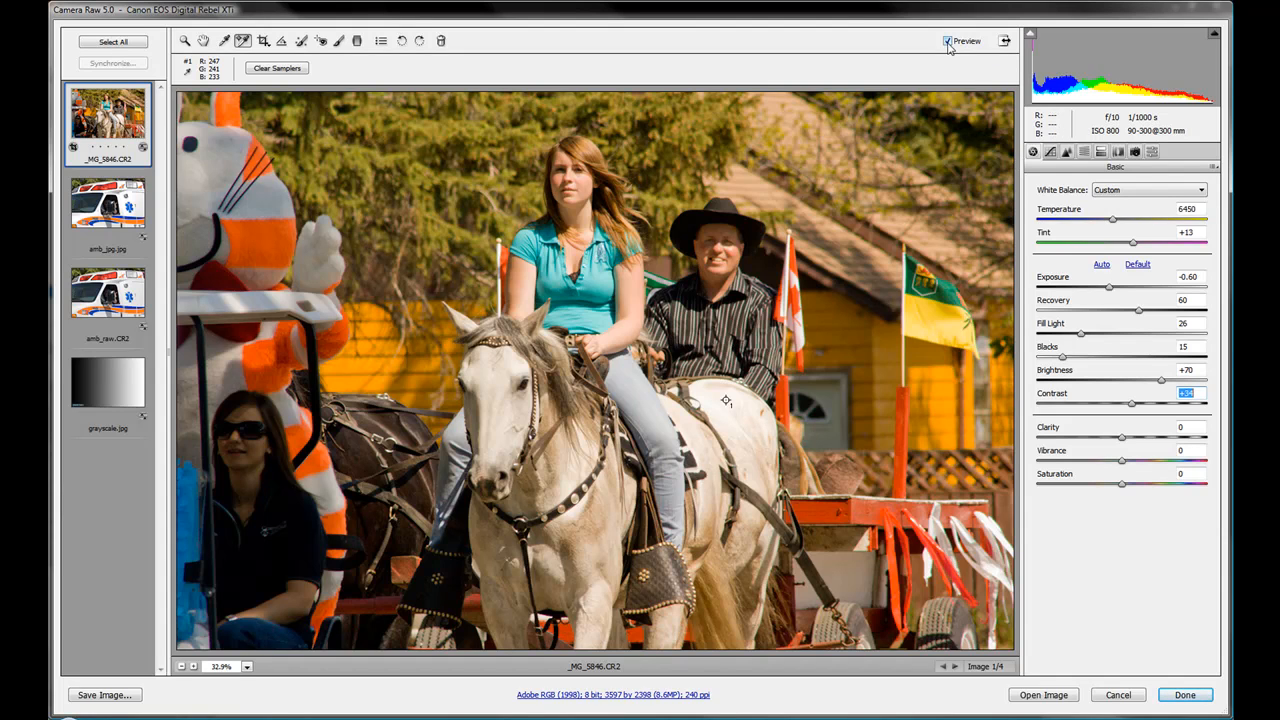
mouse_move(947, 41)
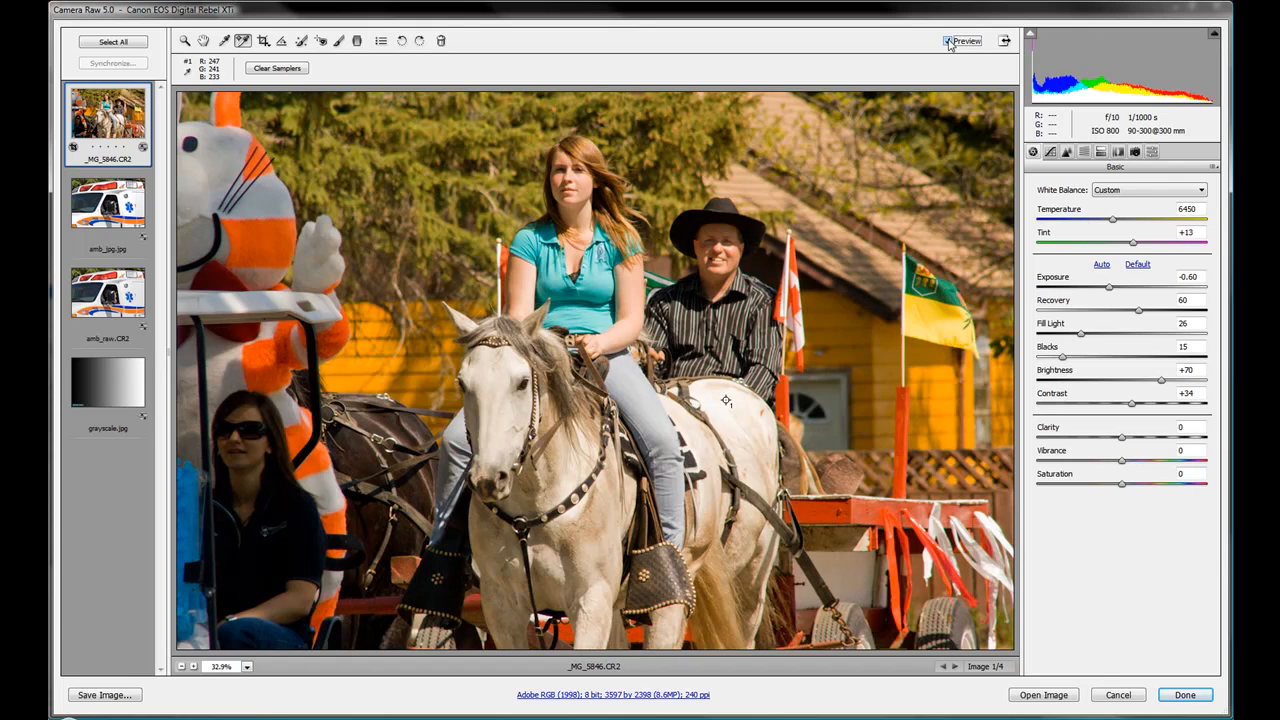
mouse_move(947, 41)
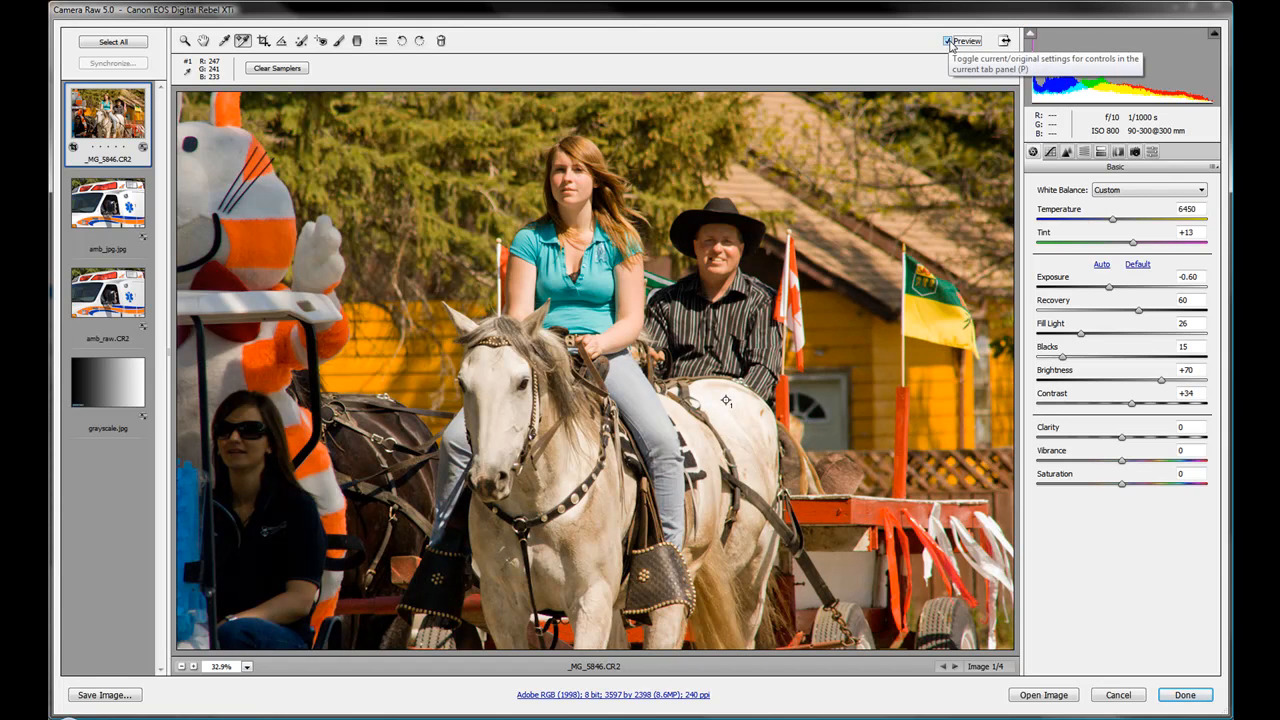
mouse_move(1030, 356)
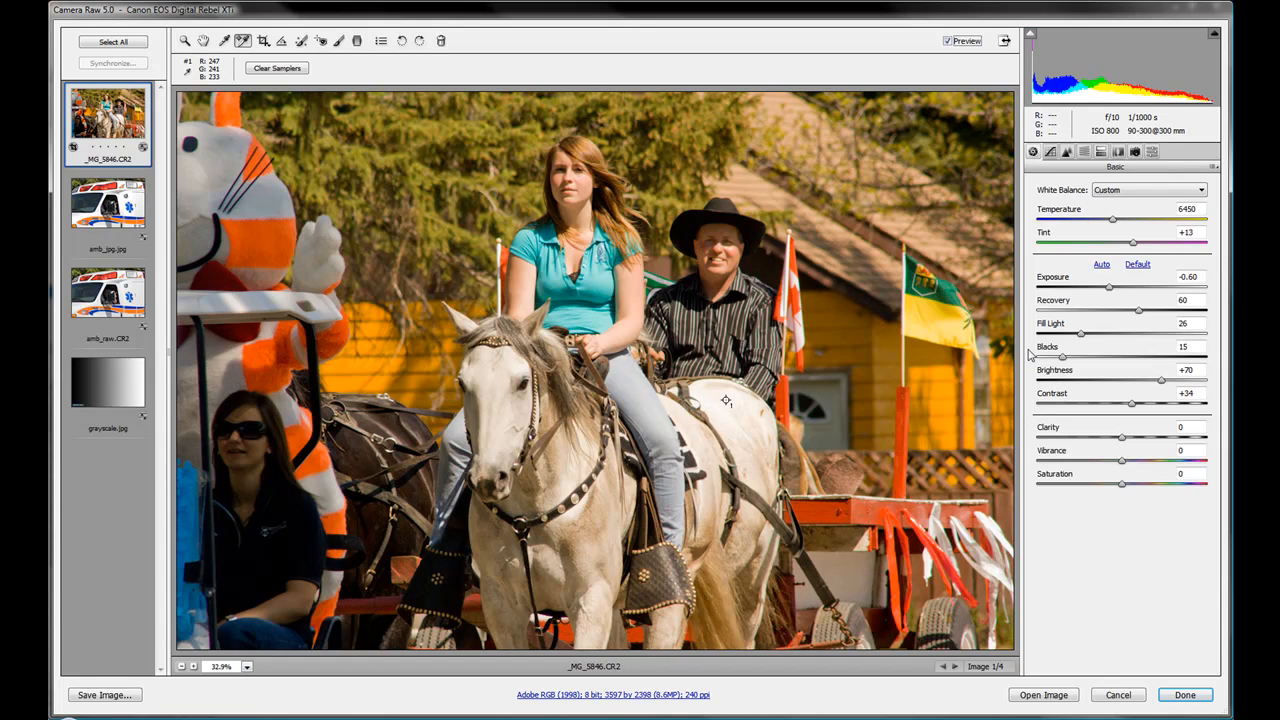
mouse_move(1116, 318)
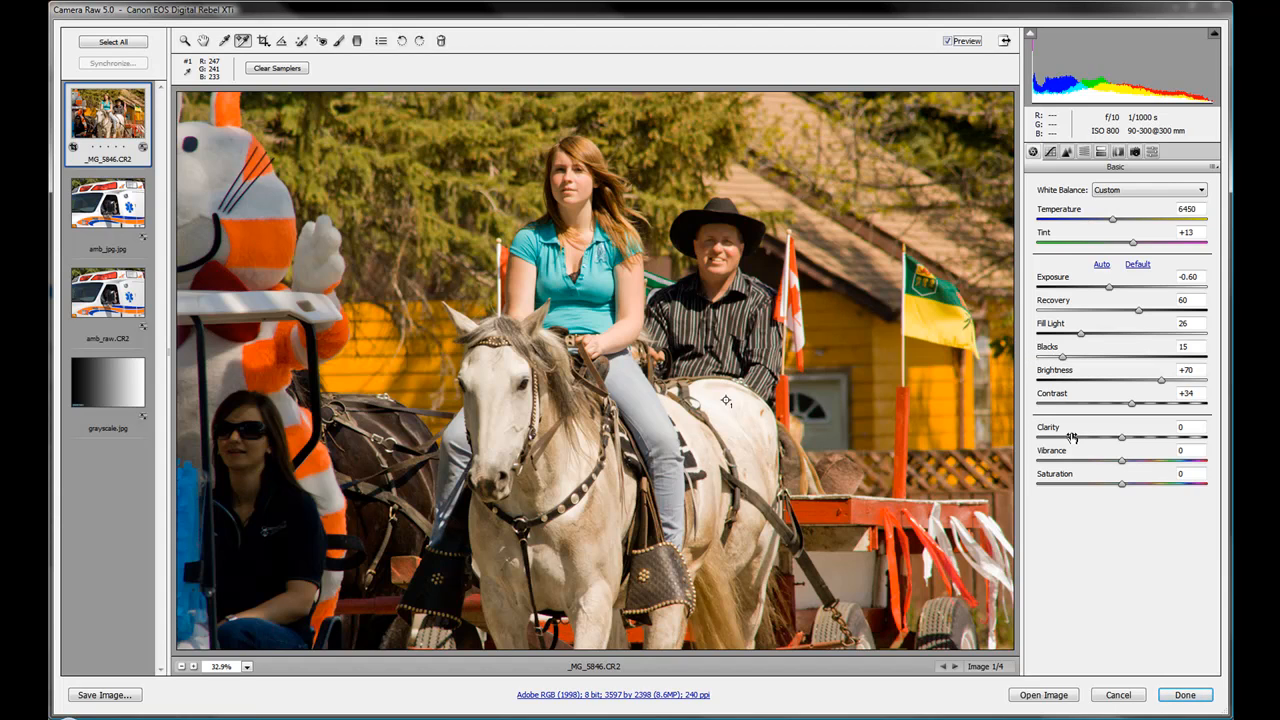
mouse_move(1073, 442)
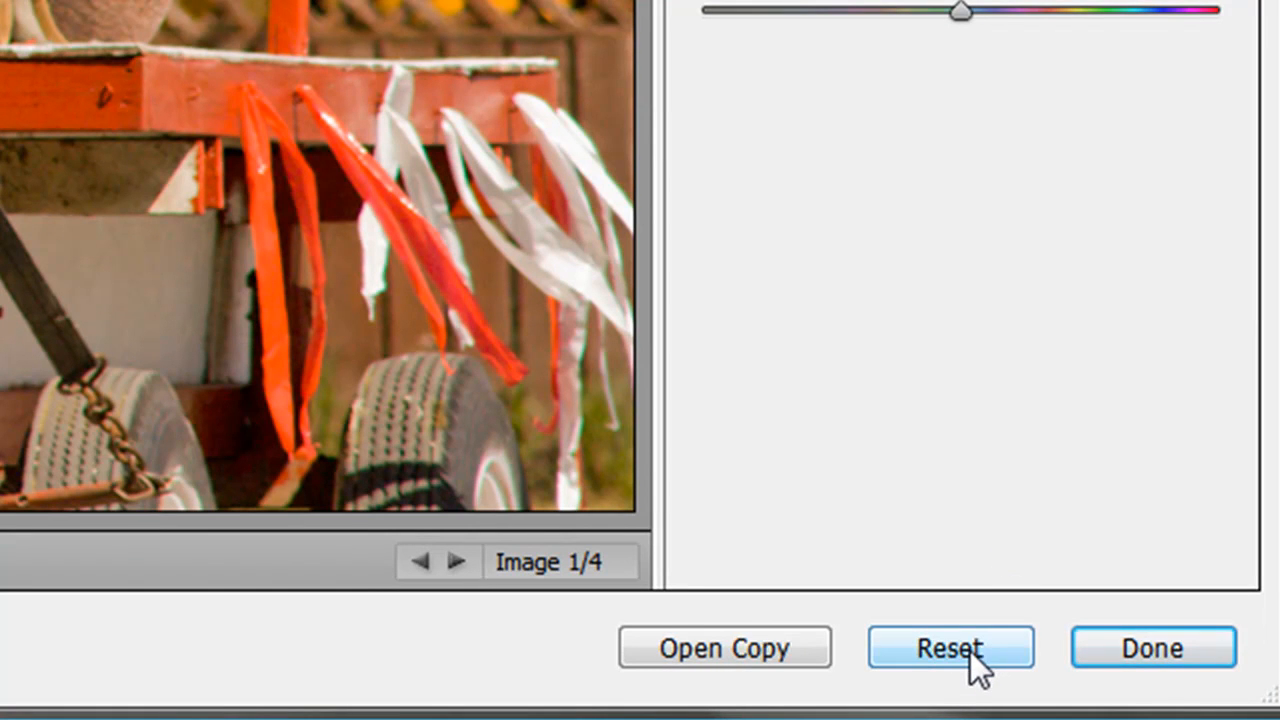
Alt-click Reset and confirm, restoring Exposure 0.00, Brightness +50, Contrast +25
click(950, 647)
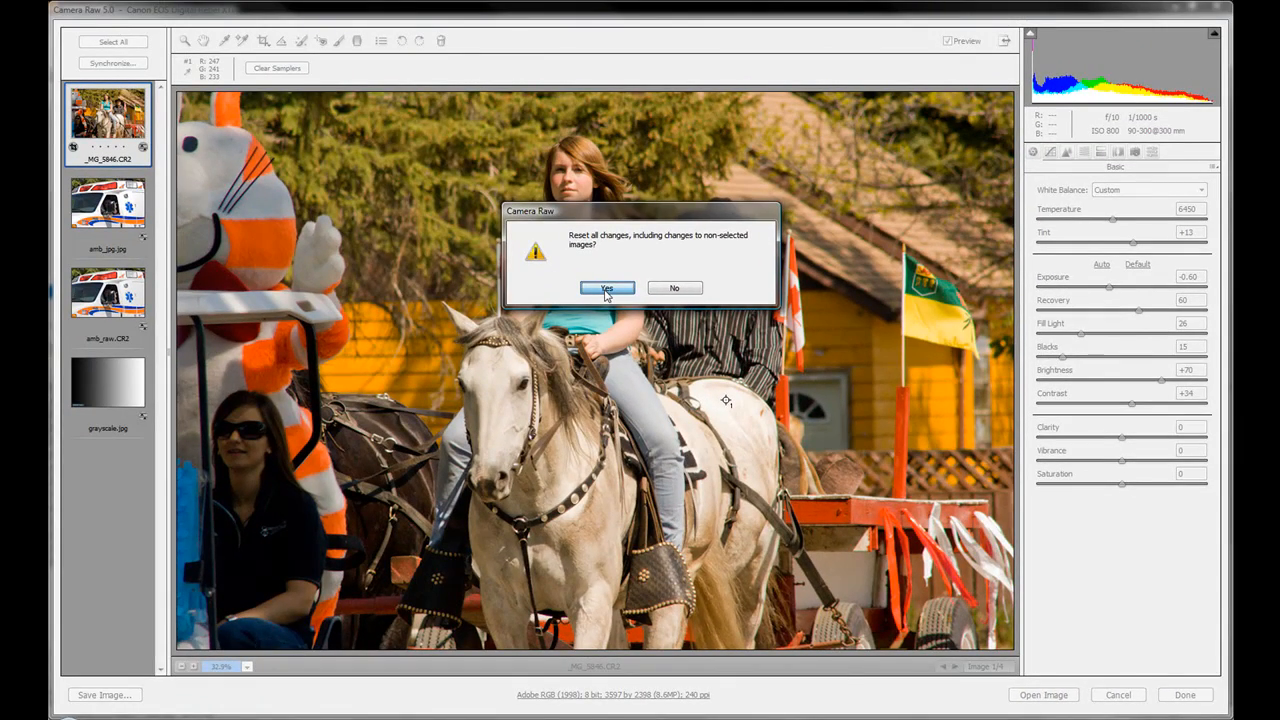
click(606, 288)
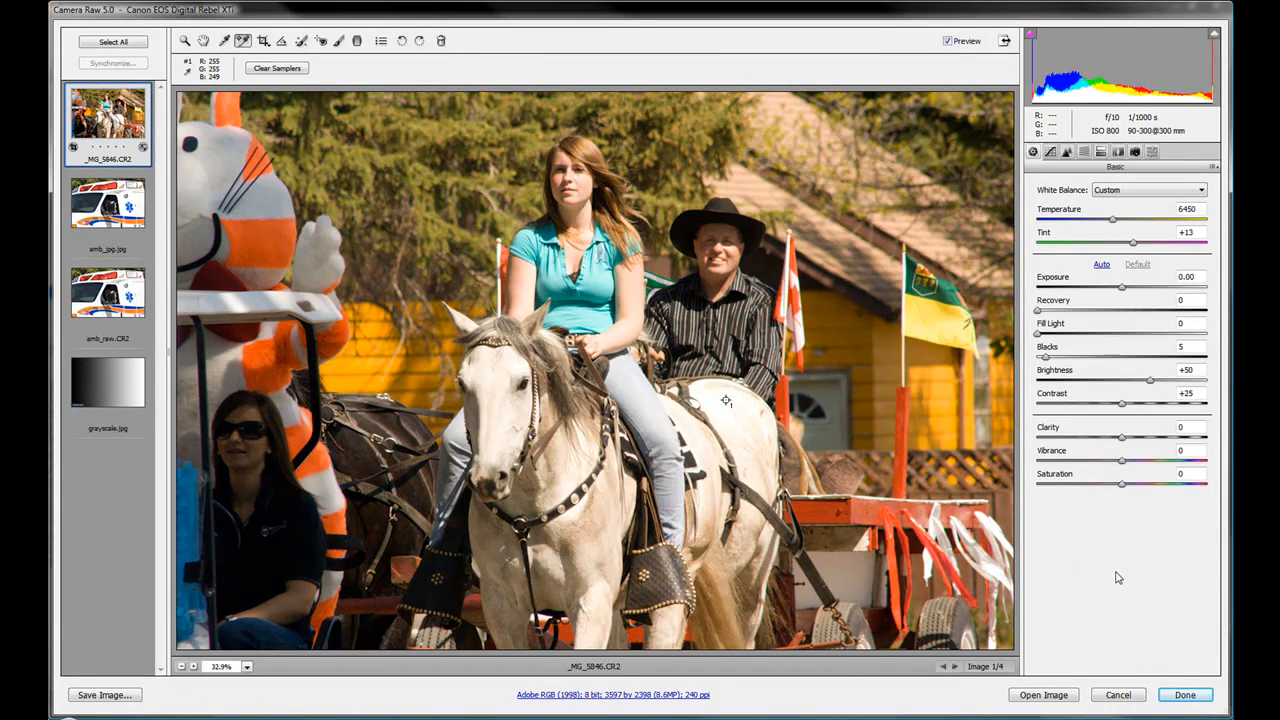